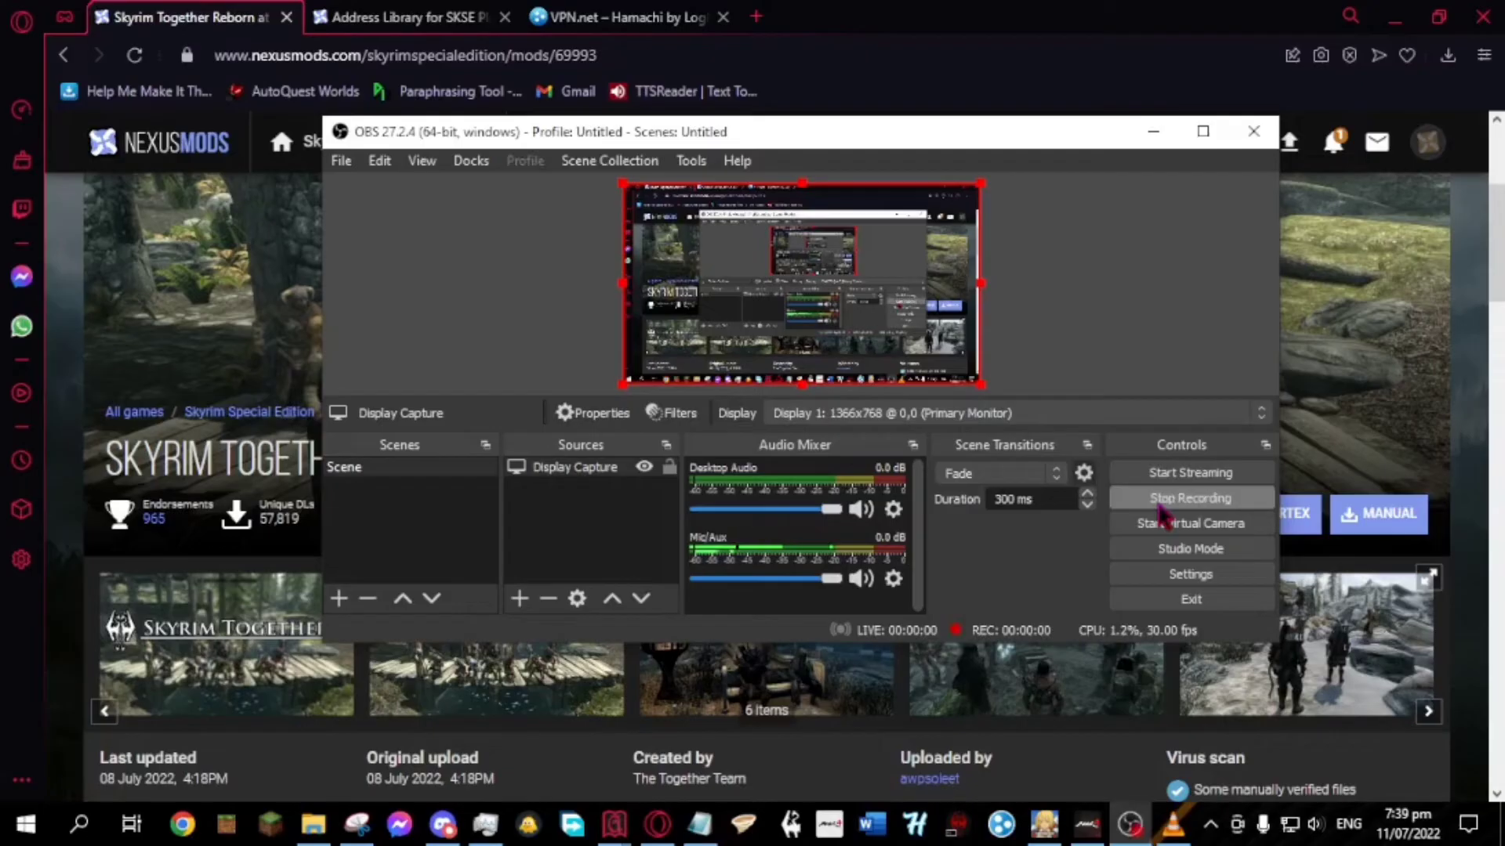
- Start the OBS screen recording from the Controls panel
click(1189, 499)
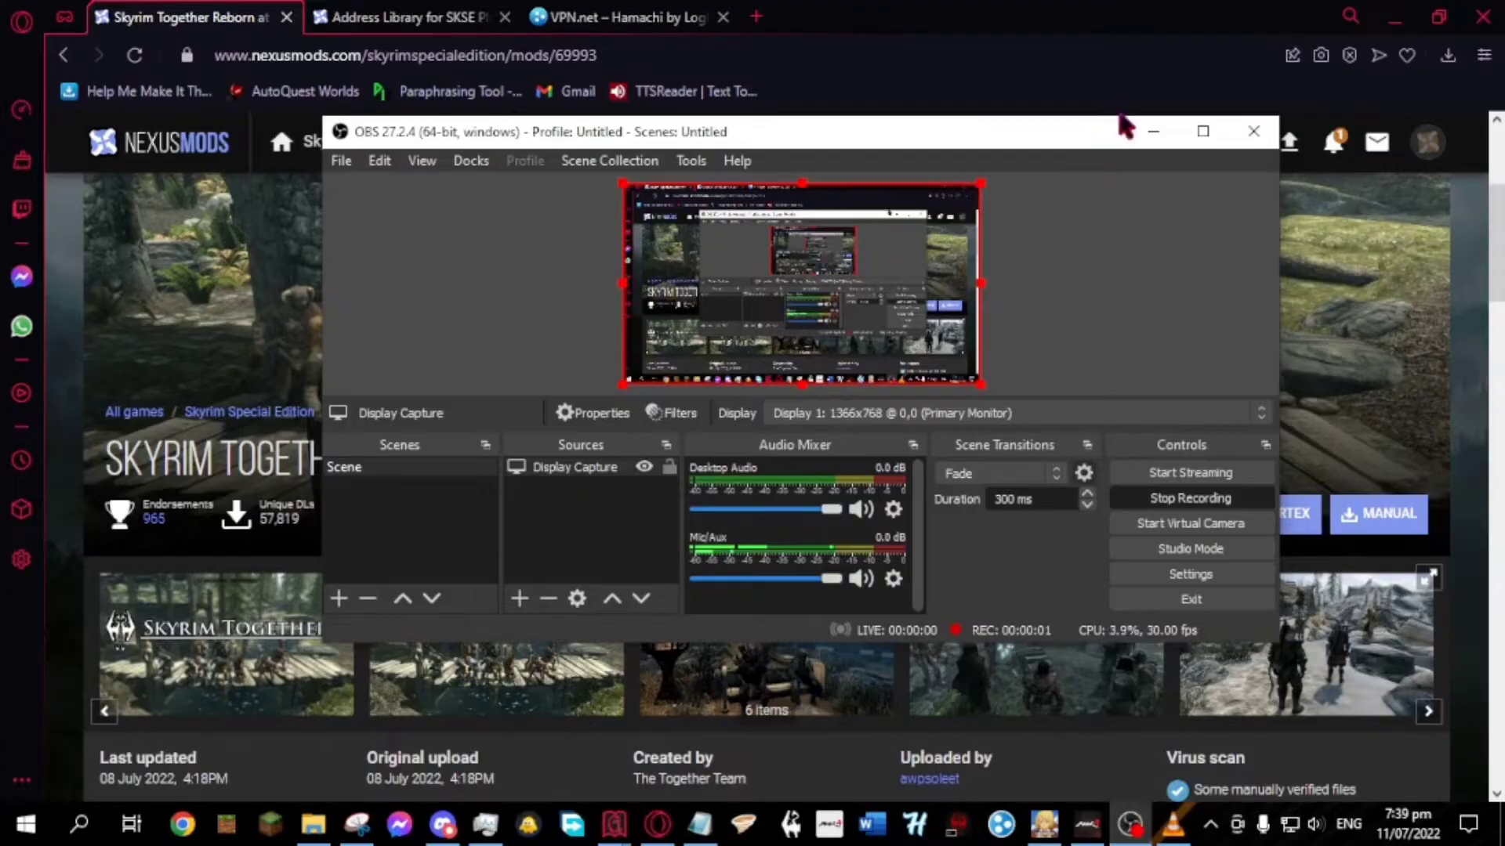
mouse_move(1152, 131)
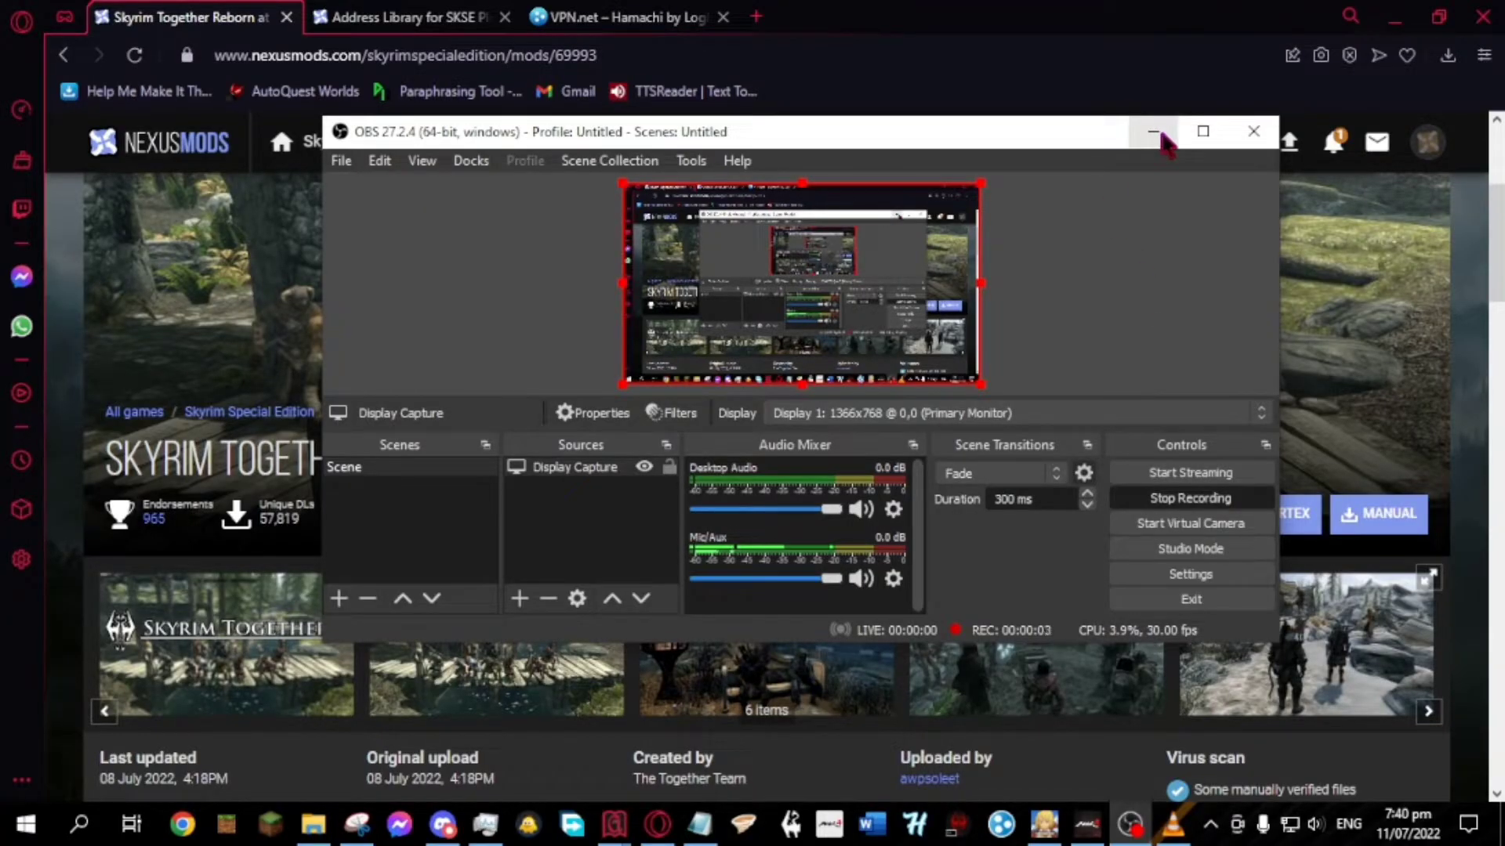
- Minimize OBS and show the Skyrim Together Reborn main files on Nexus Mods
click(1151, 131)
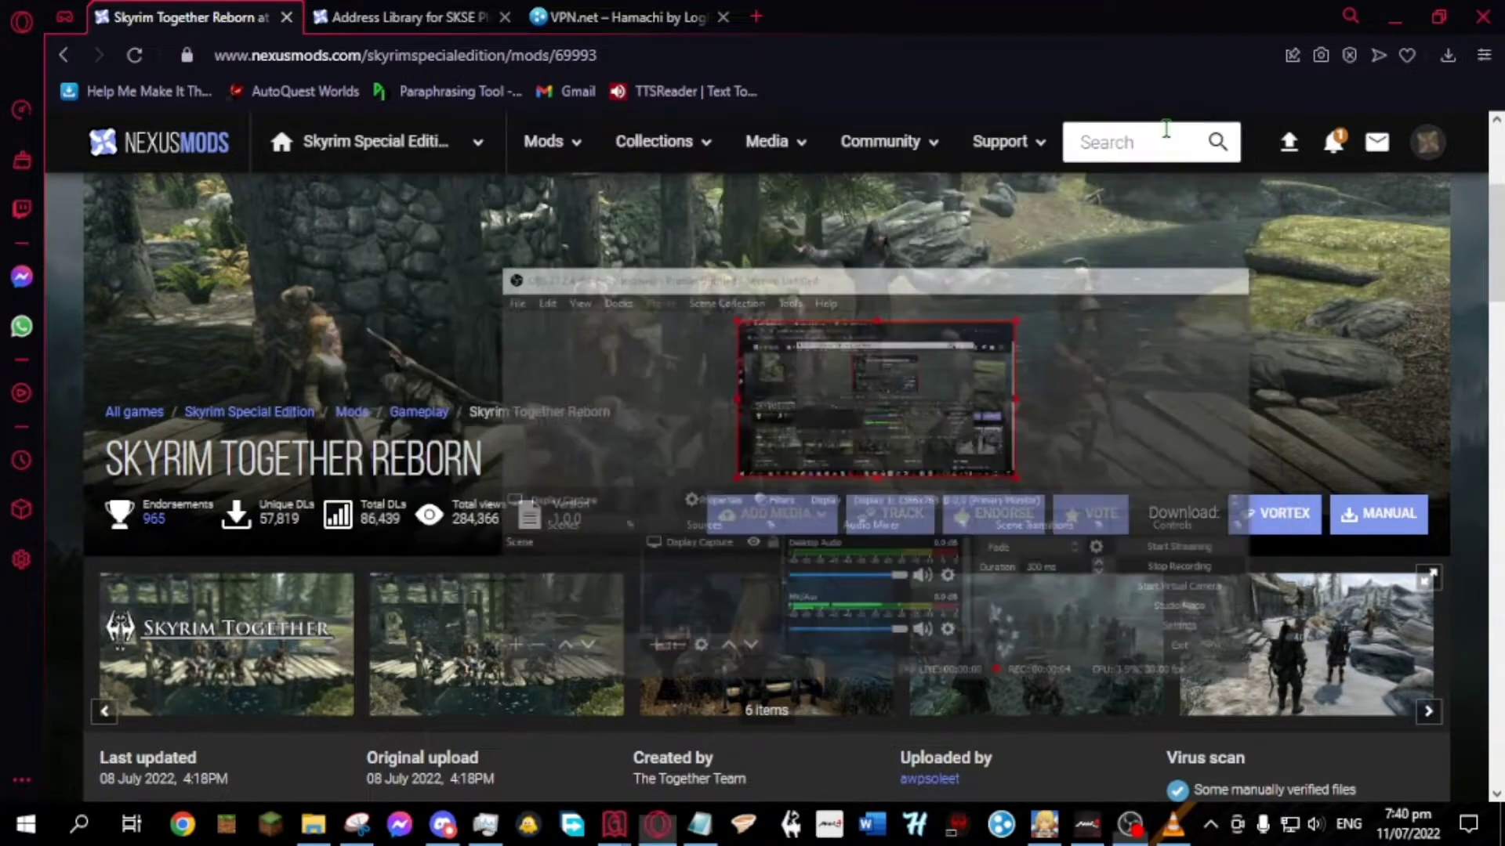
scroll(down, 3)
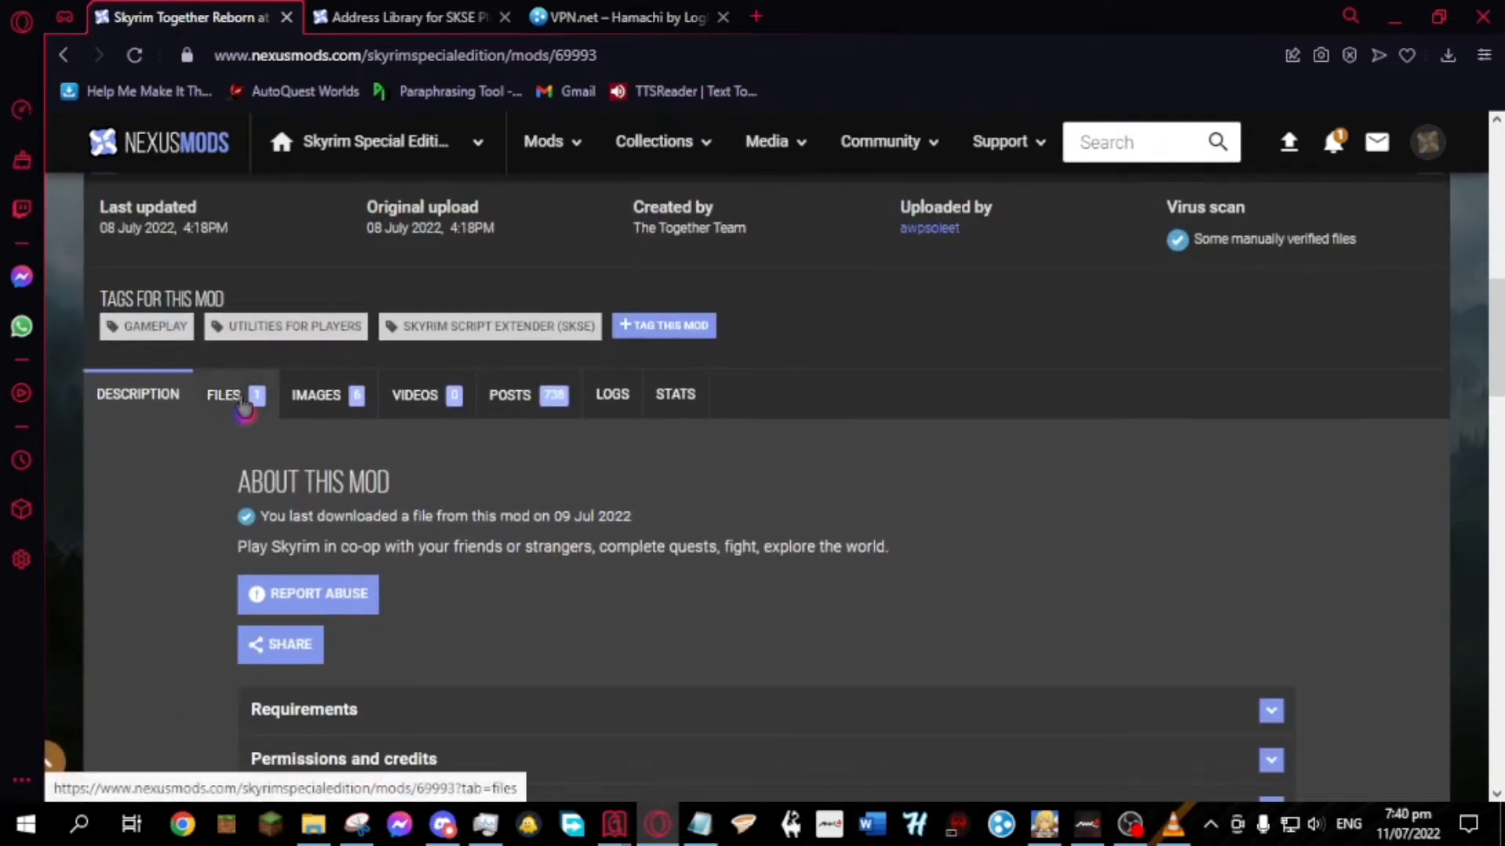
click(225, 395)
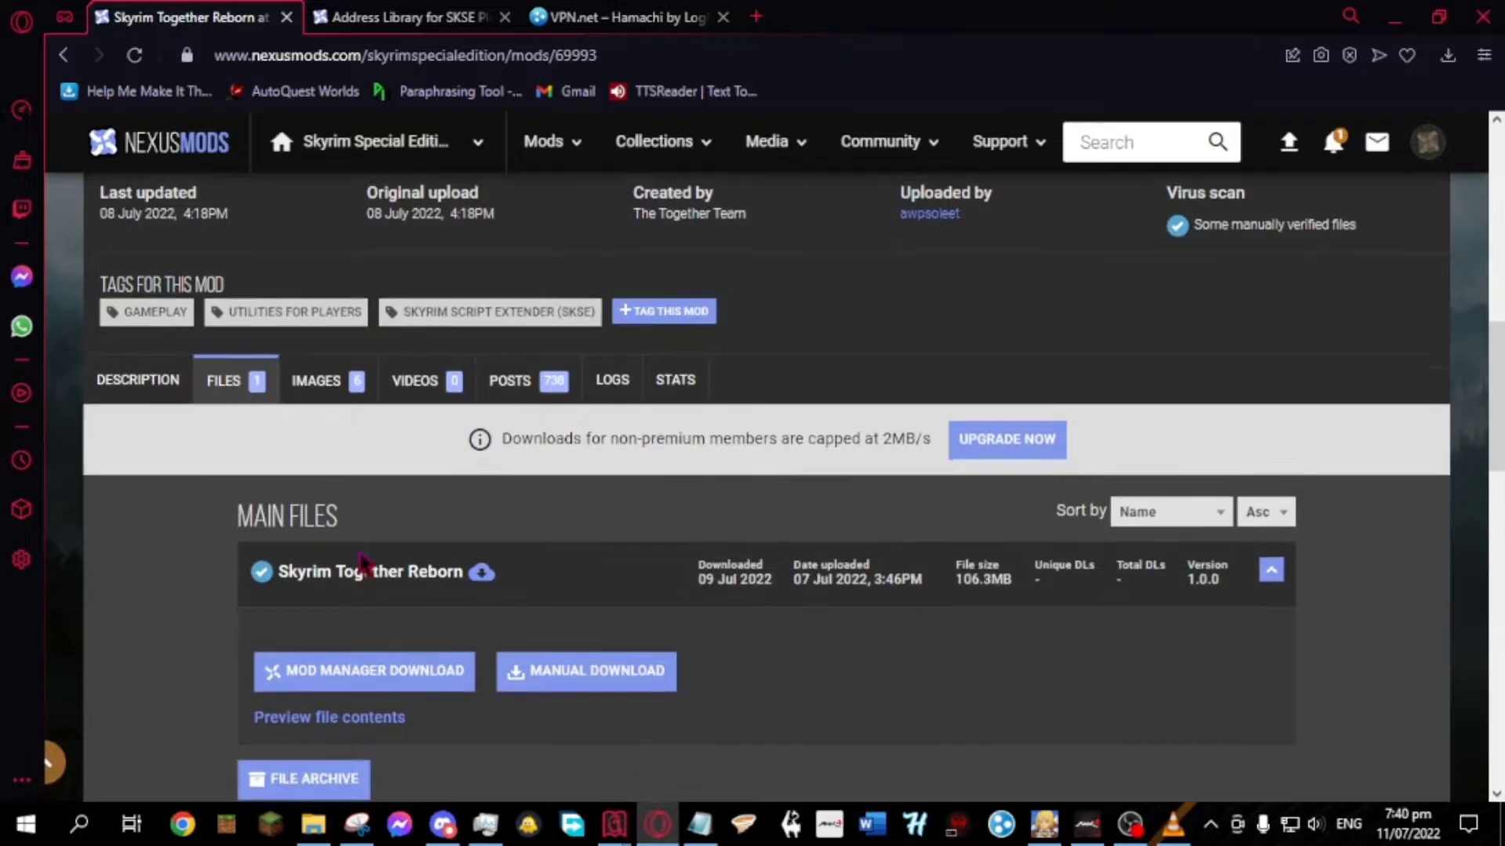
scroll(down, 3)
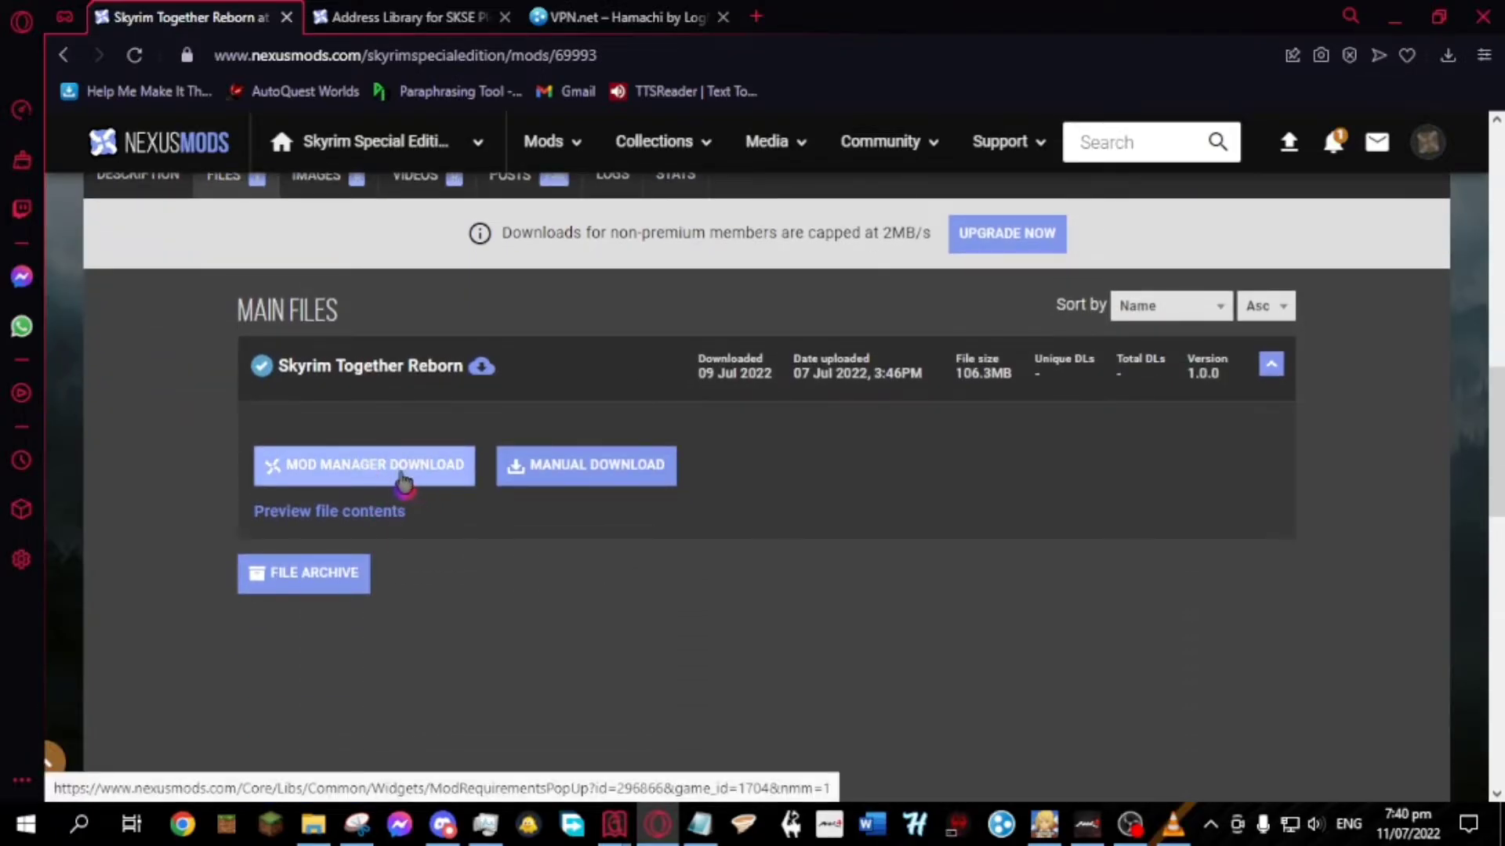
mouse_move(403, 489)
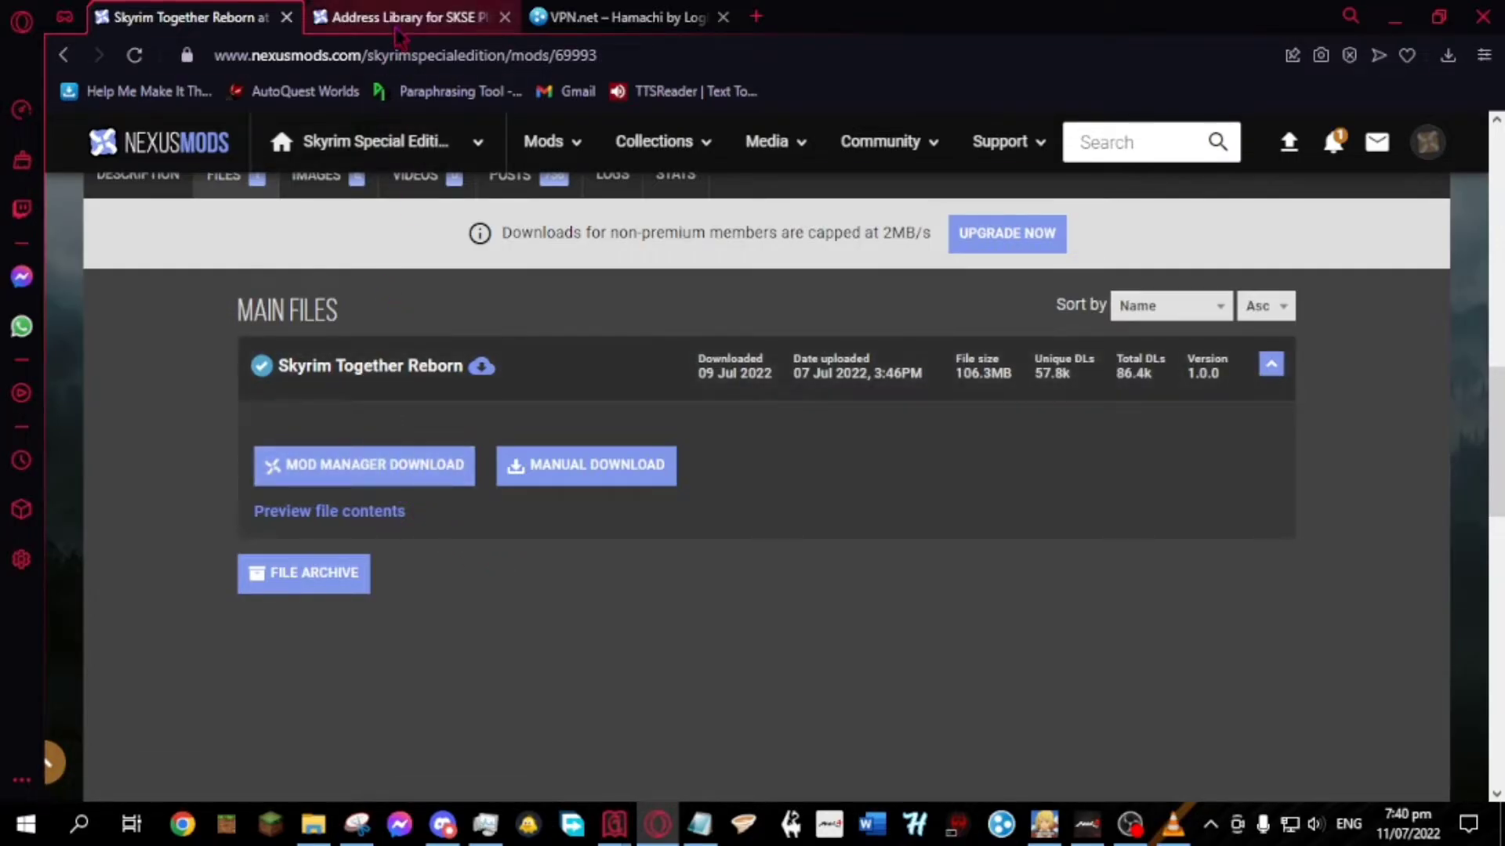
- Show Address Library for SKSE Plugins' main files and send the Special Edition file to Vortex
click(408, 17)
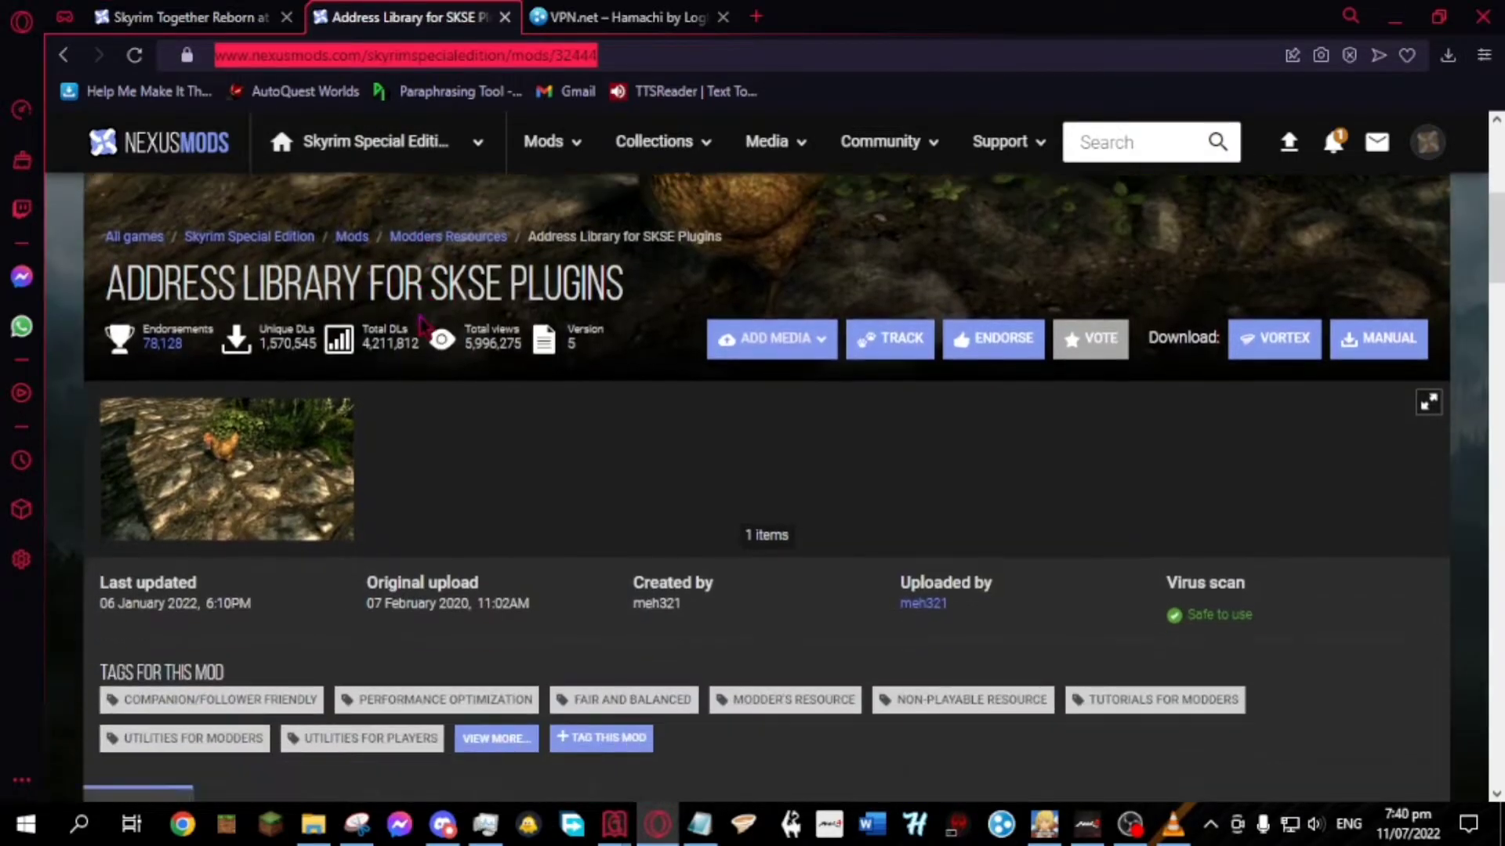
click(223, 452)
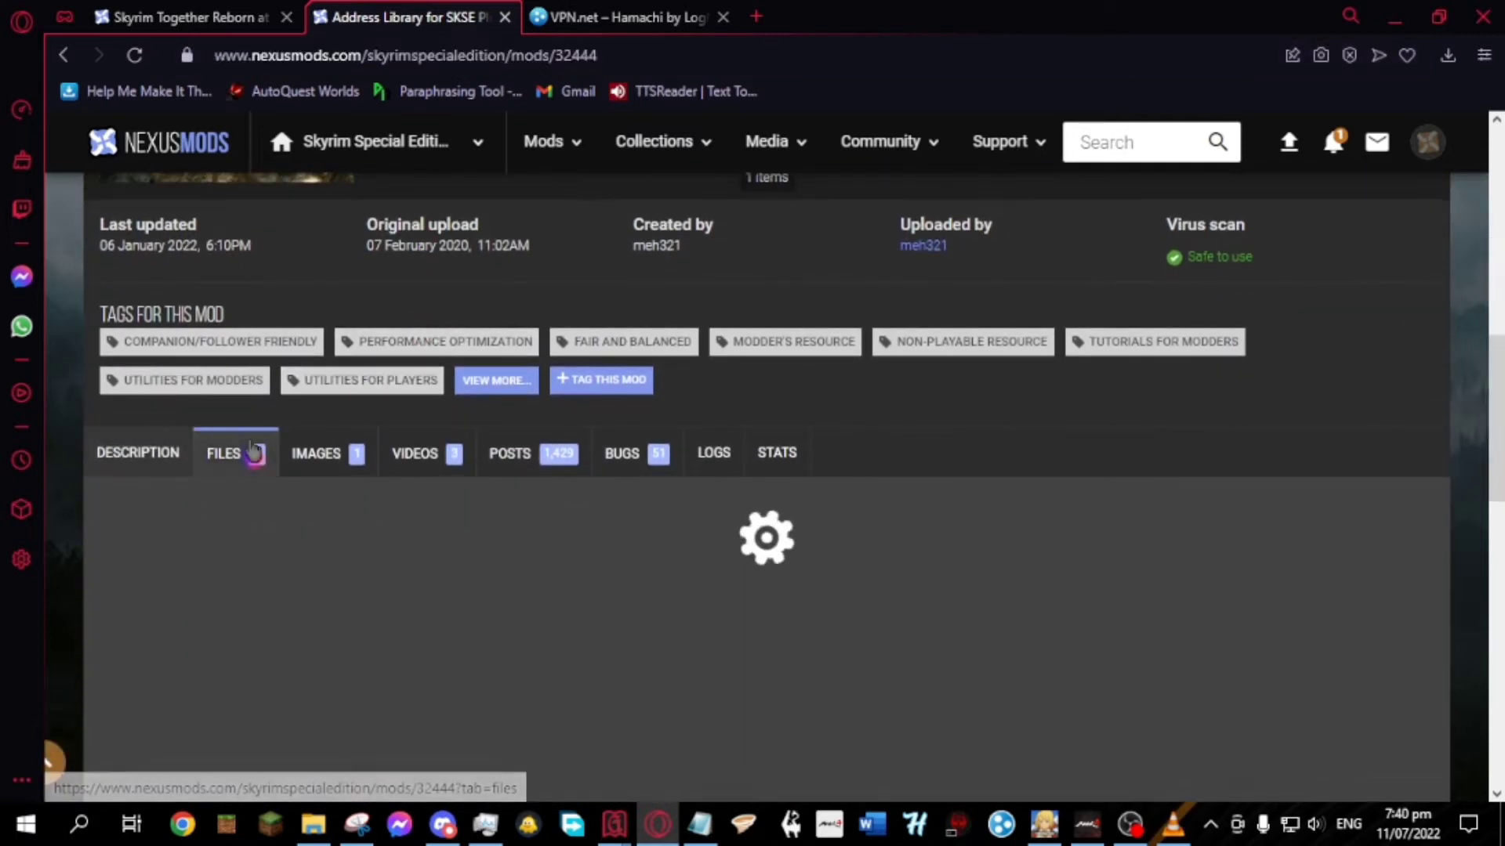
click(221, 453)
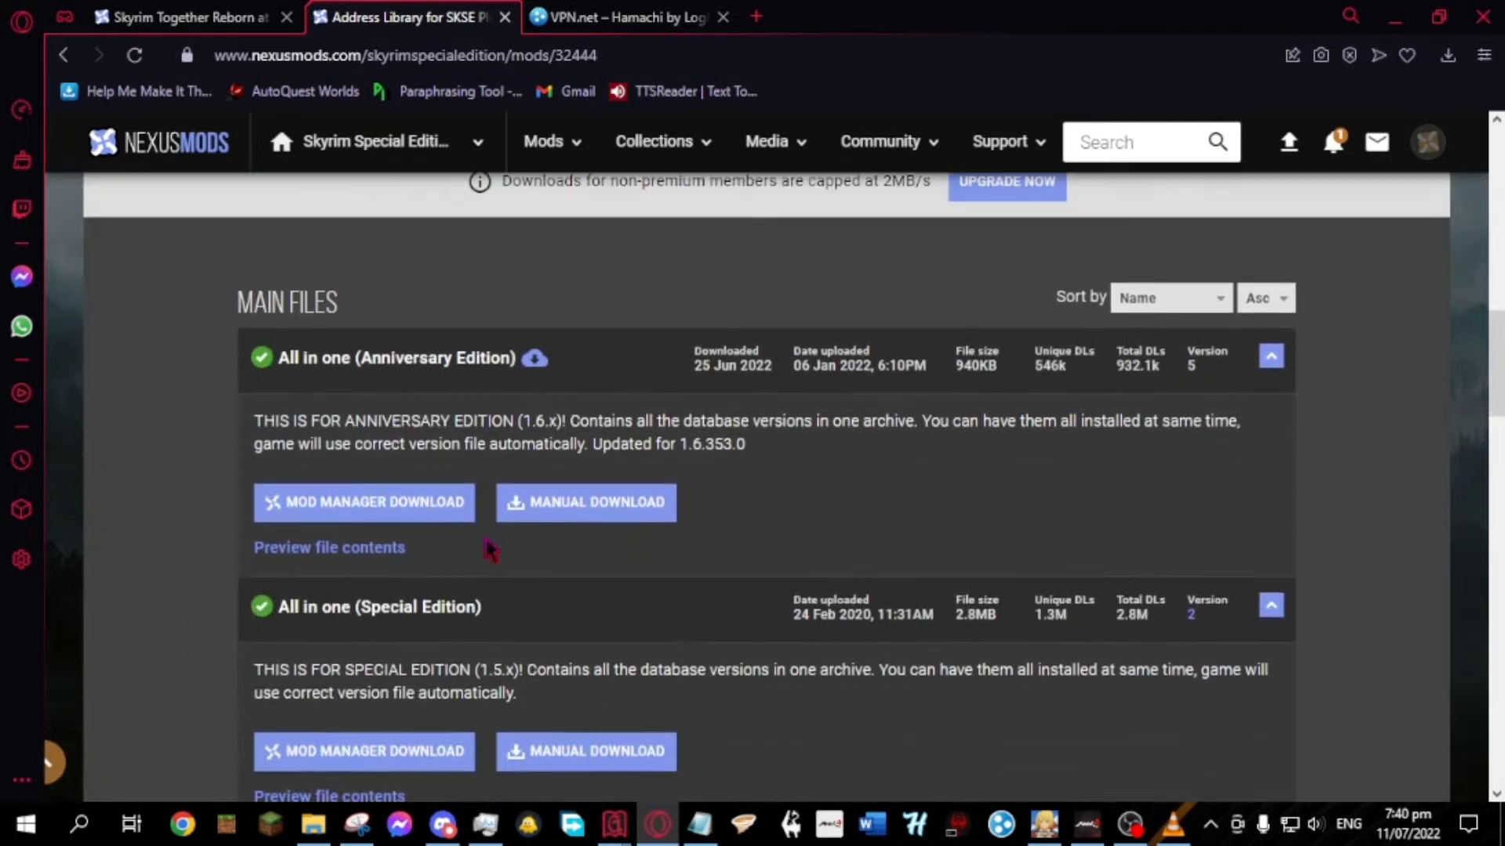
scroll(down, 3)
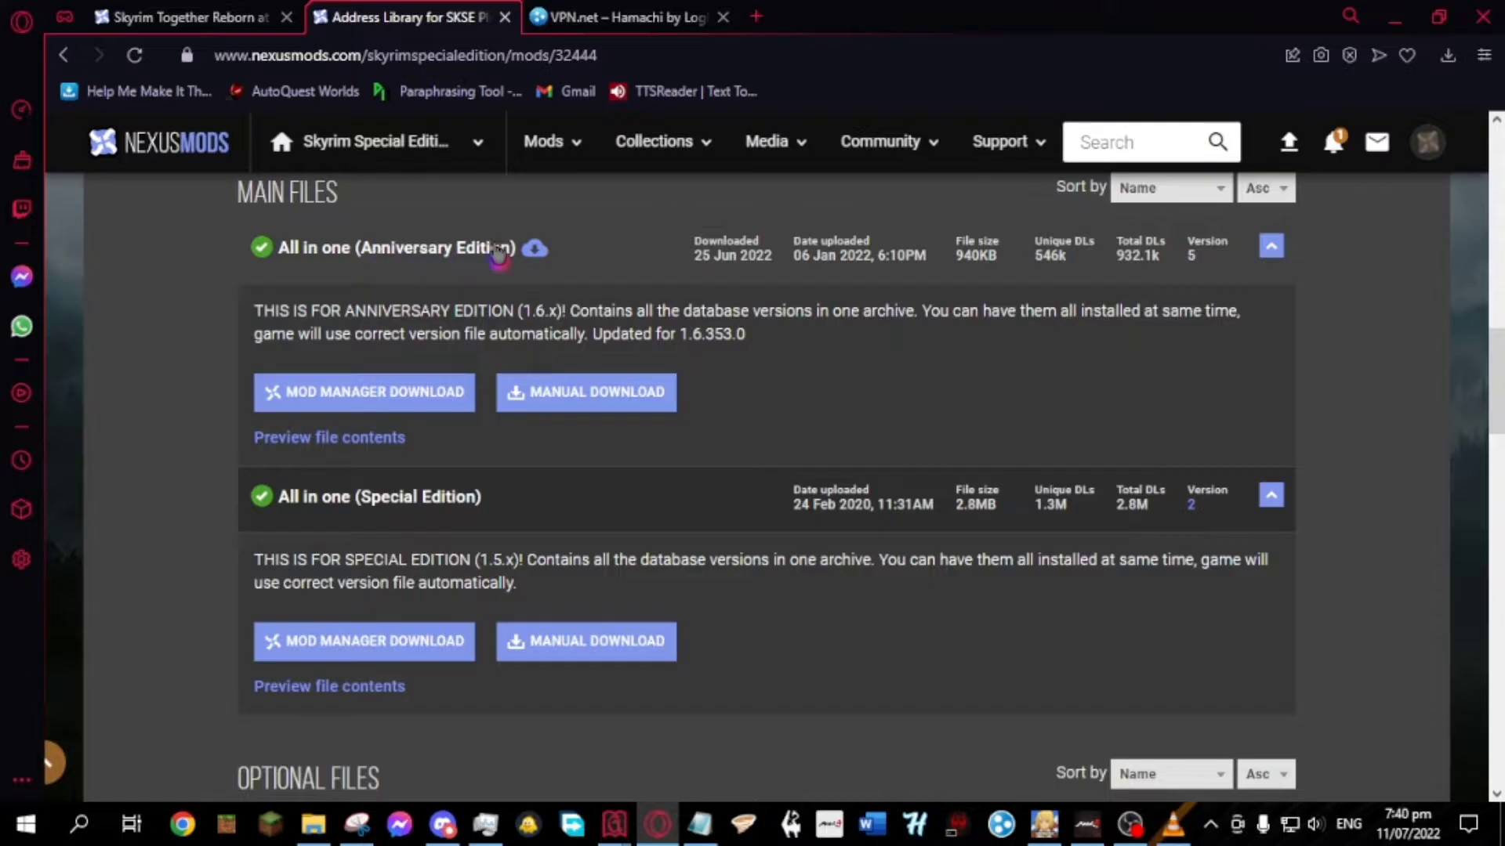
mouse_move(316, 425)
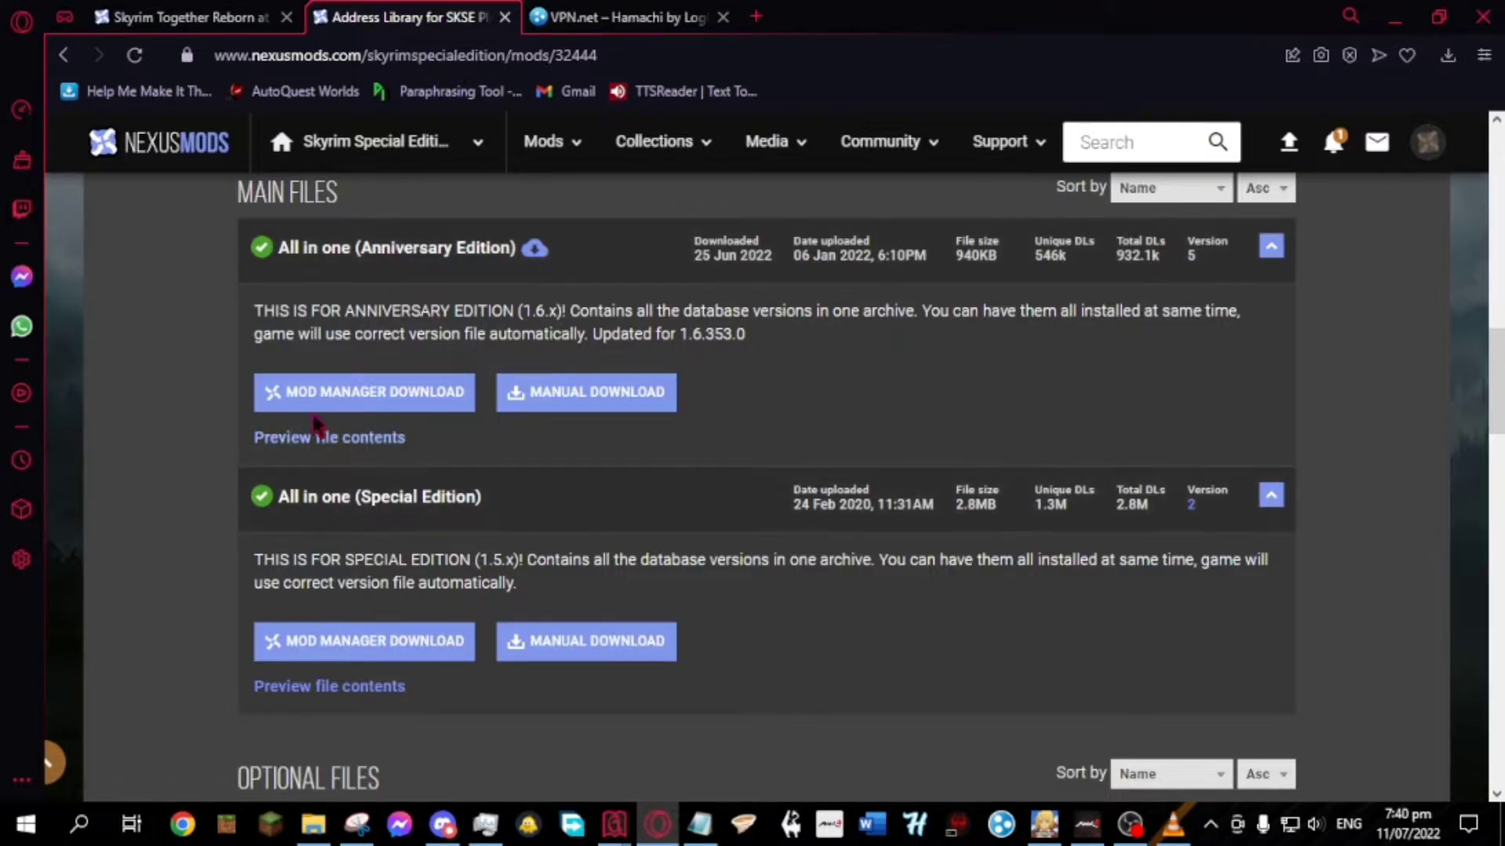
mouse_move(363, 641)
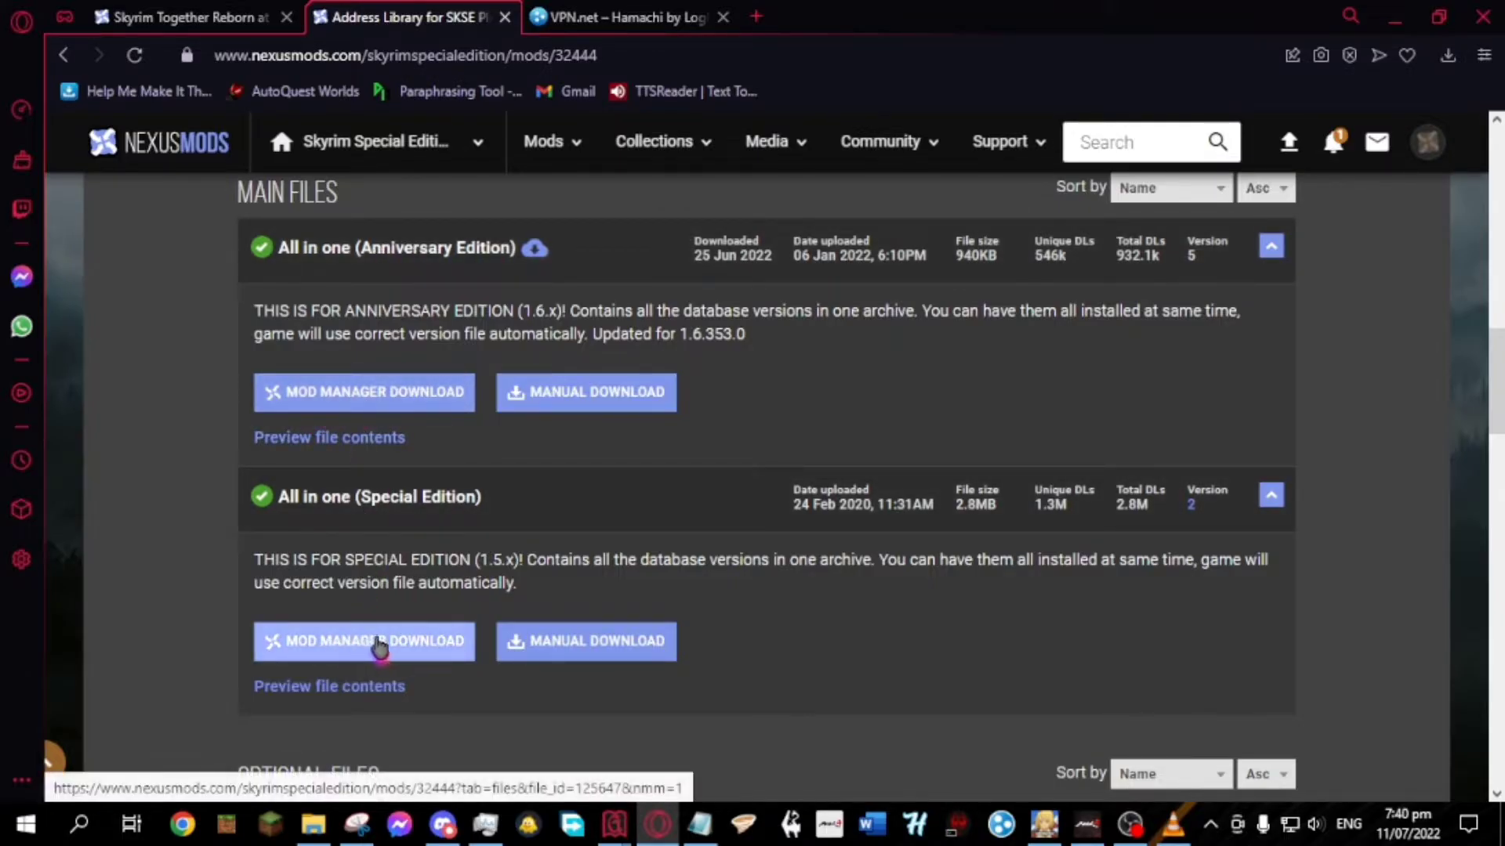
click(364, 641)
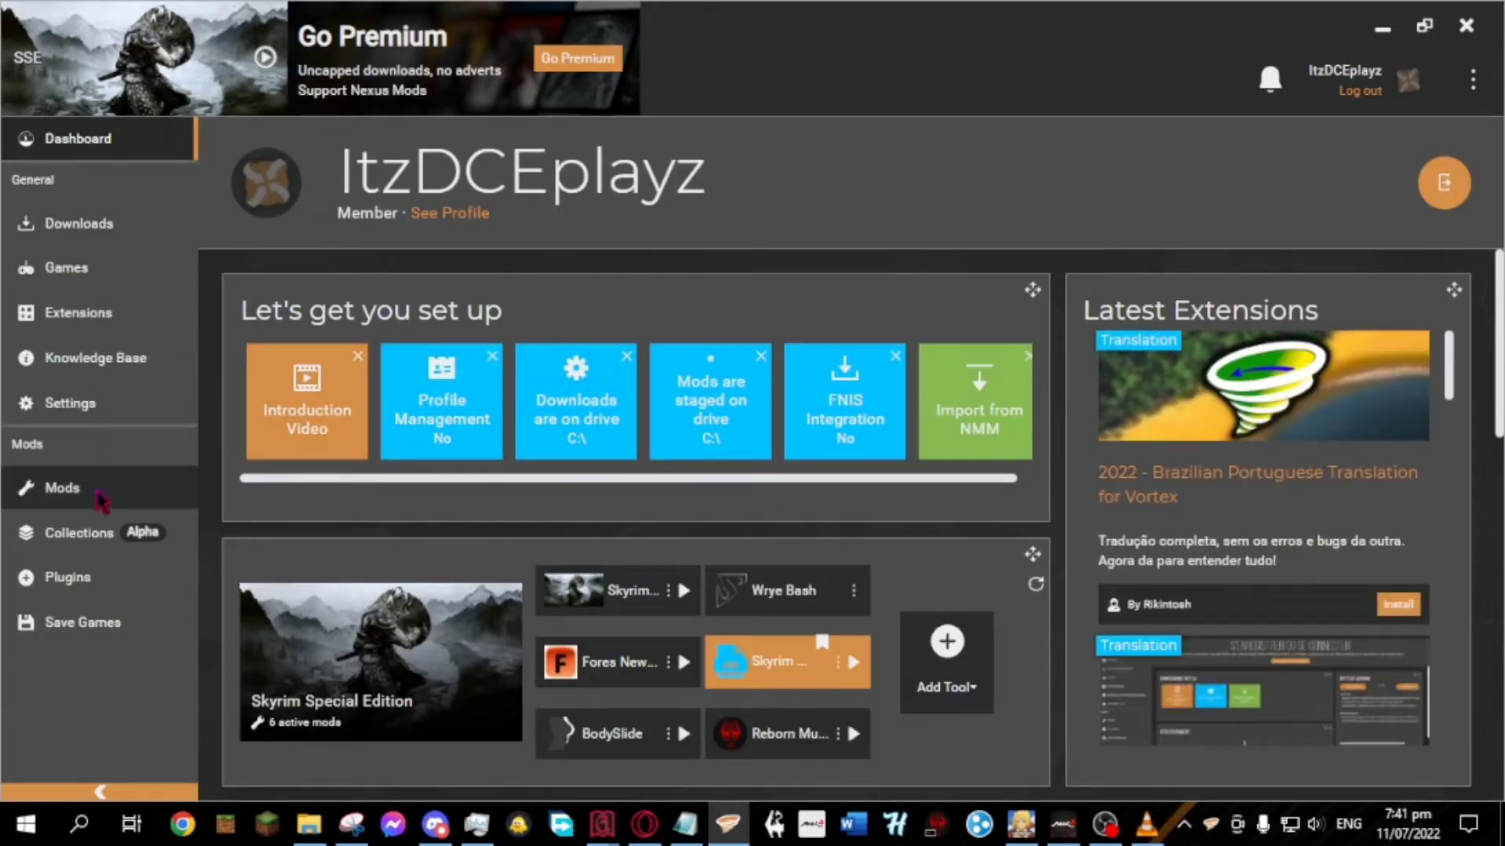
mouse_move(63, 498)
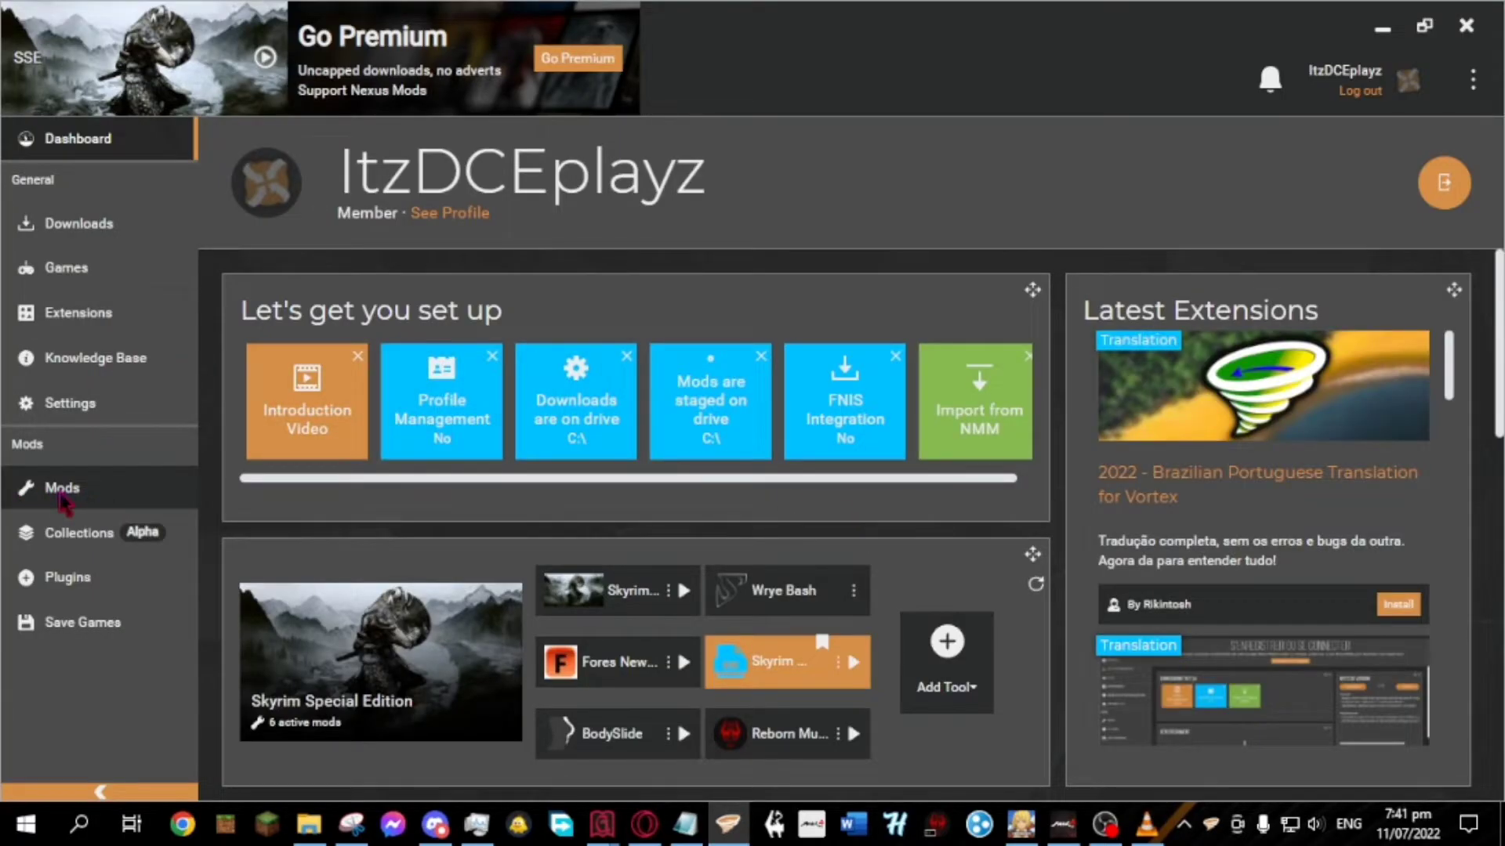
click(61, 487)
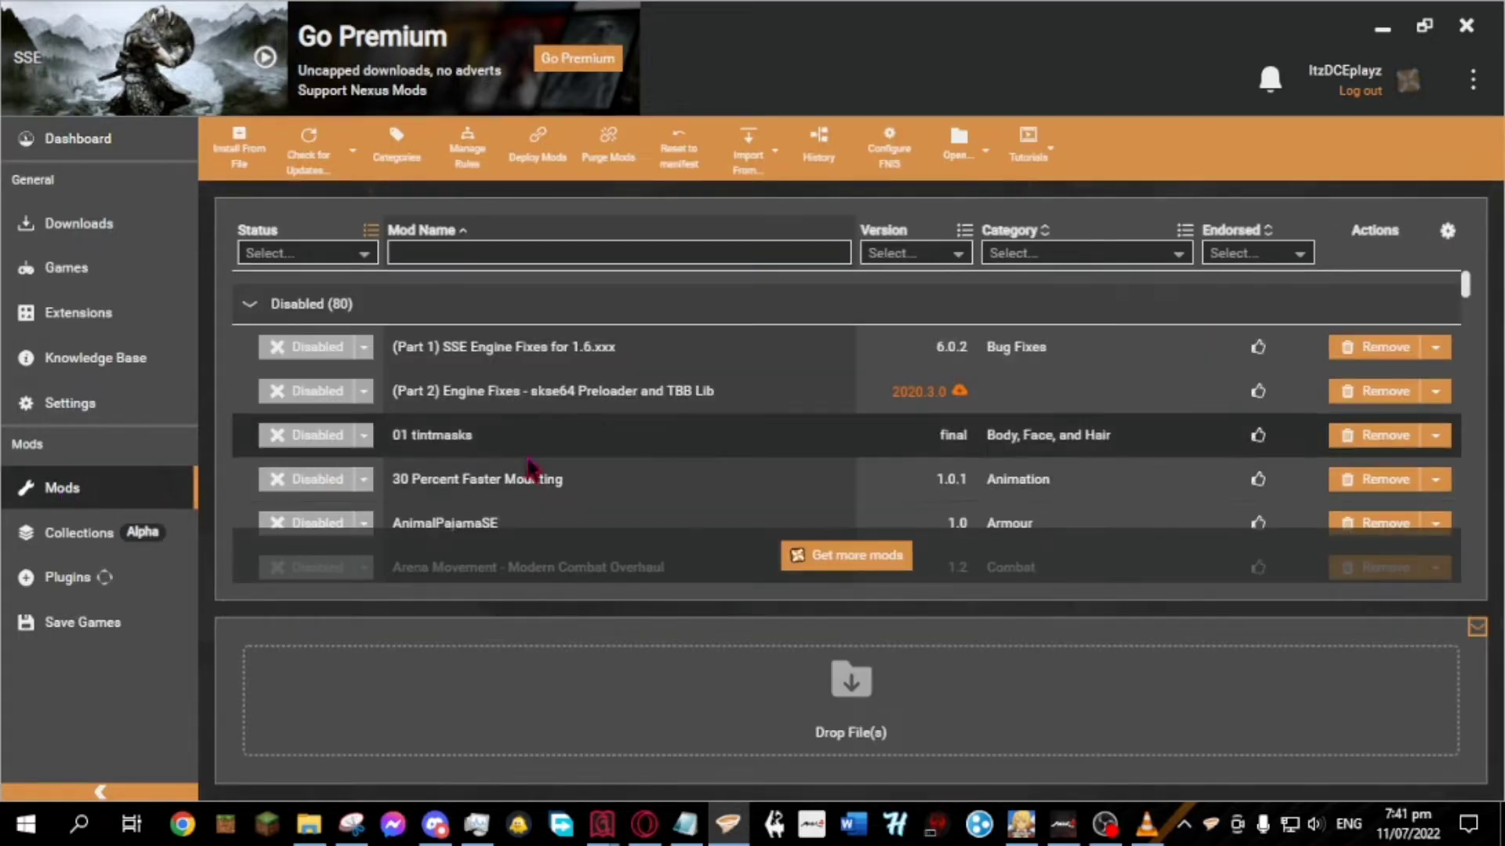
scroll(down, 3)
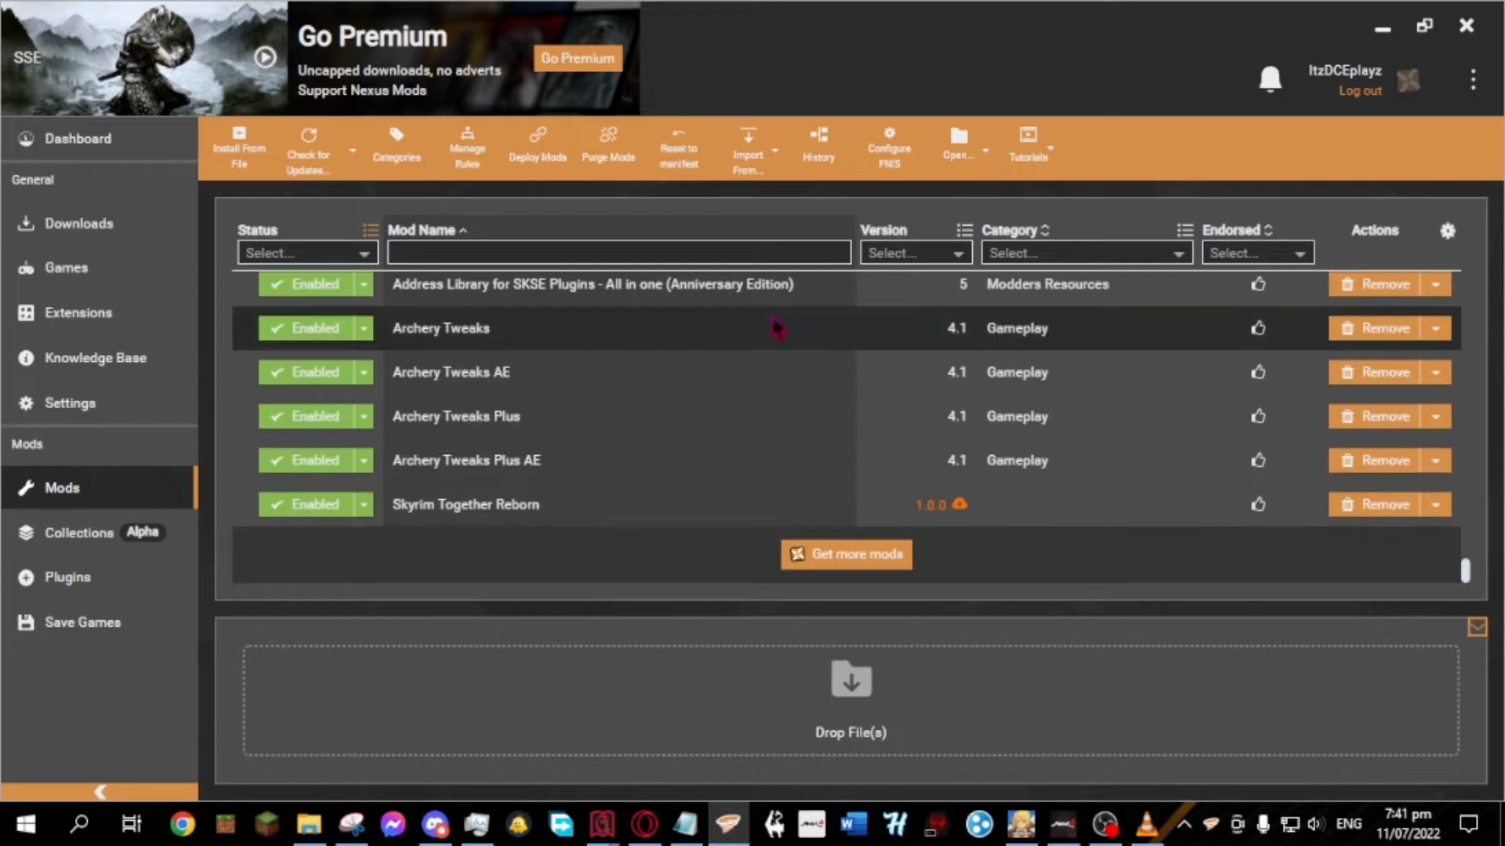
mouse_move(474, 503)
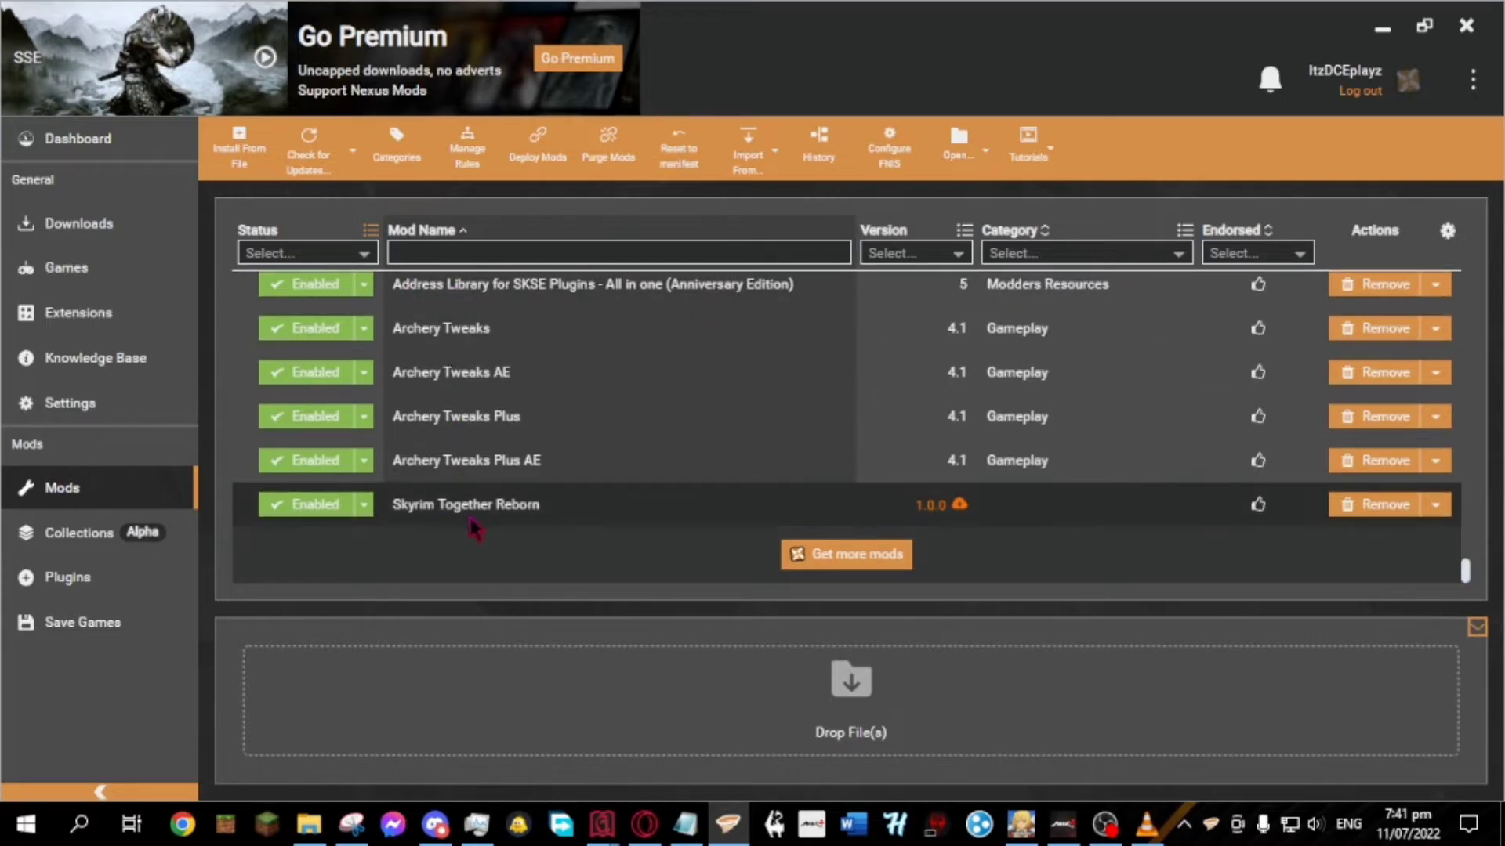
click(362, 283)
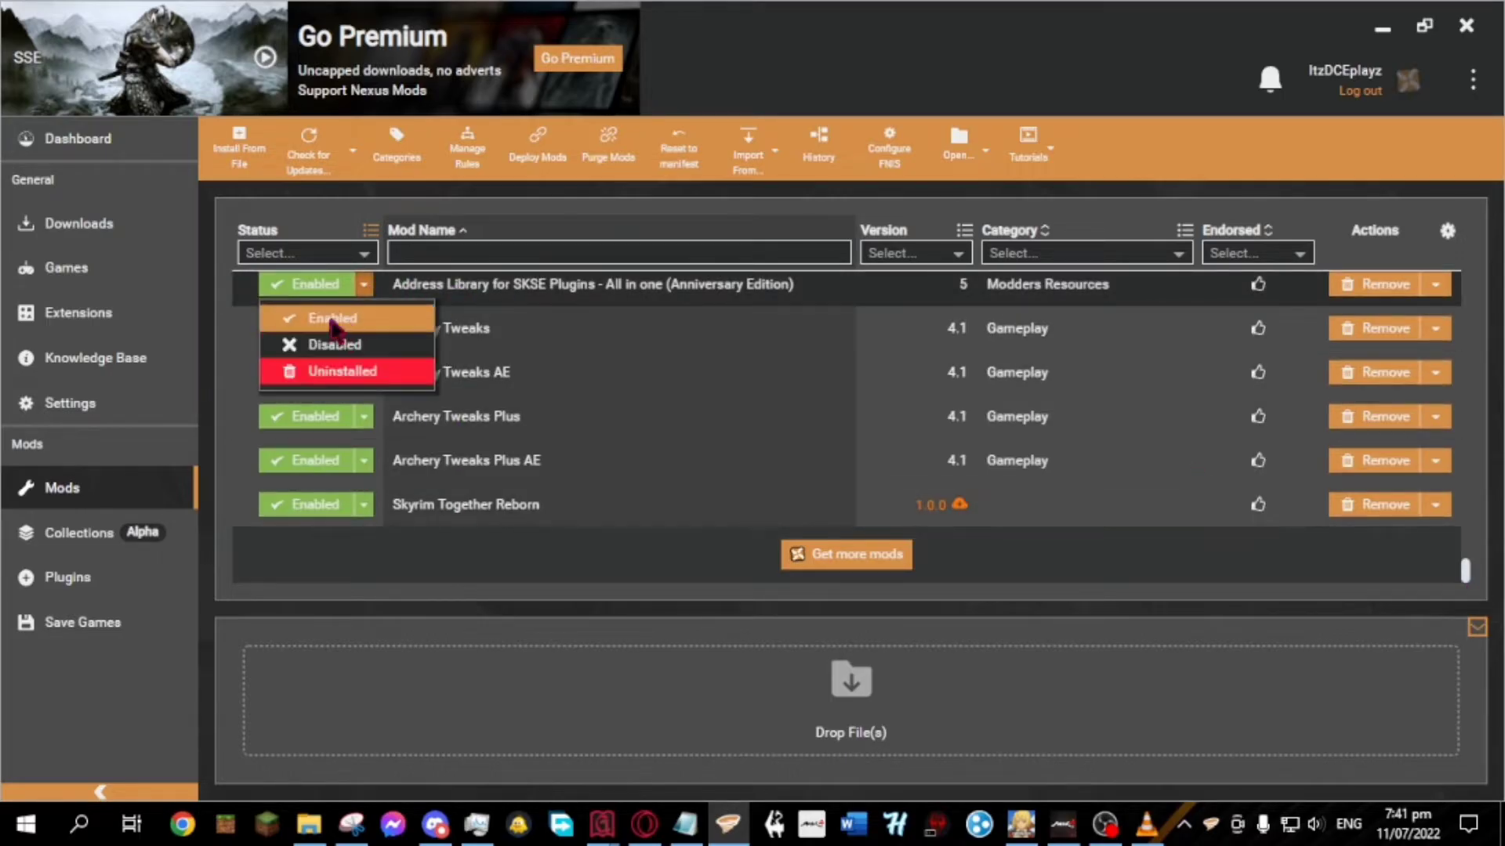
click(331, 318)
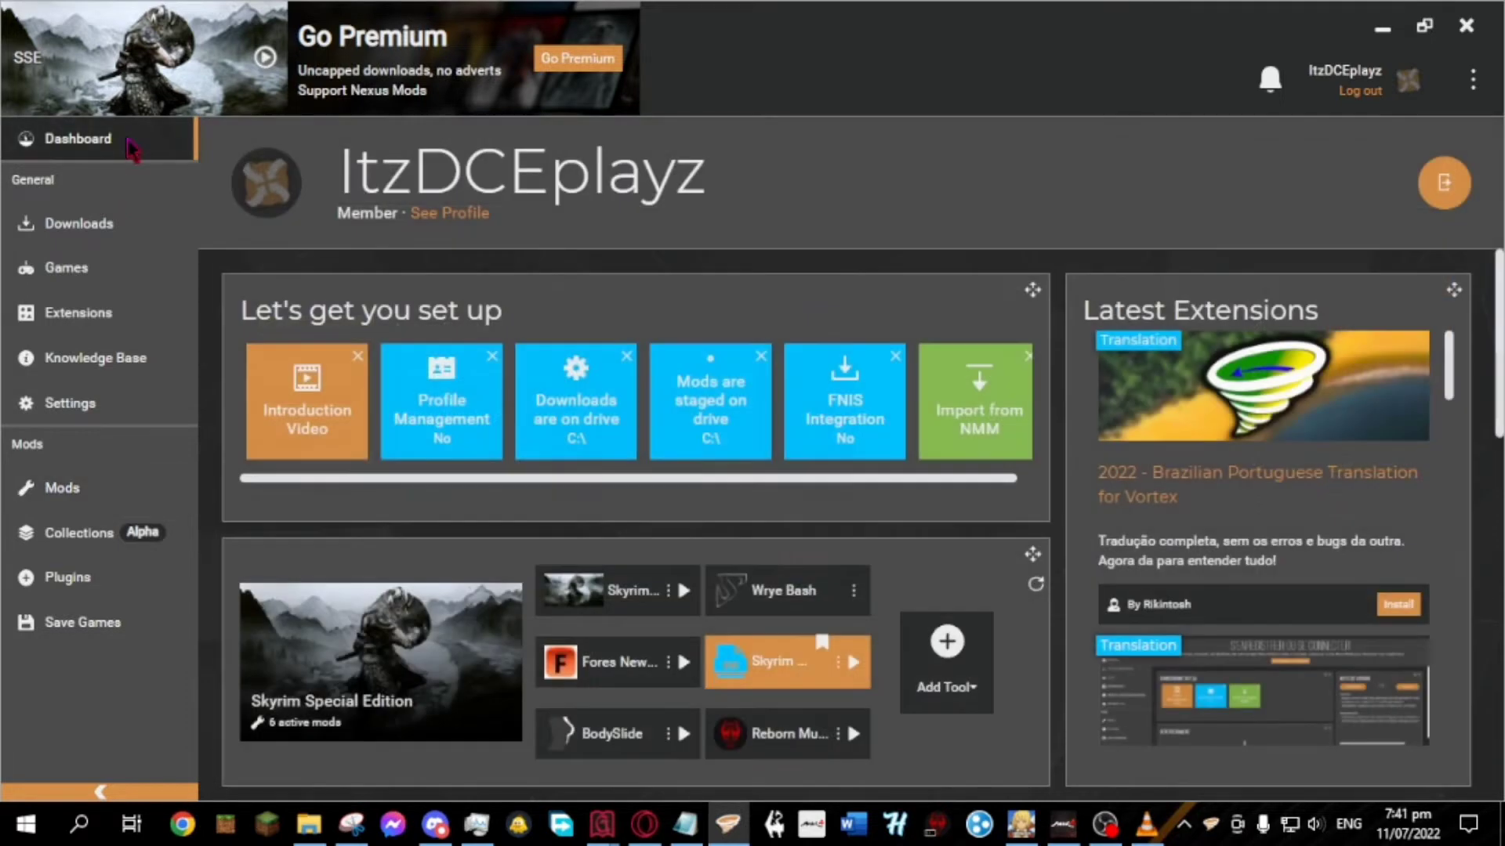
- Add a SkyrimTogether tool targeting the Skyrim Together Reborn executable in the game's Data folder and save it
scroll(down, 3)
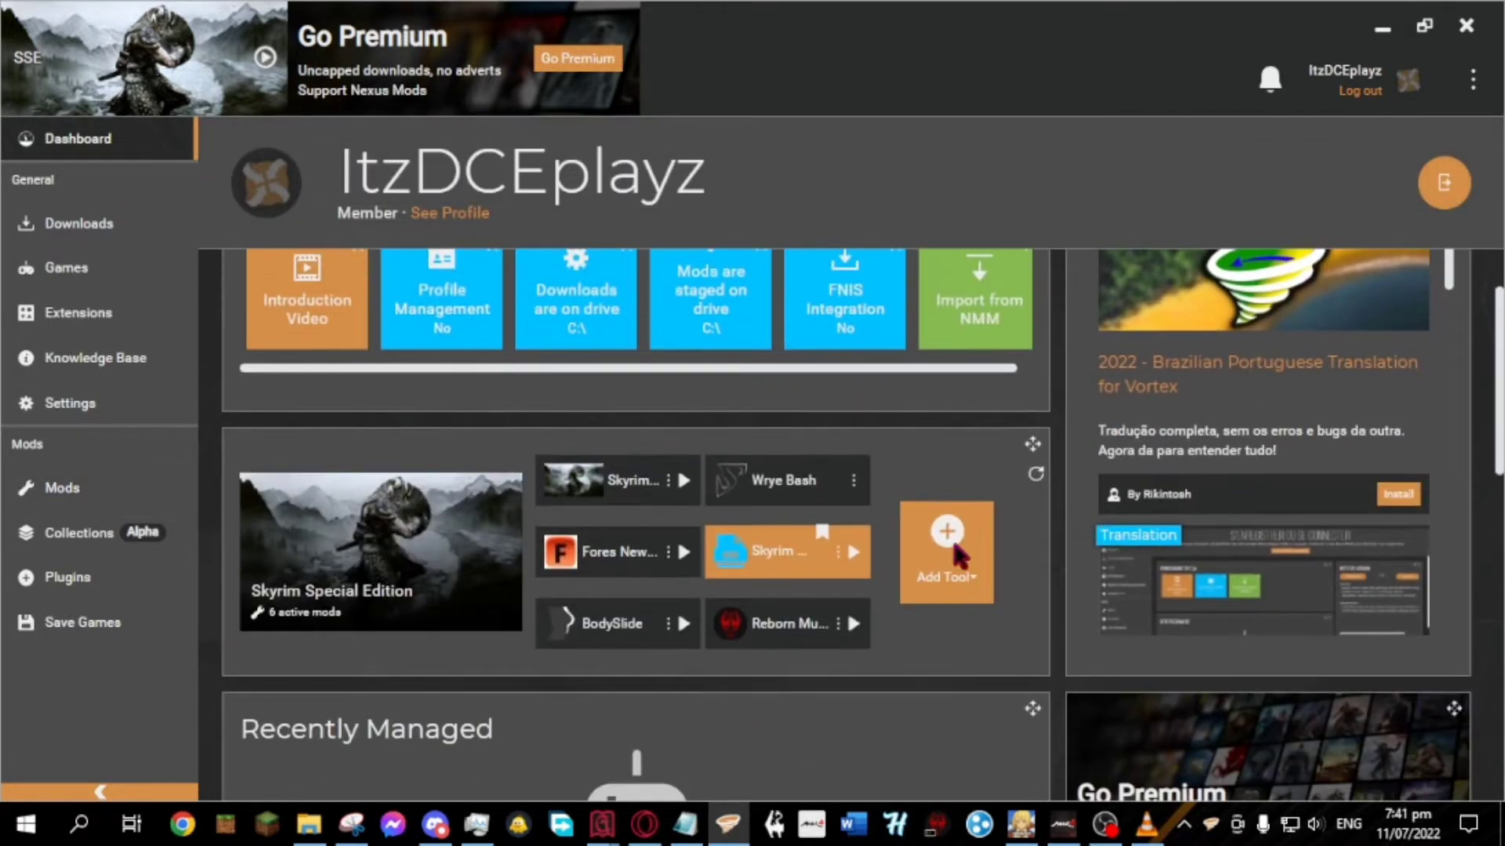
click(944, 579)
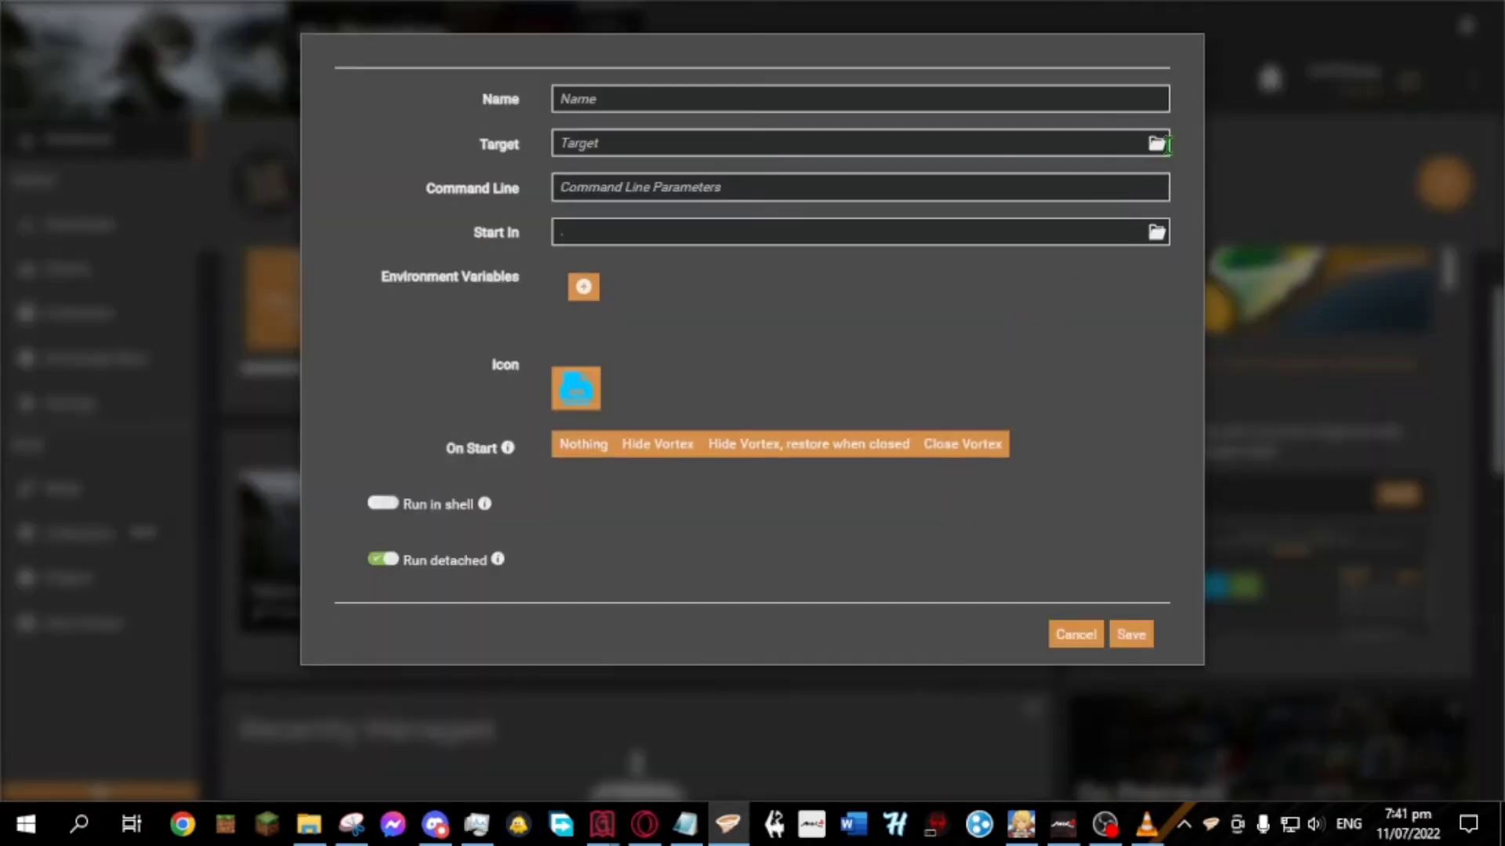
mouse_move(1156, 145)
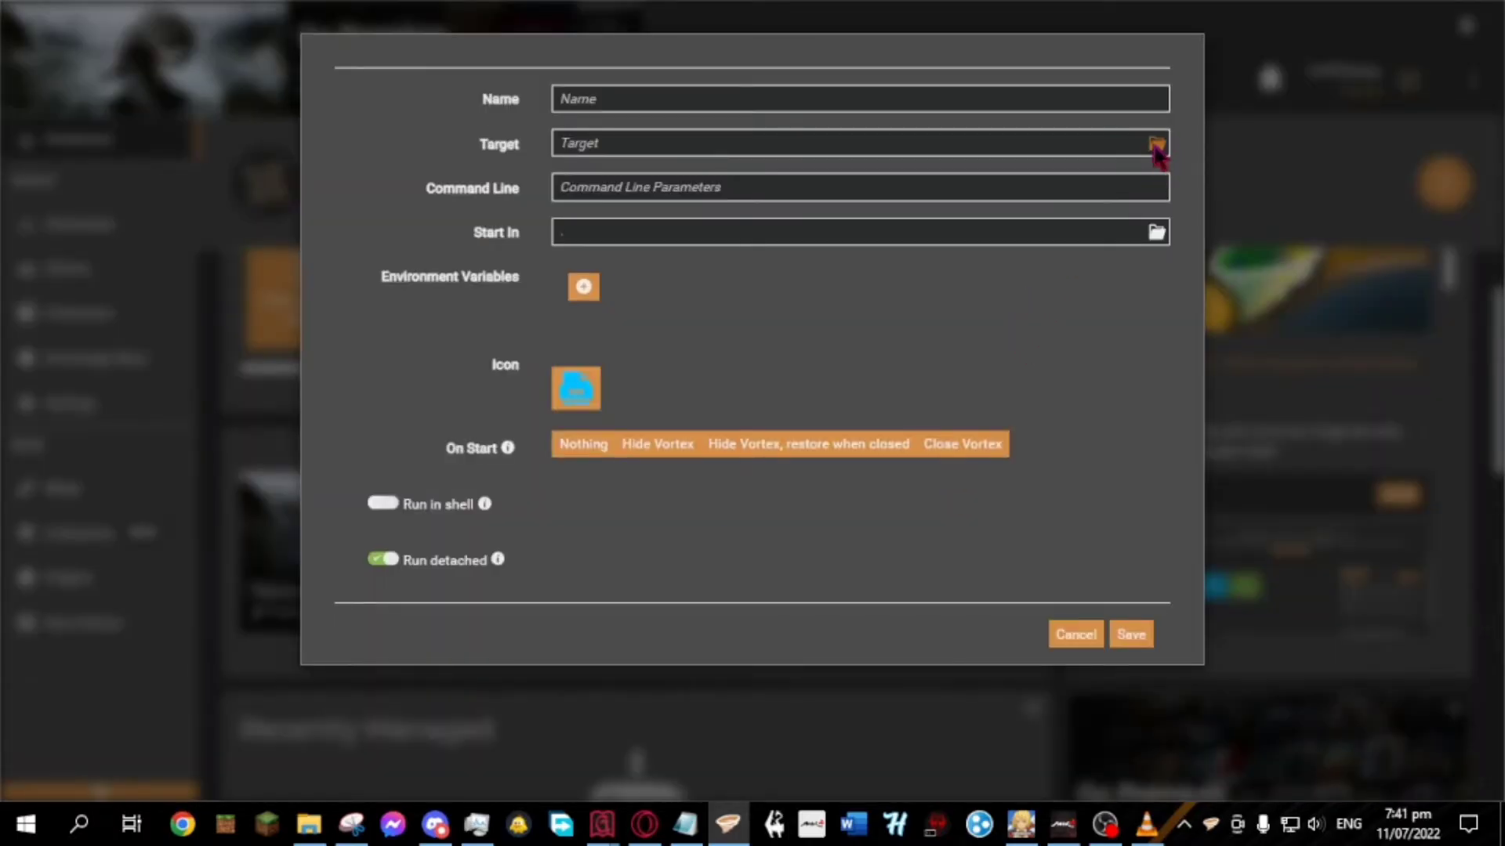
click(1157, 143)
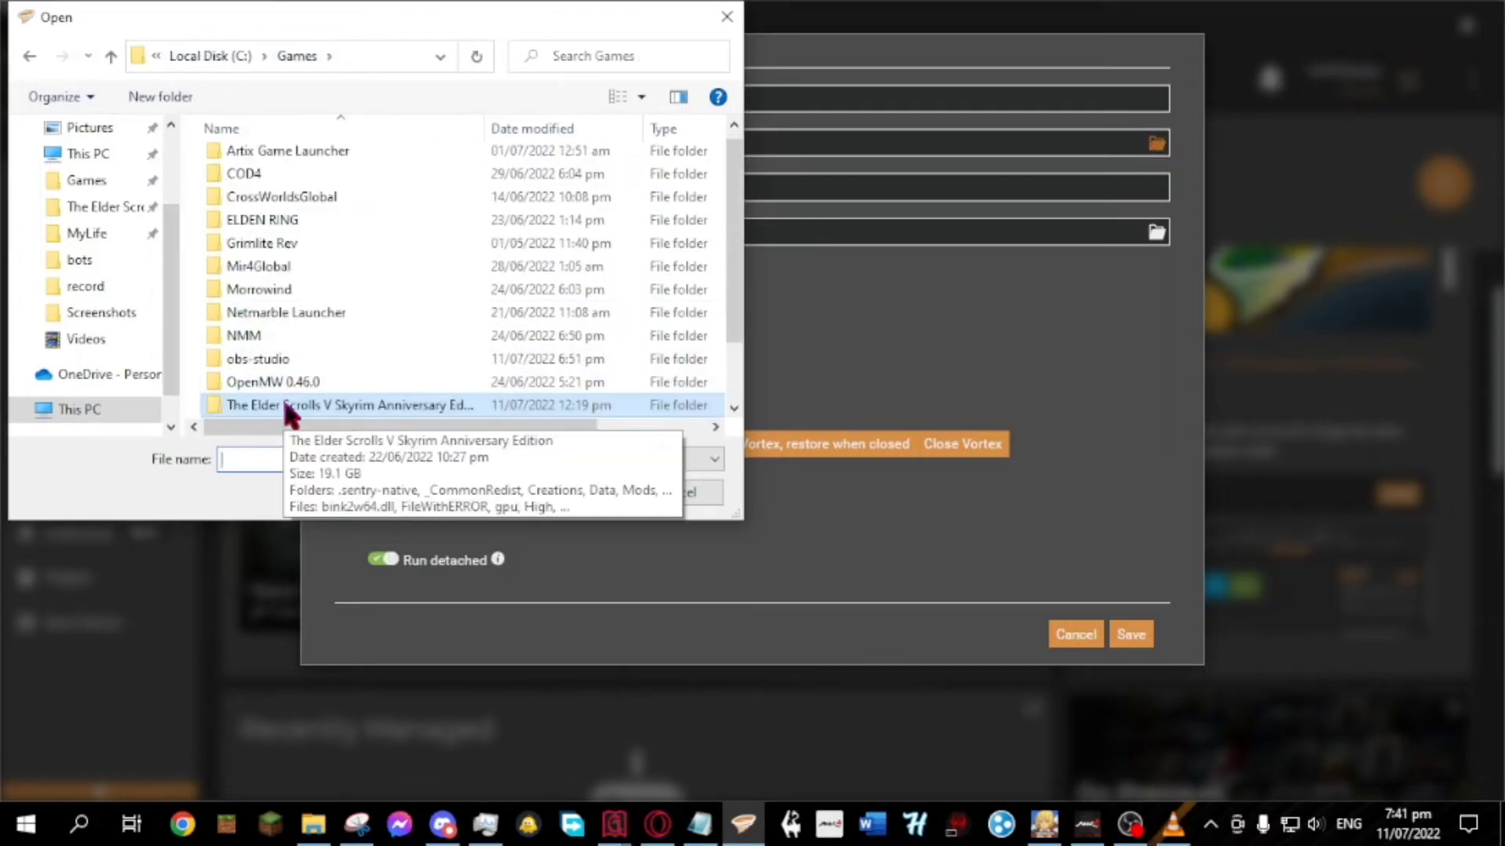
double_click(348, 404)
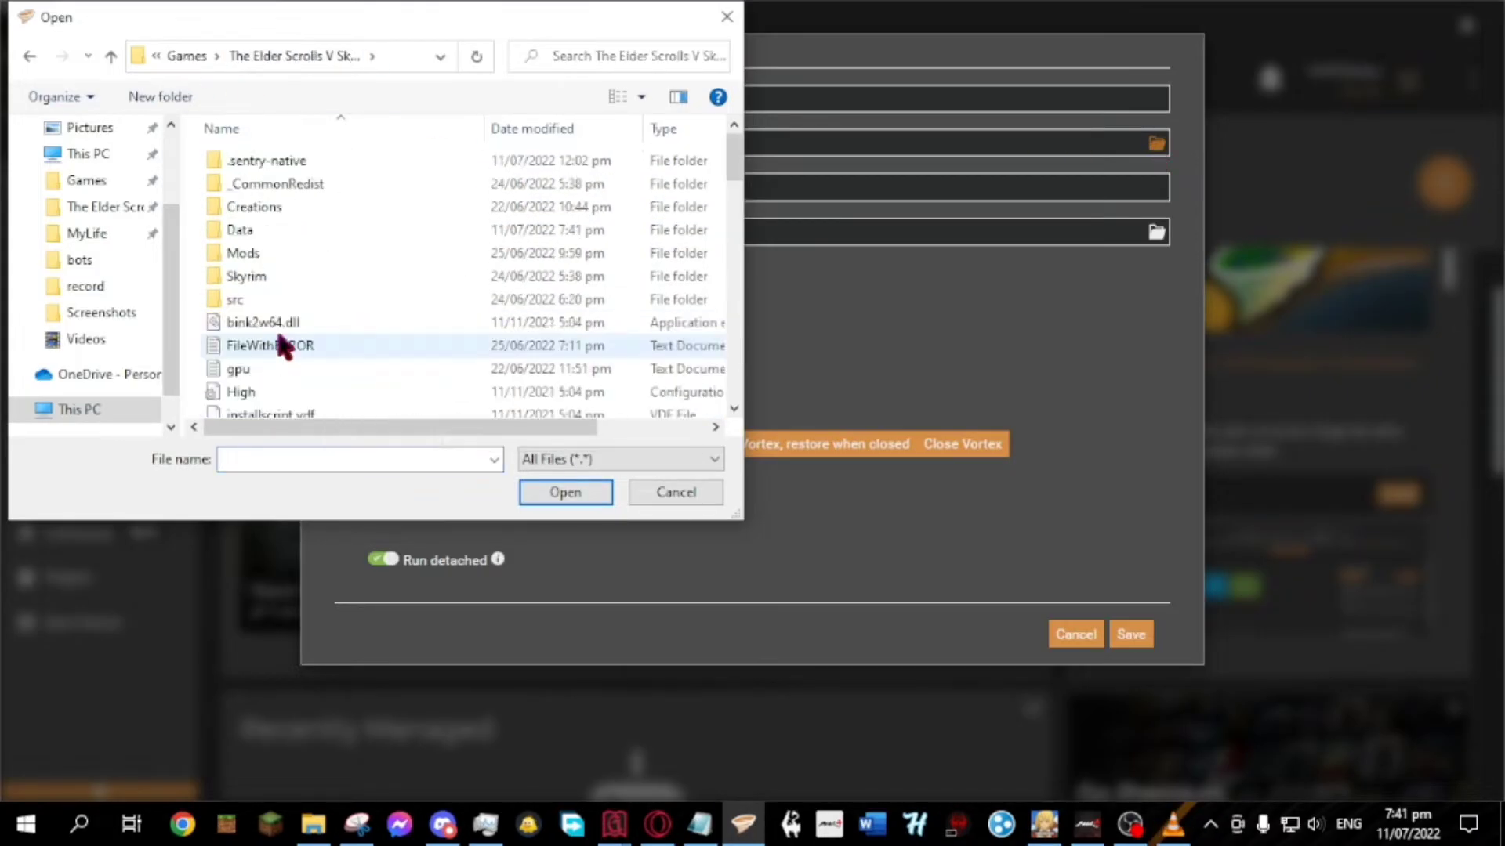
double_click(238, 229)
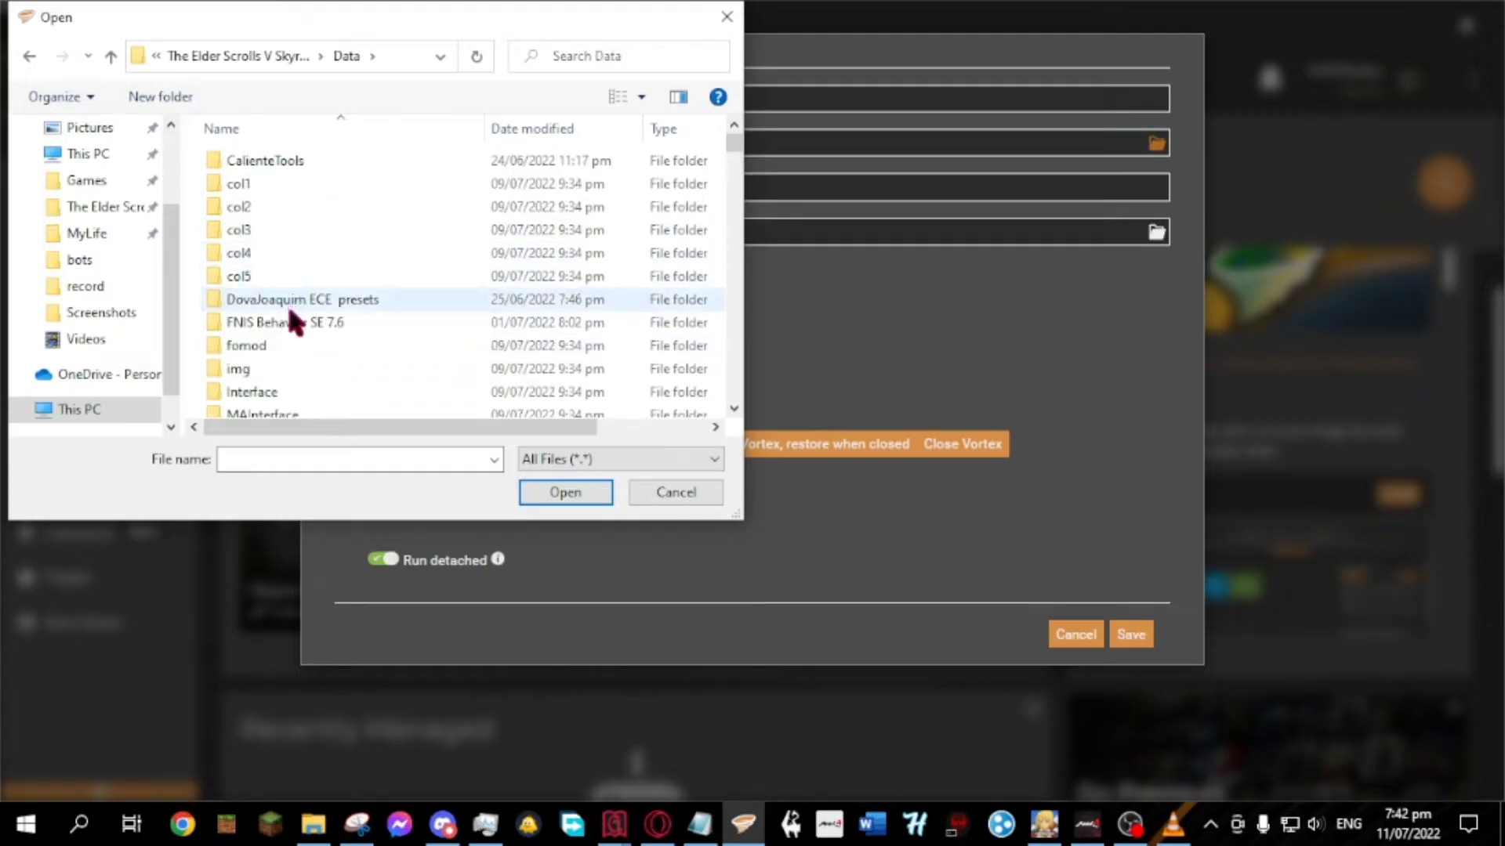
double_click(307, 299)
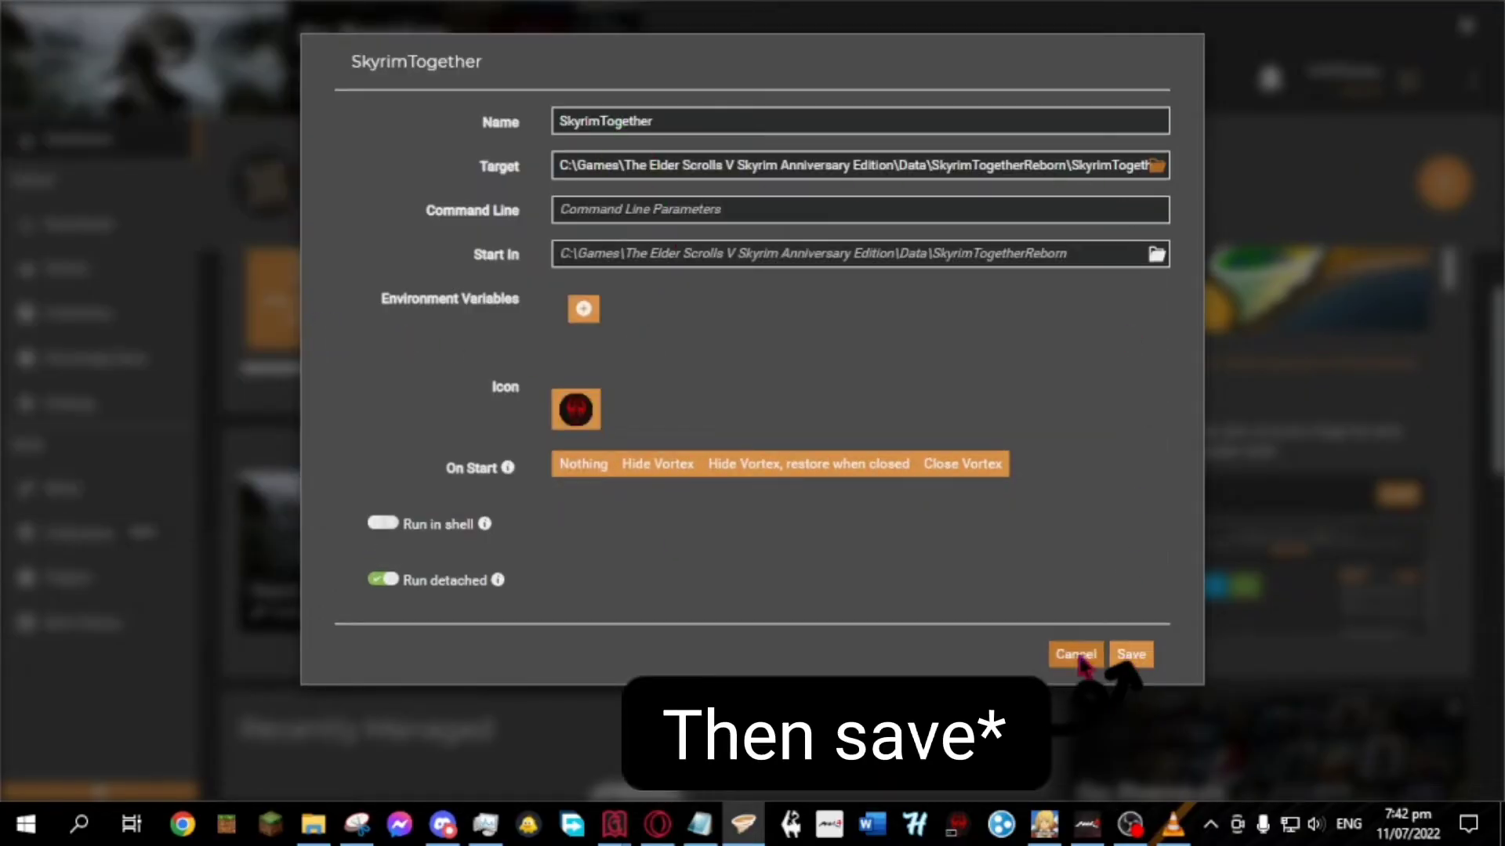
click(1130, 654)
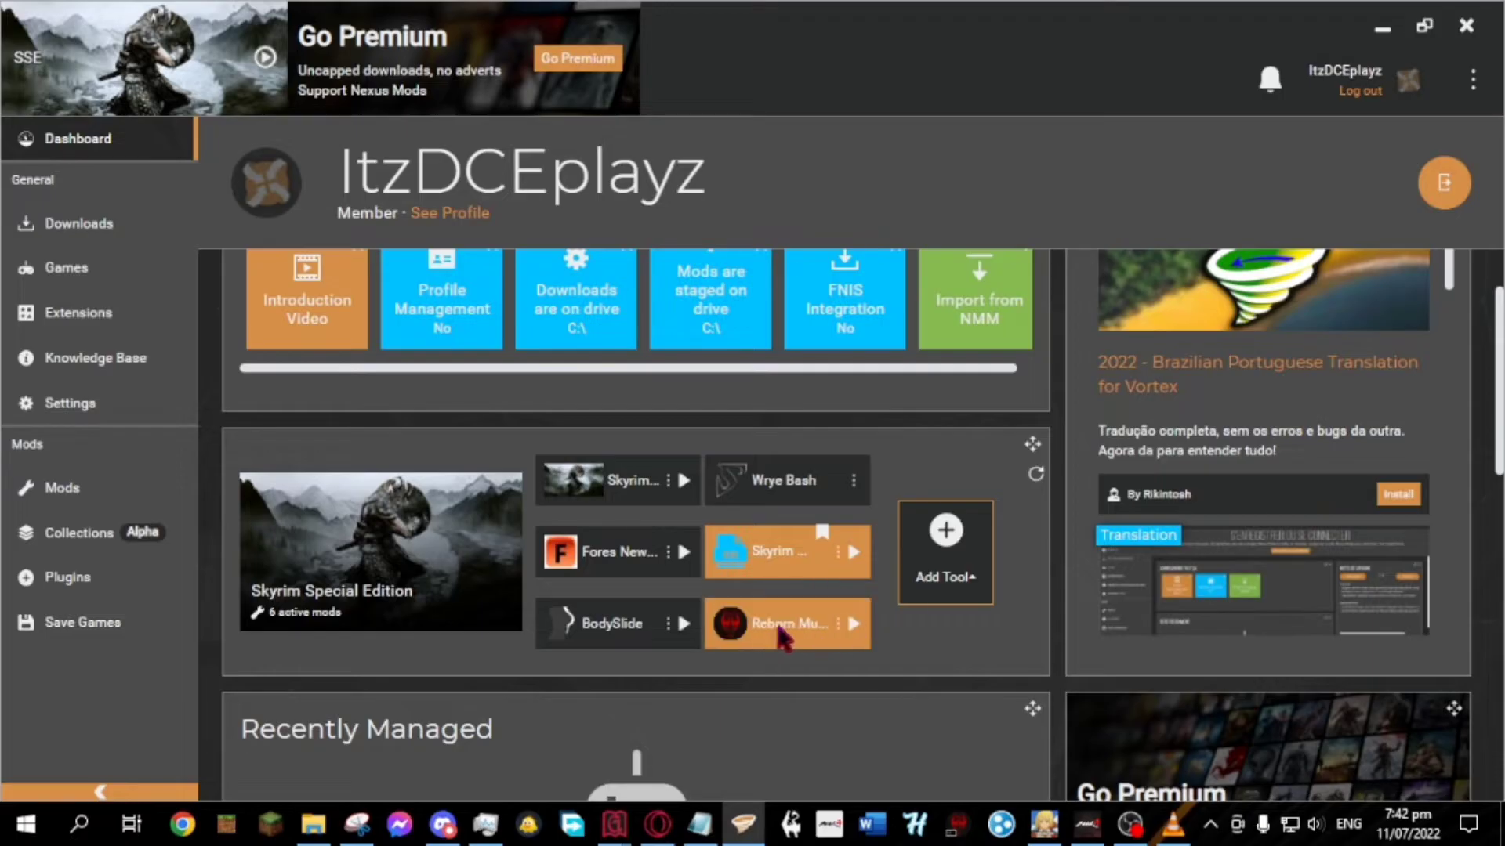
mouse_move(859, 633)
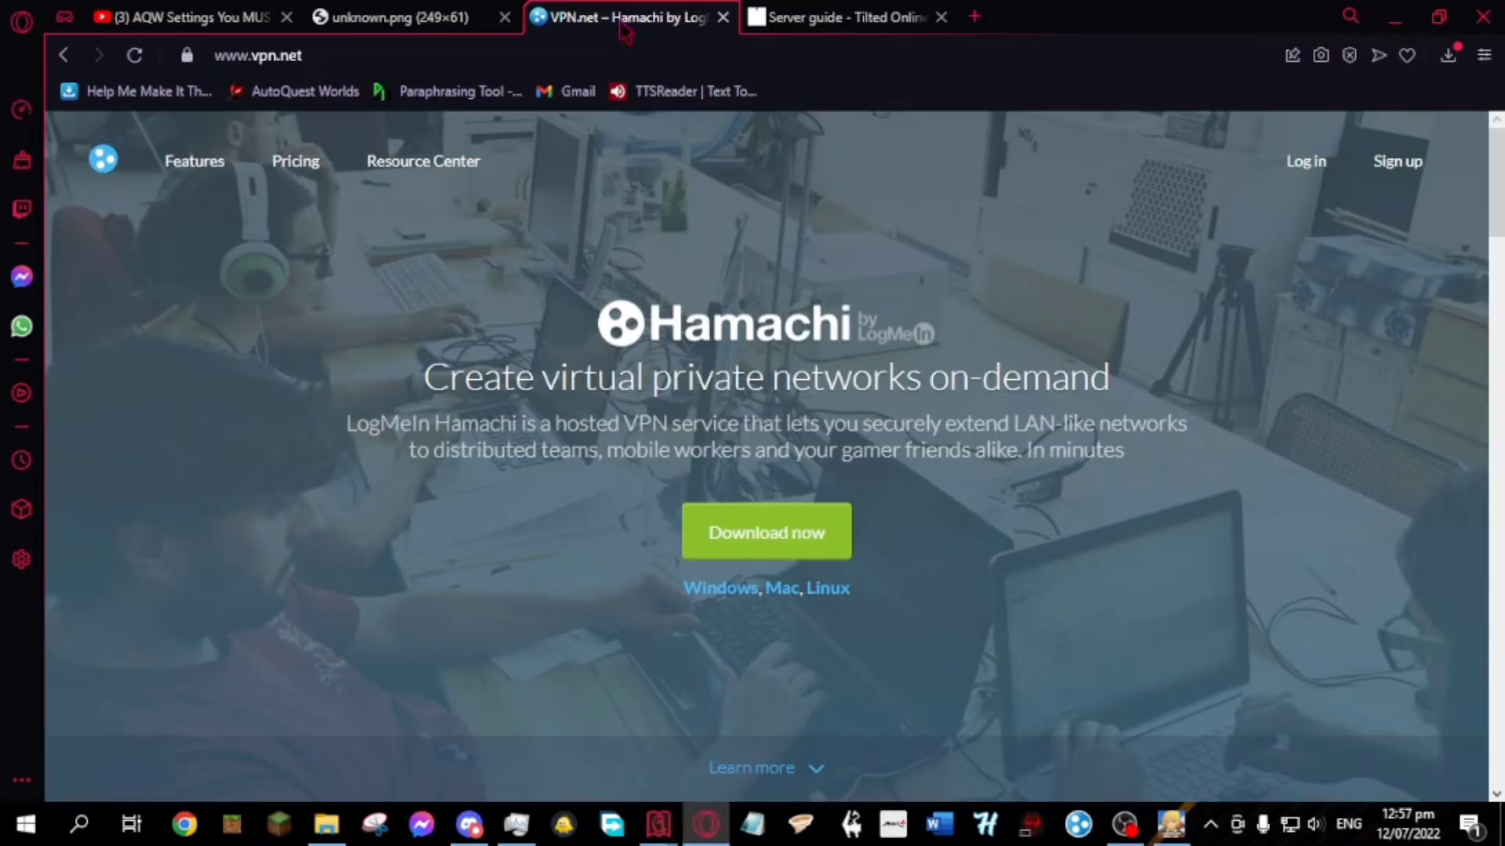
mouse_move(624, 17)
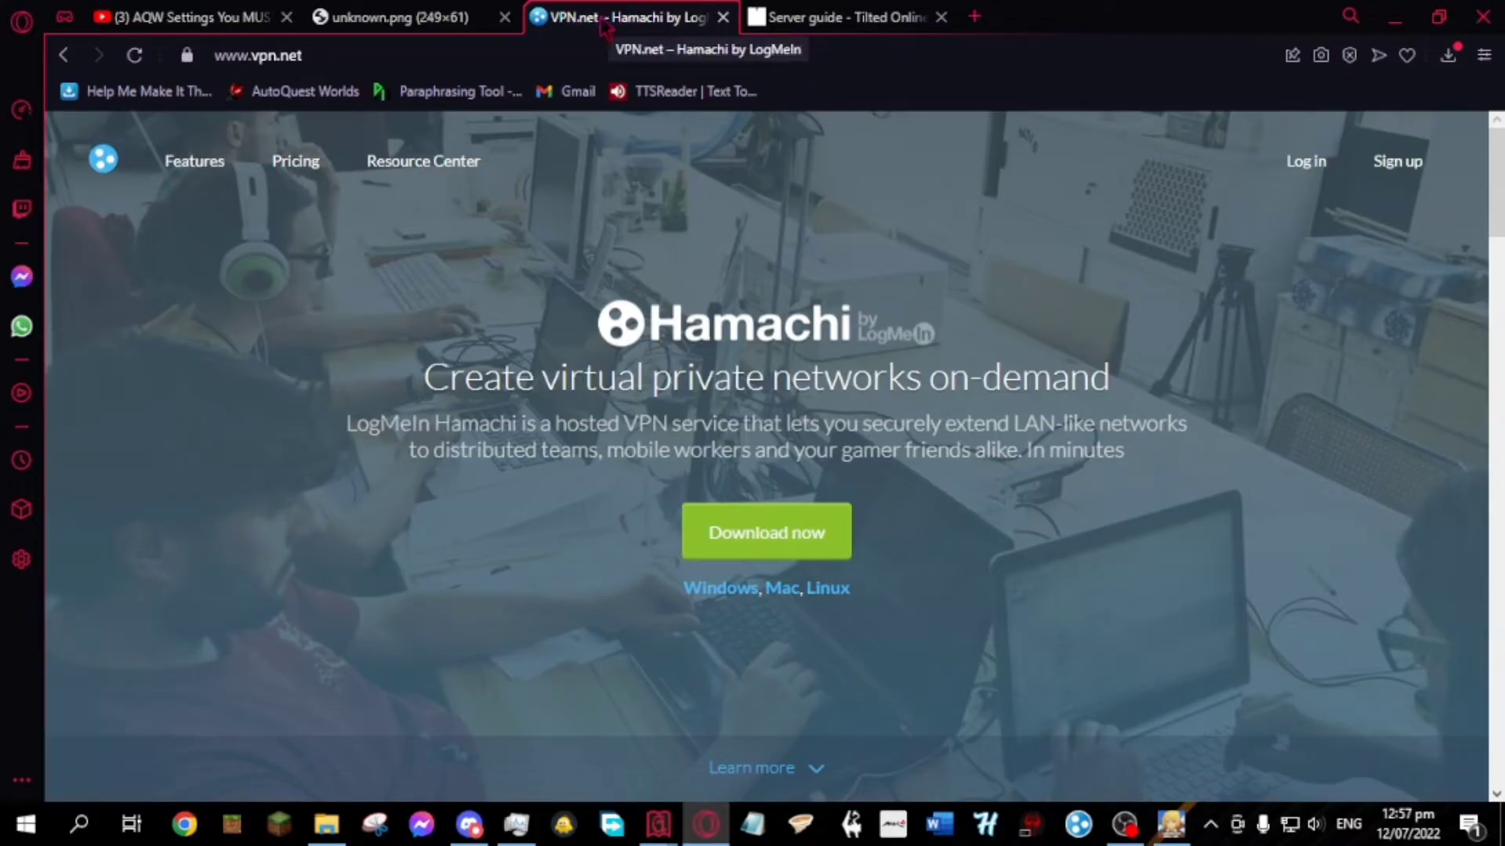
mouse_move(879, 645)
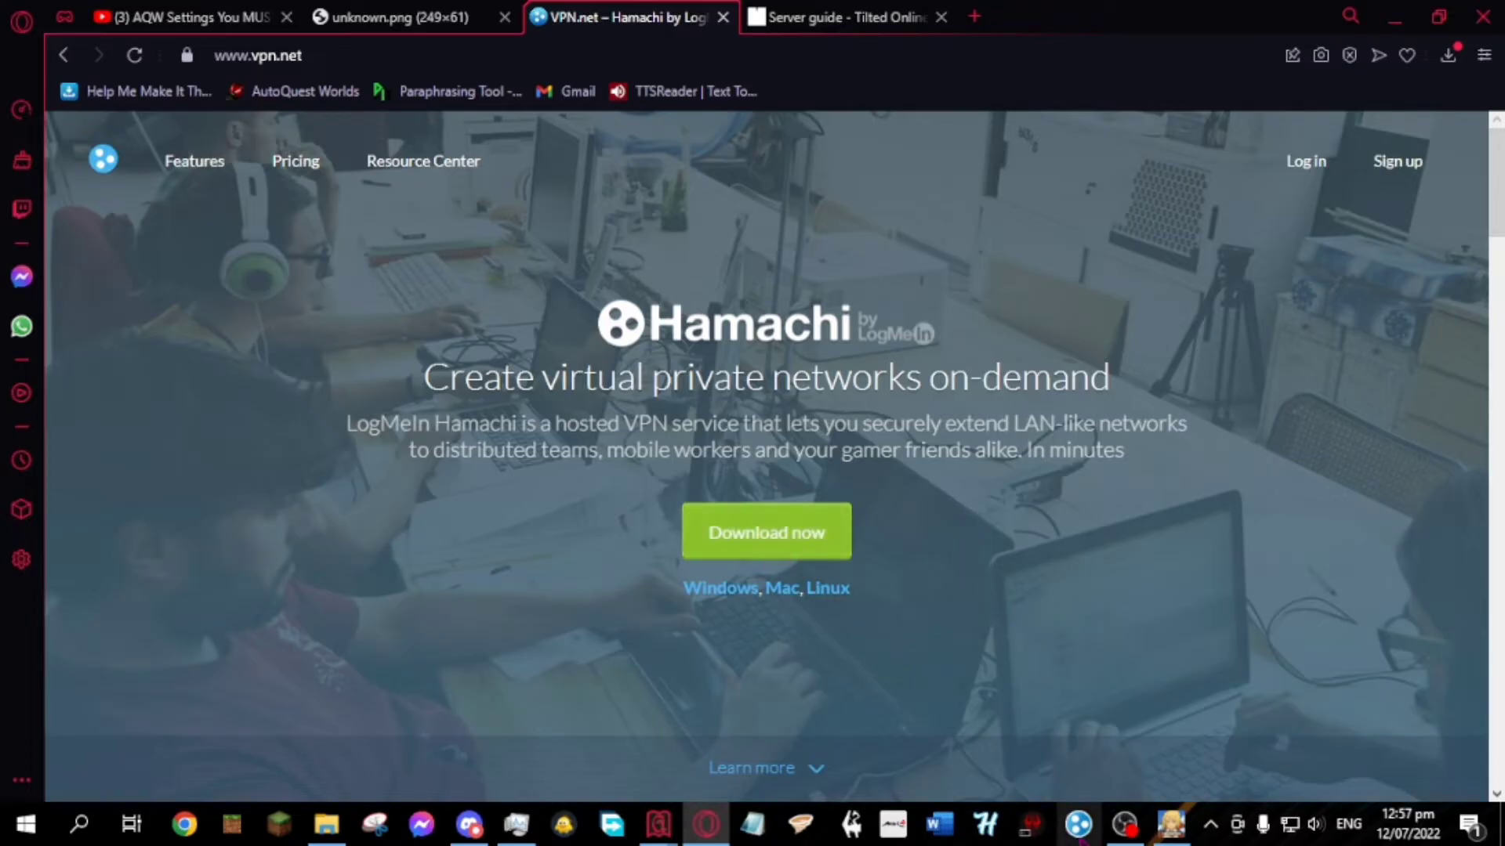
- Bring the Hamachi client online from the taskbar via its power button
click(1077, 824)
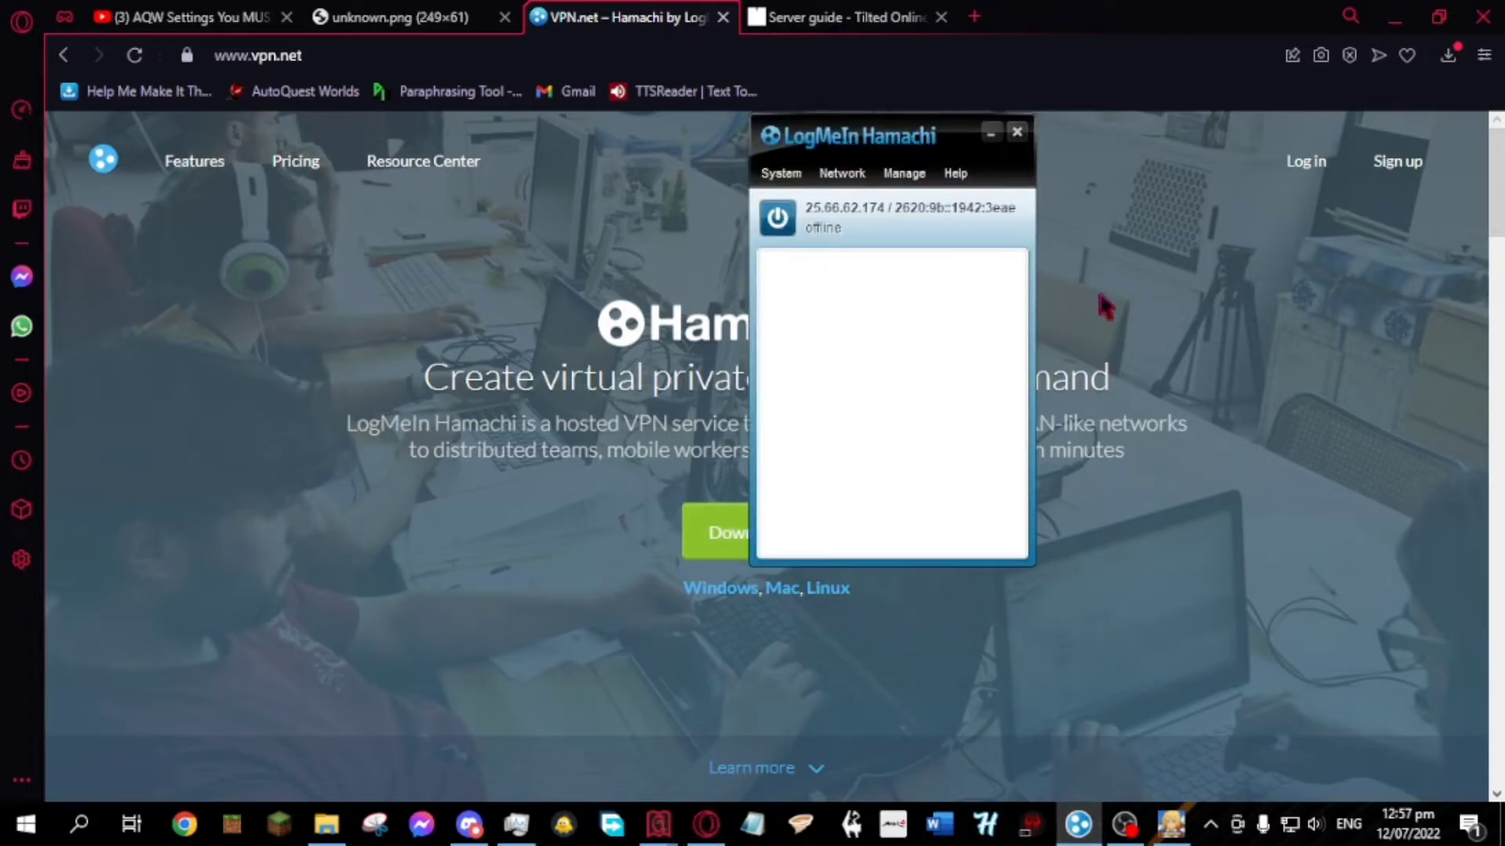
mouse_move(778, 219)
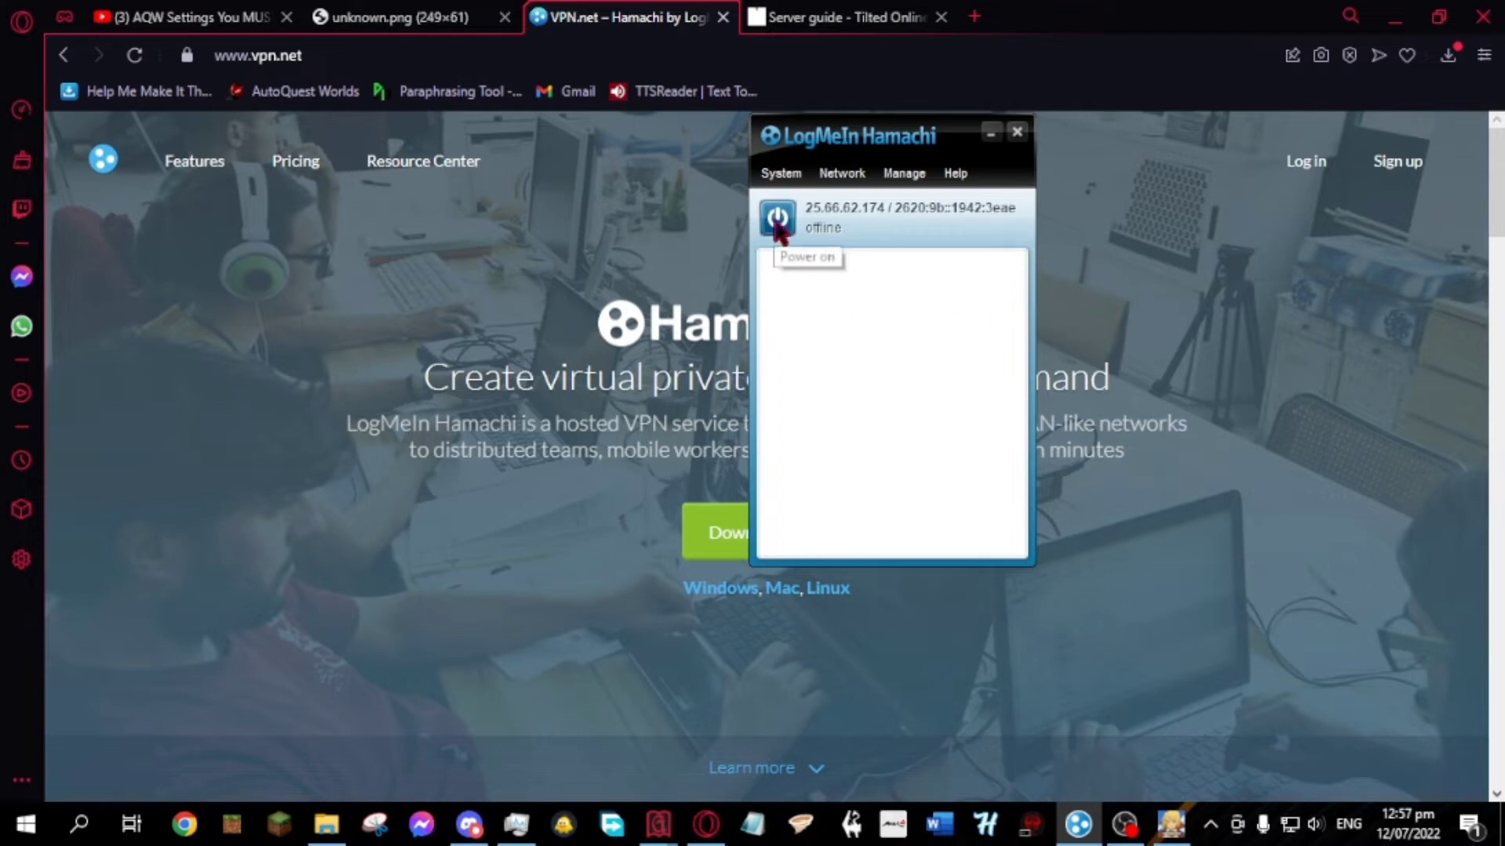
click(776, 218)
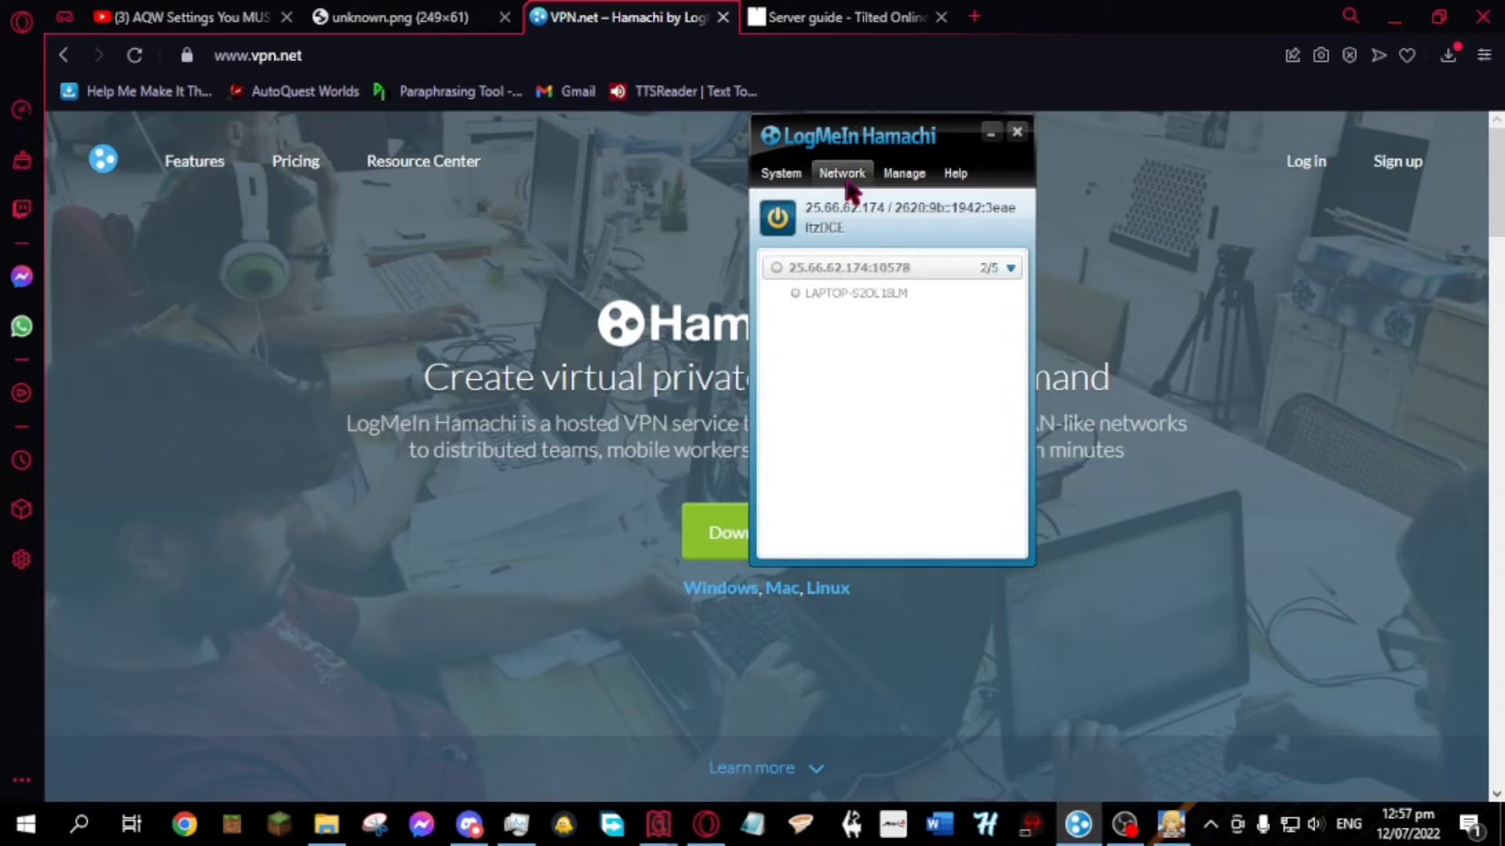
- Begin a new Hamachi network with ID 25.66.62.174:10578
click(842, 174)
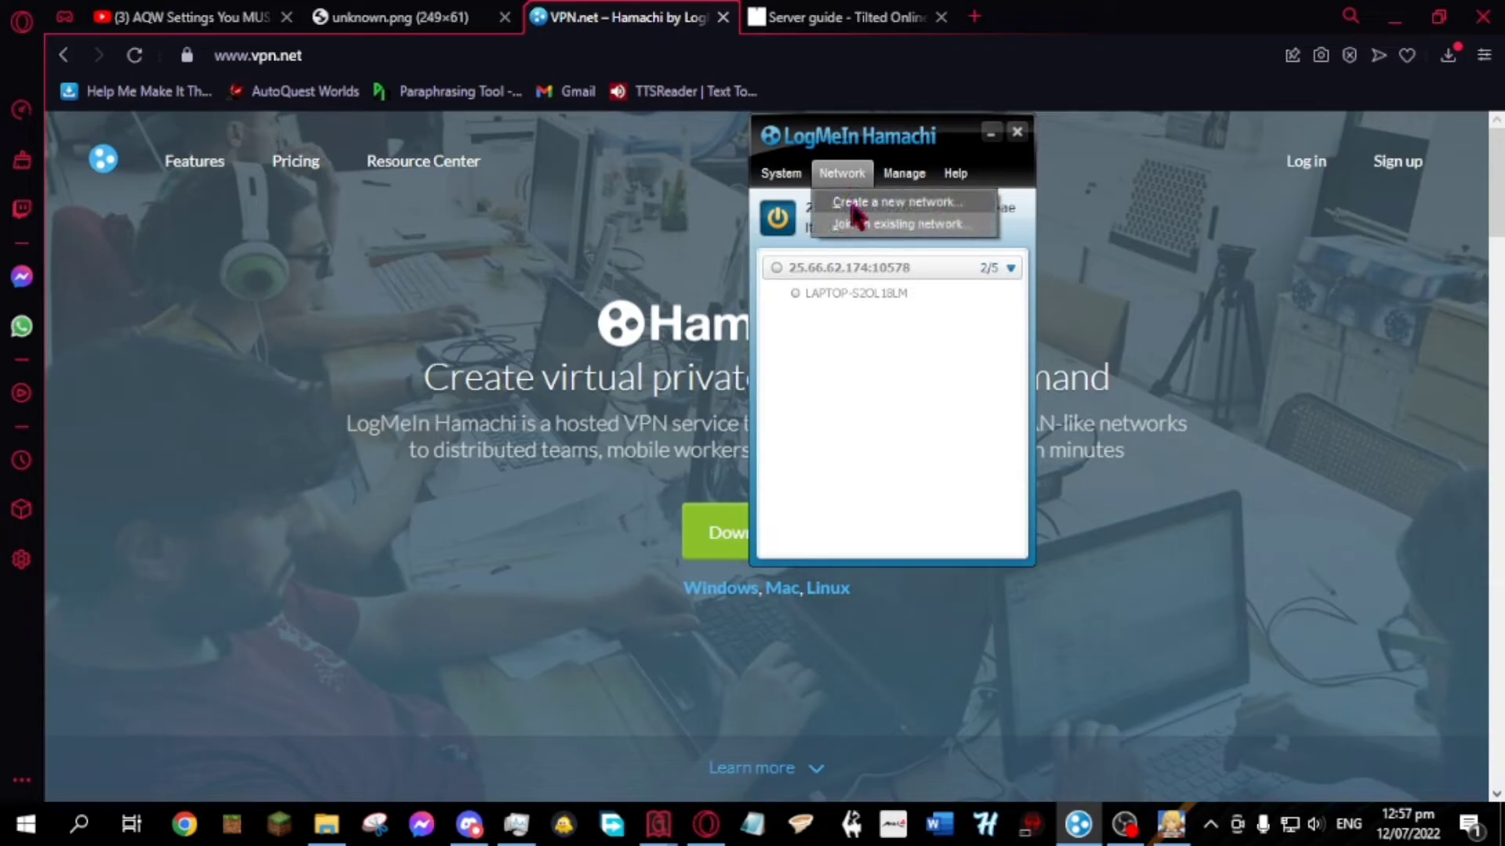
click(894, 202)
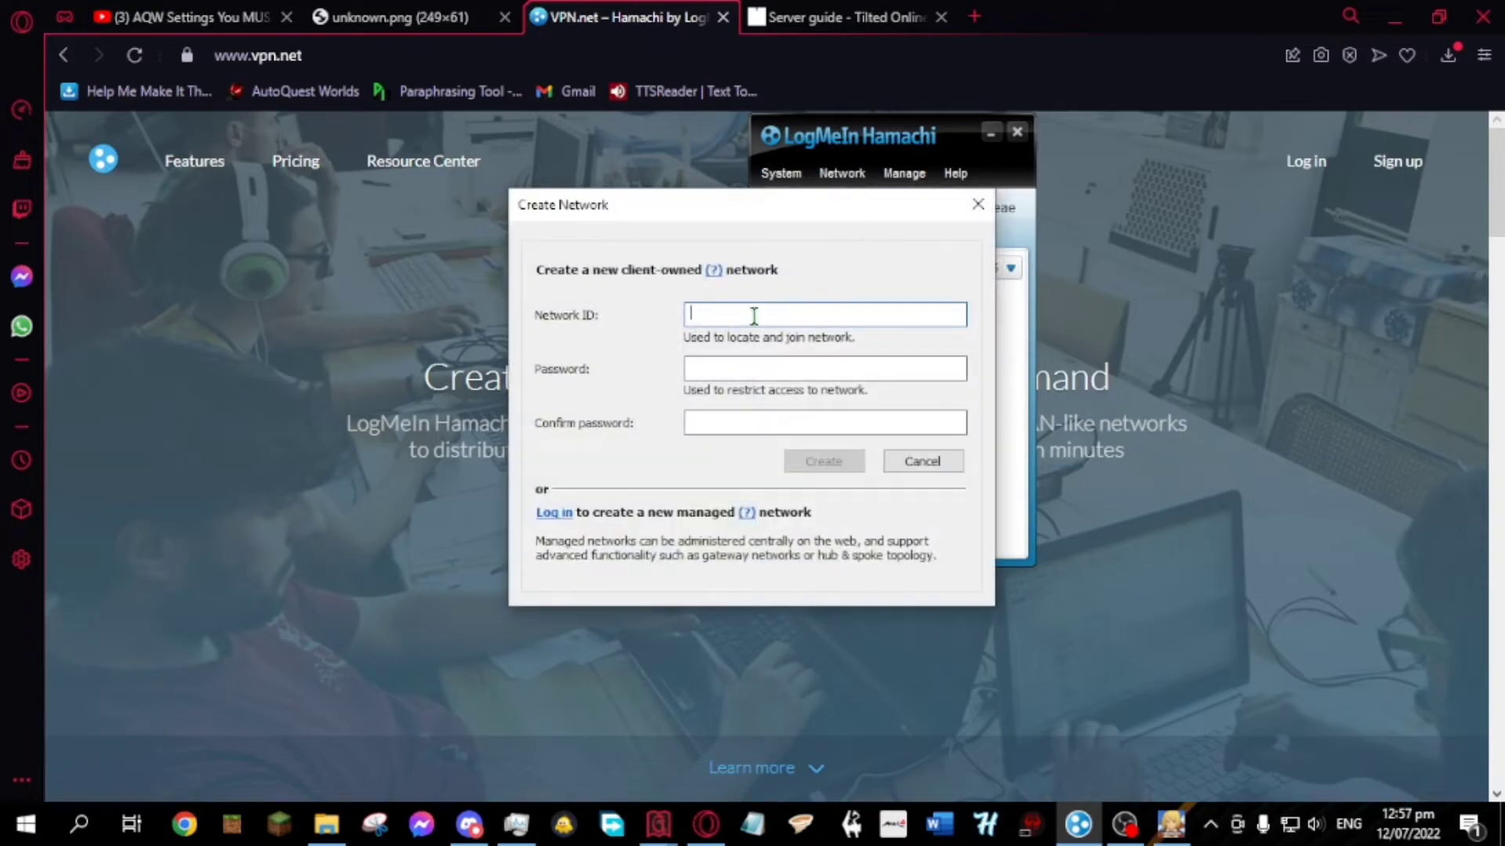
text(25.66.62.174)
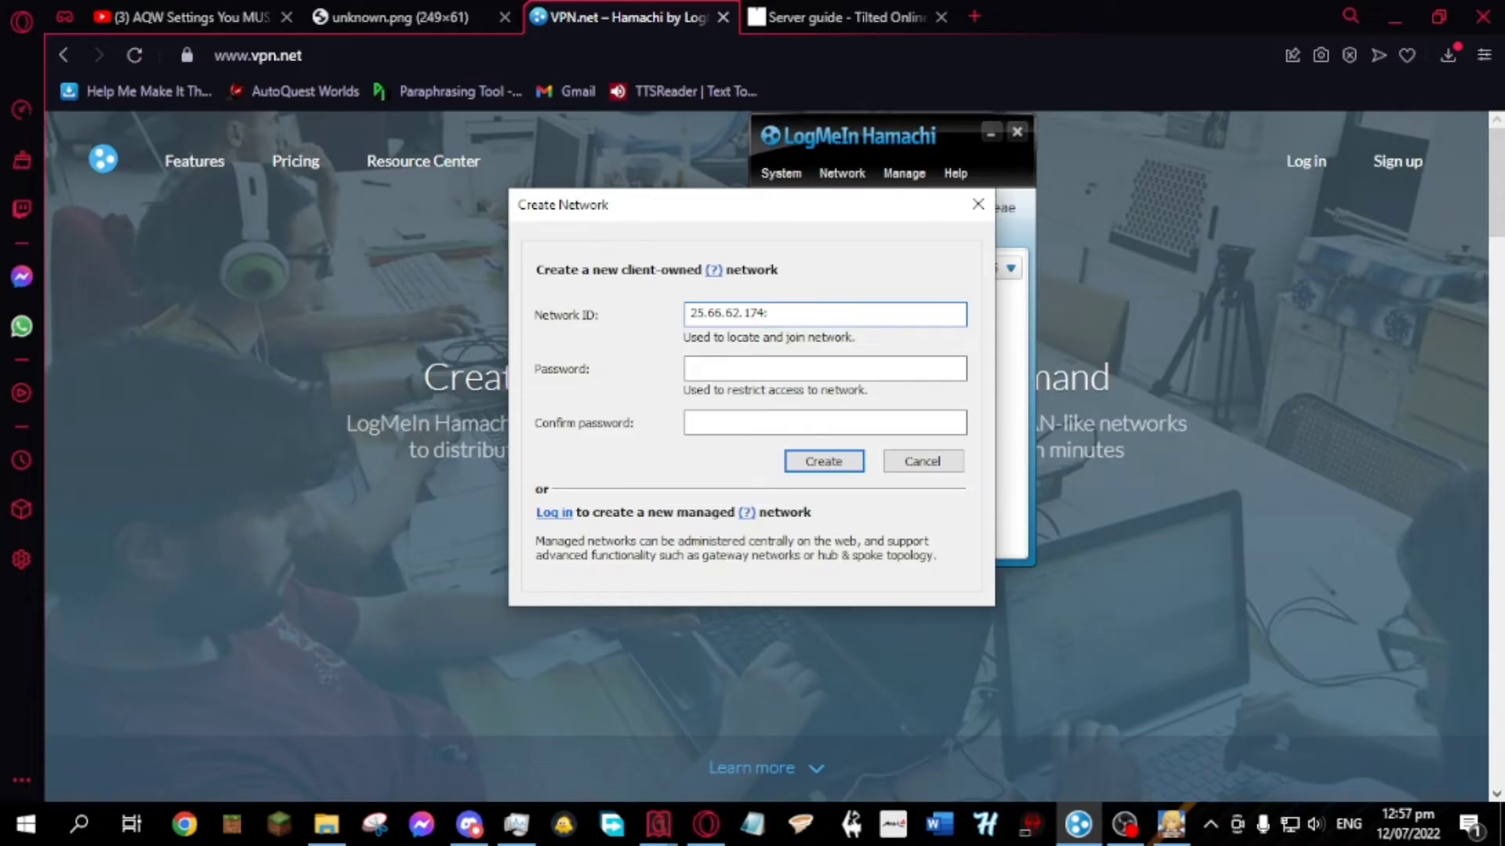
text(:1)
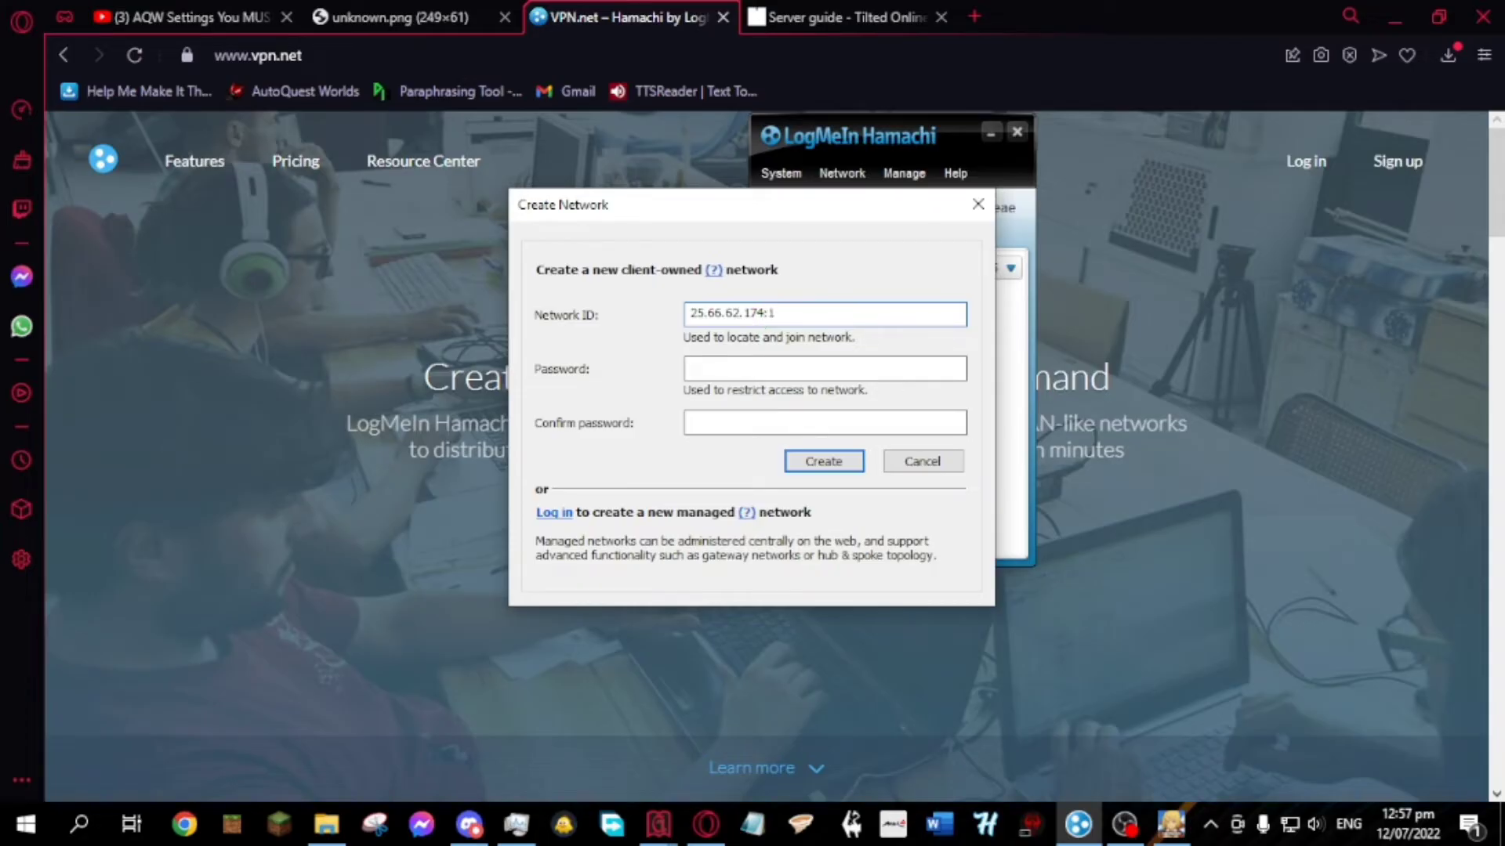
text(04)
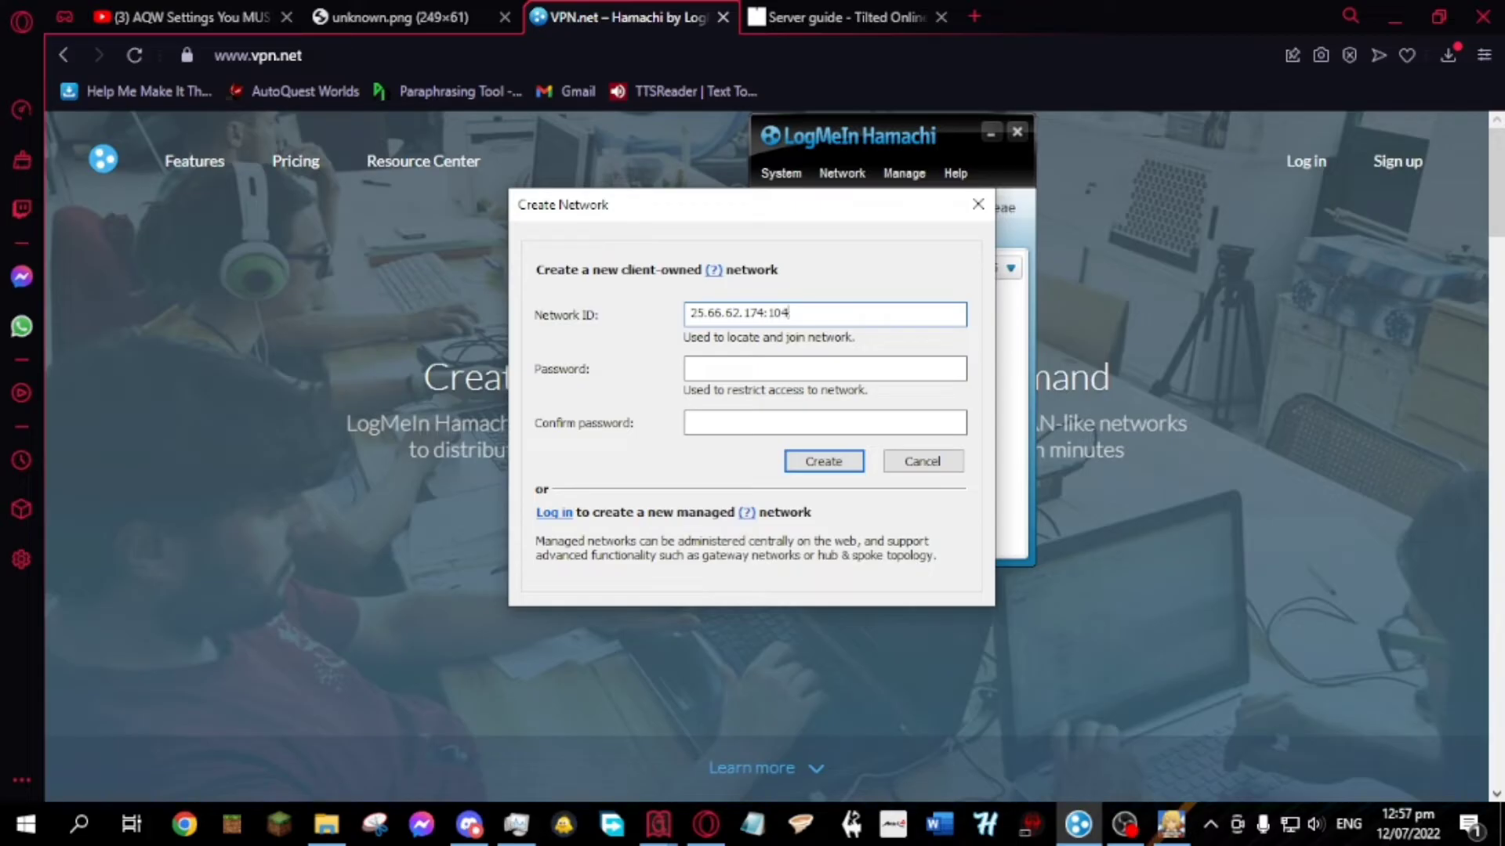
key(Backspace)
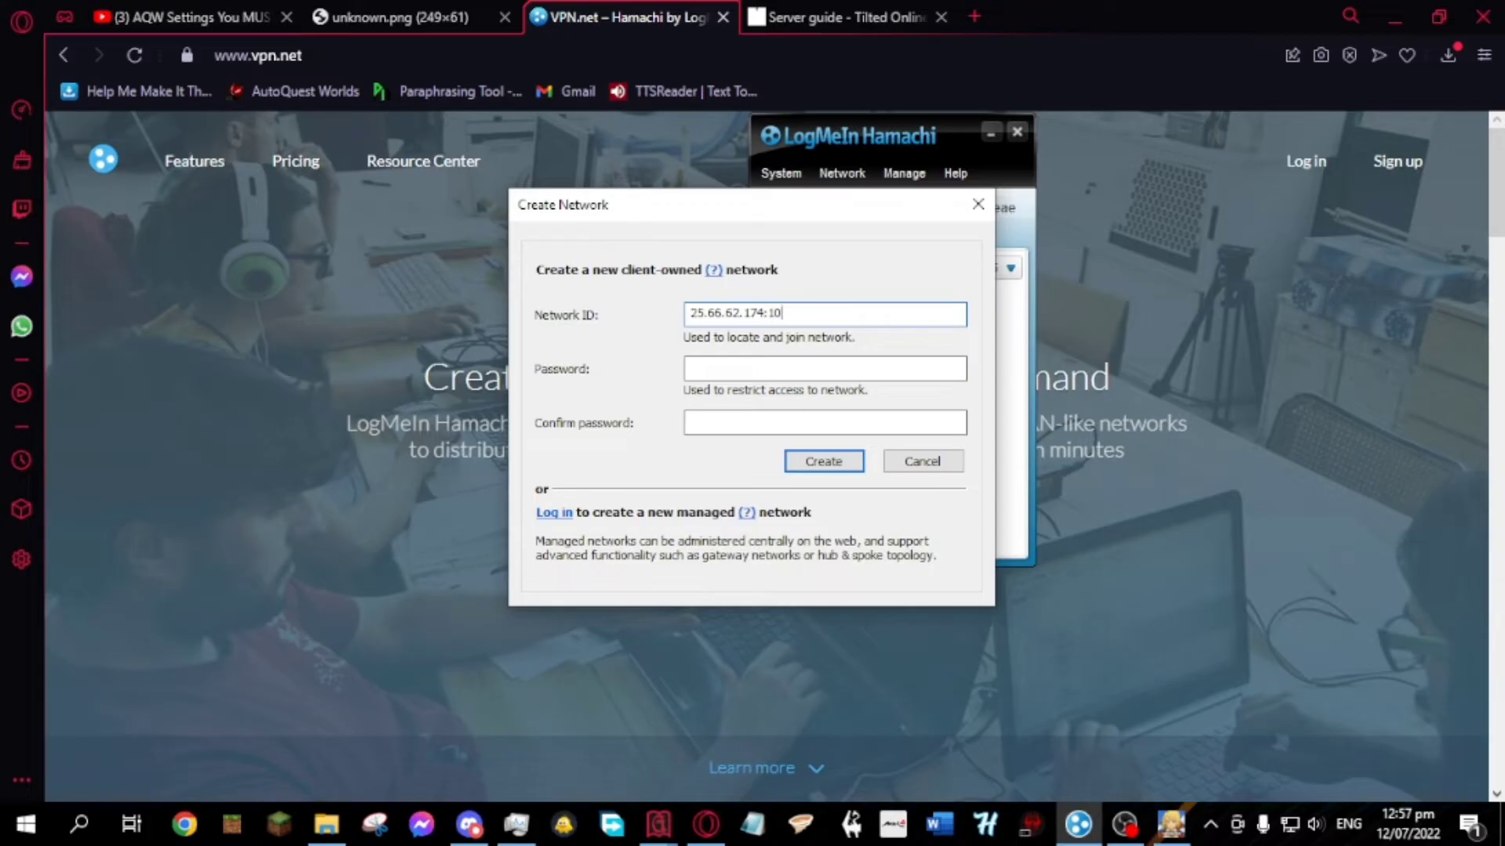
text(578)
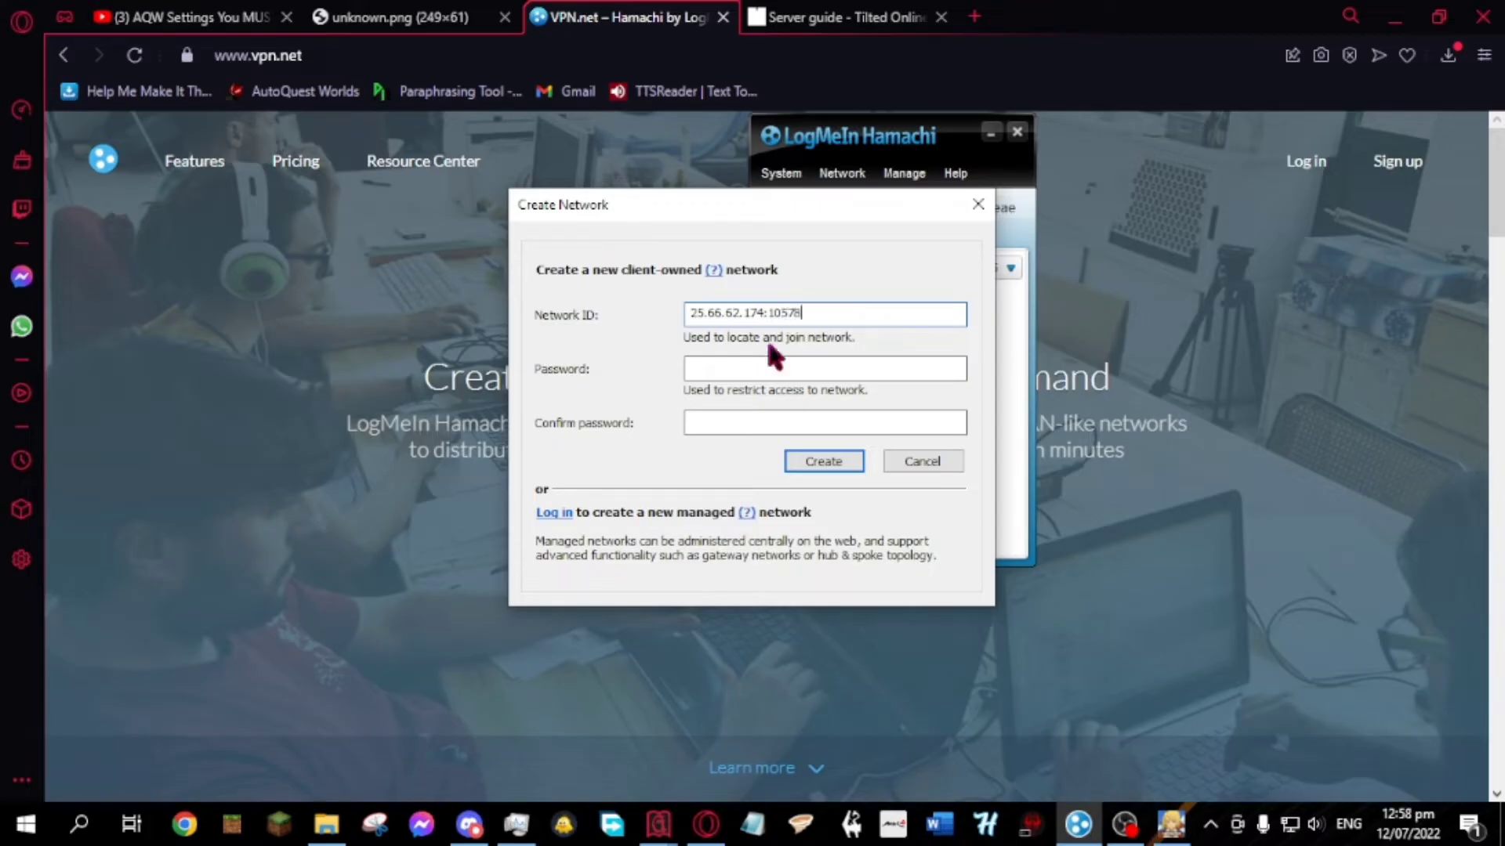
click(823, 367)
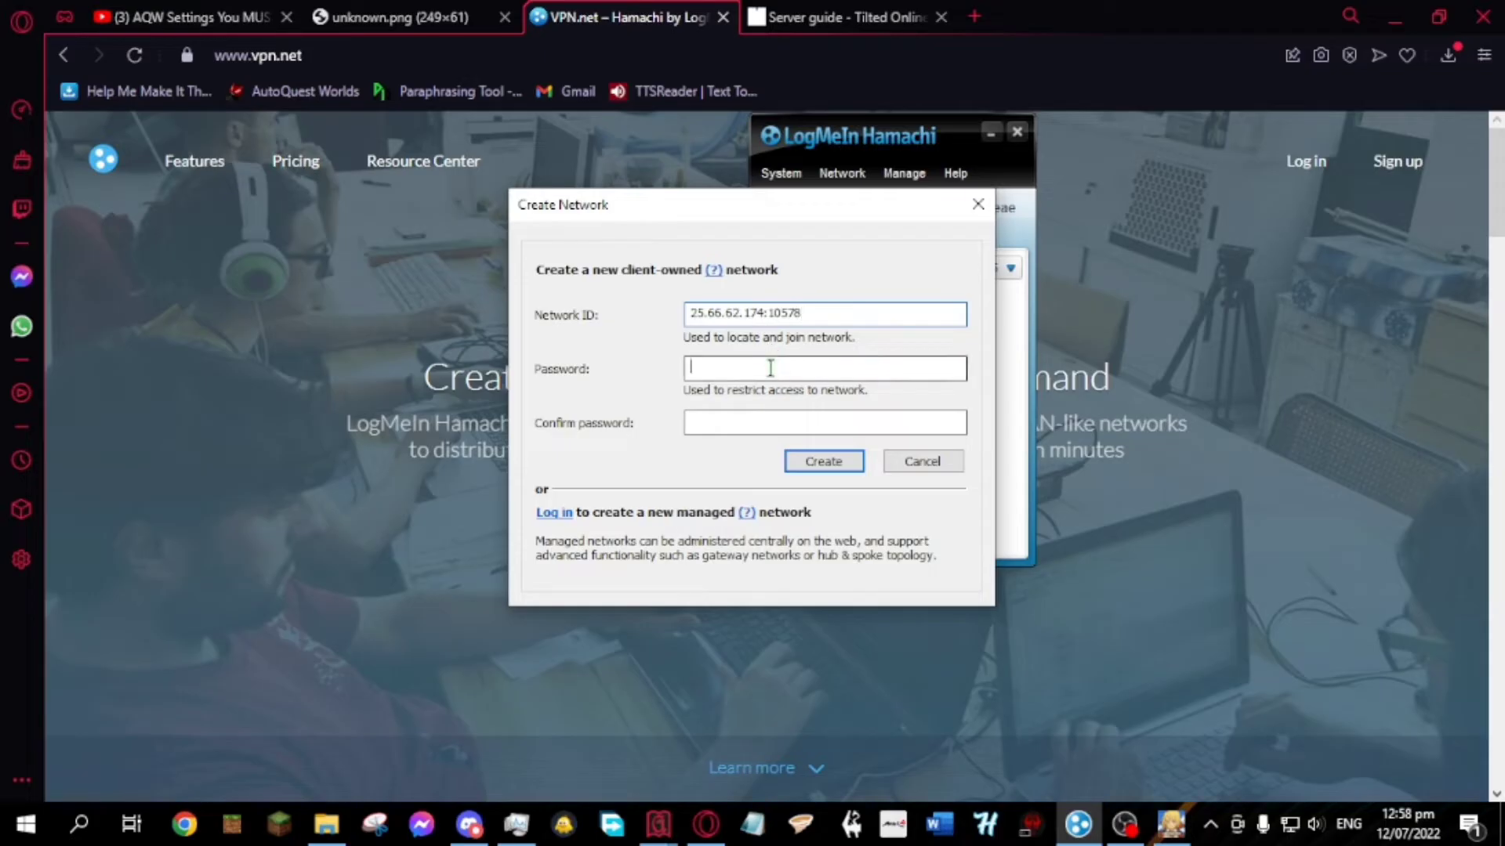
text(password)
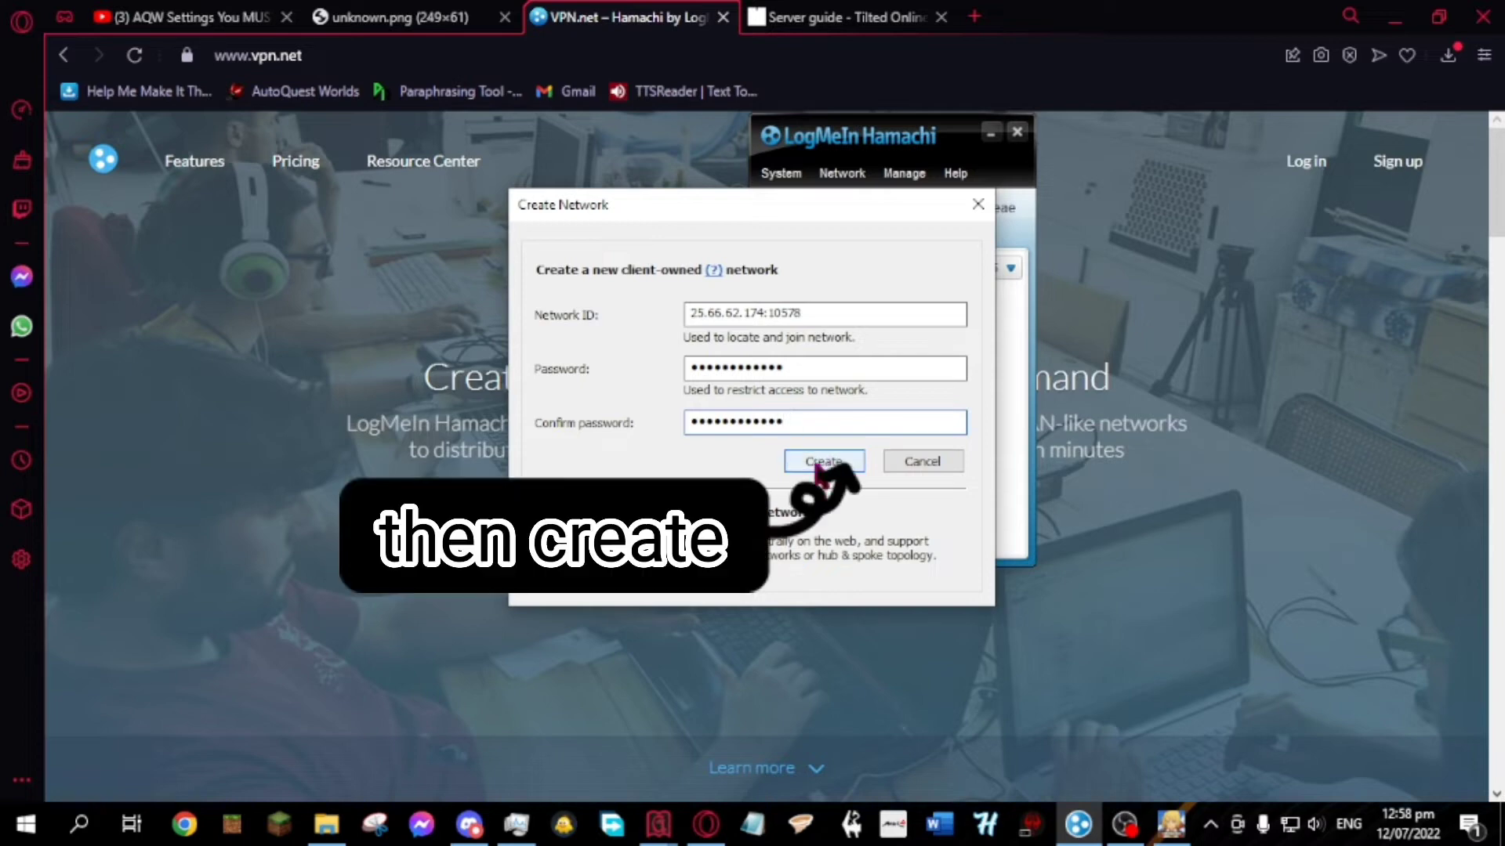
click(823, 461)
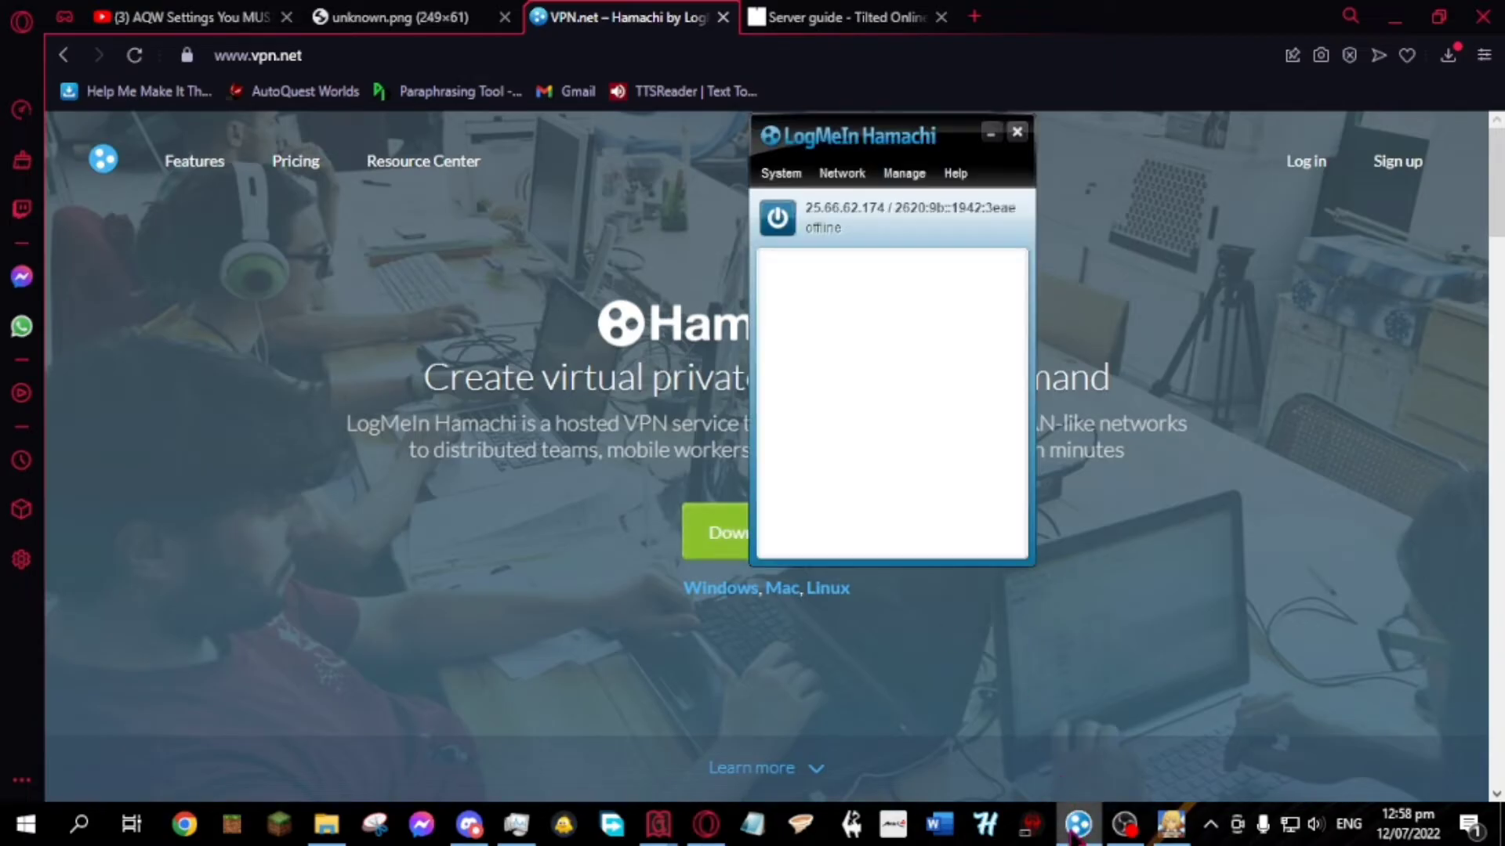
mouse_move(964, 276)
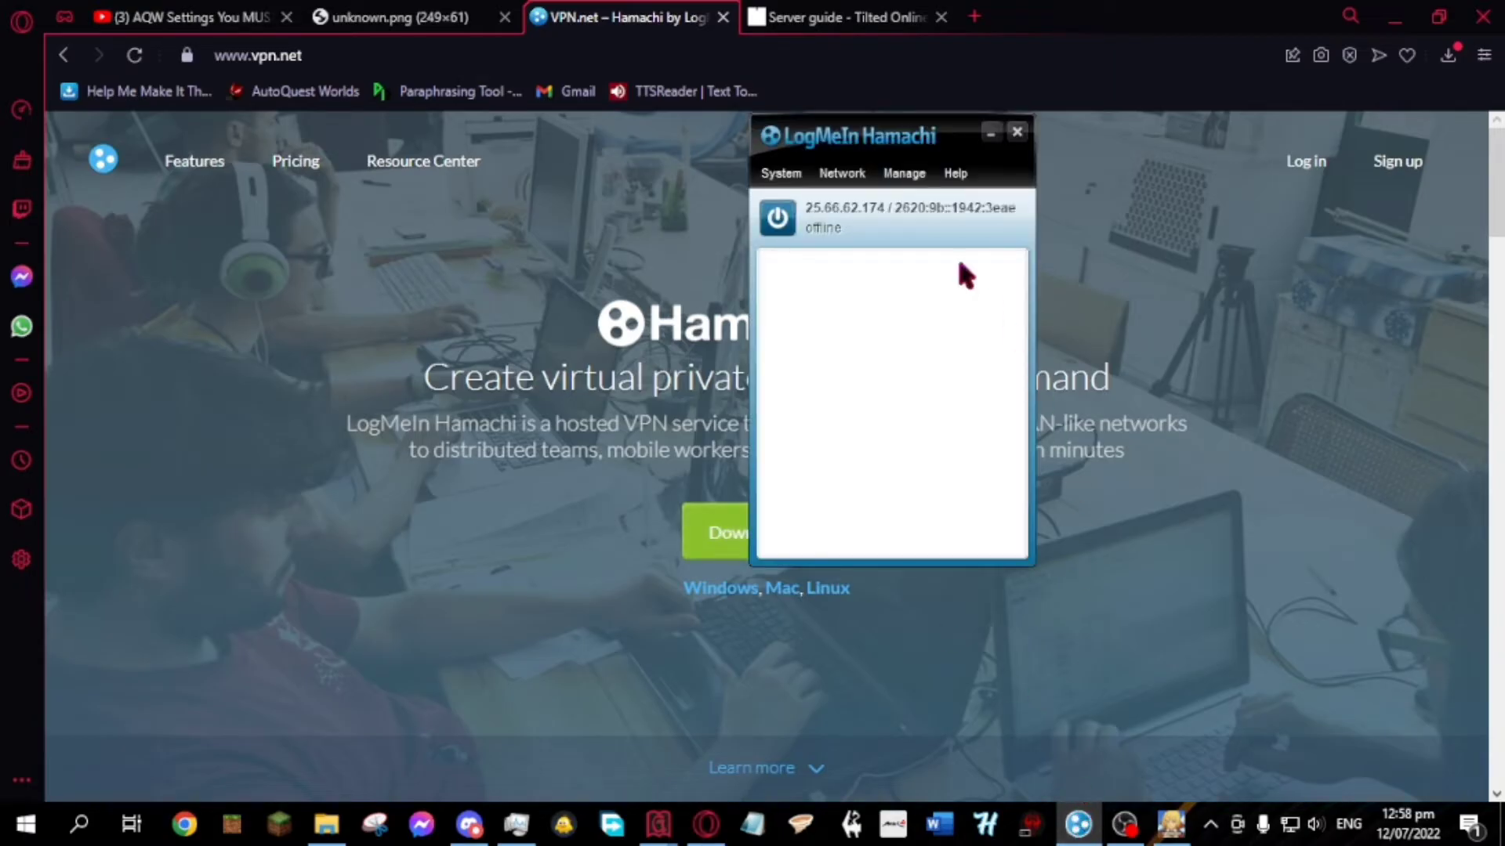
mouse_move(777, 219)
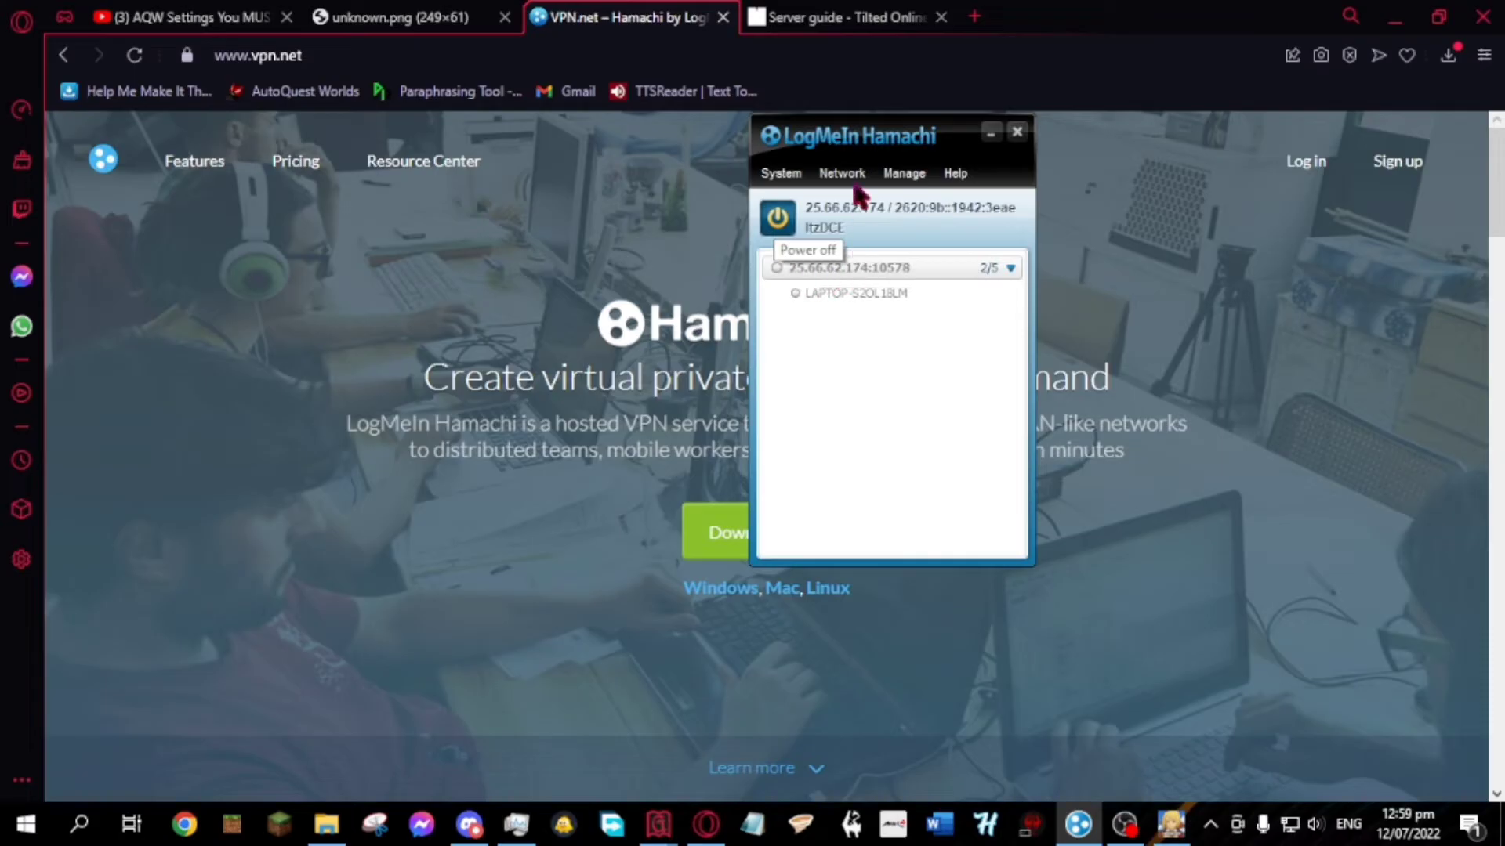
- Join the existing Hamachi network 25.66.62.174:105... with its password
click(842, 174)
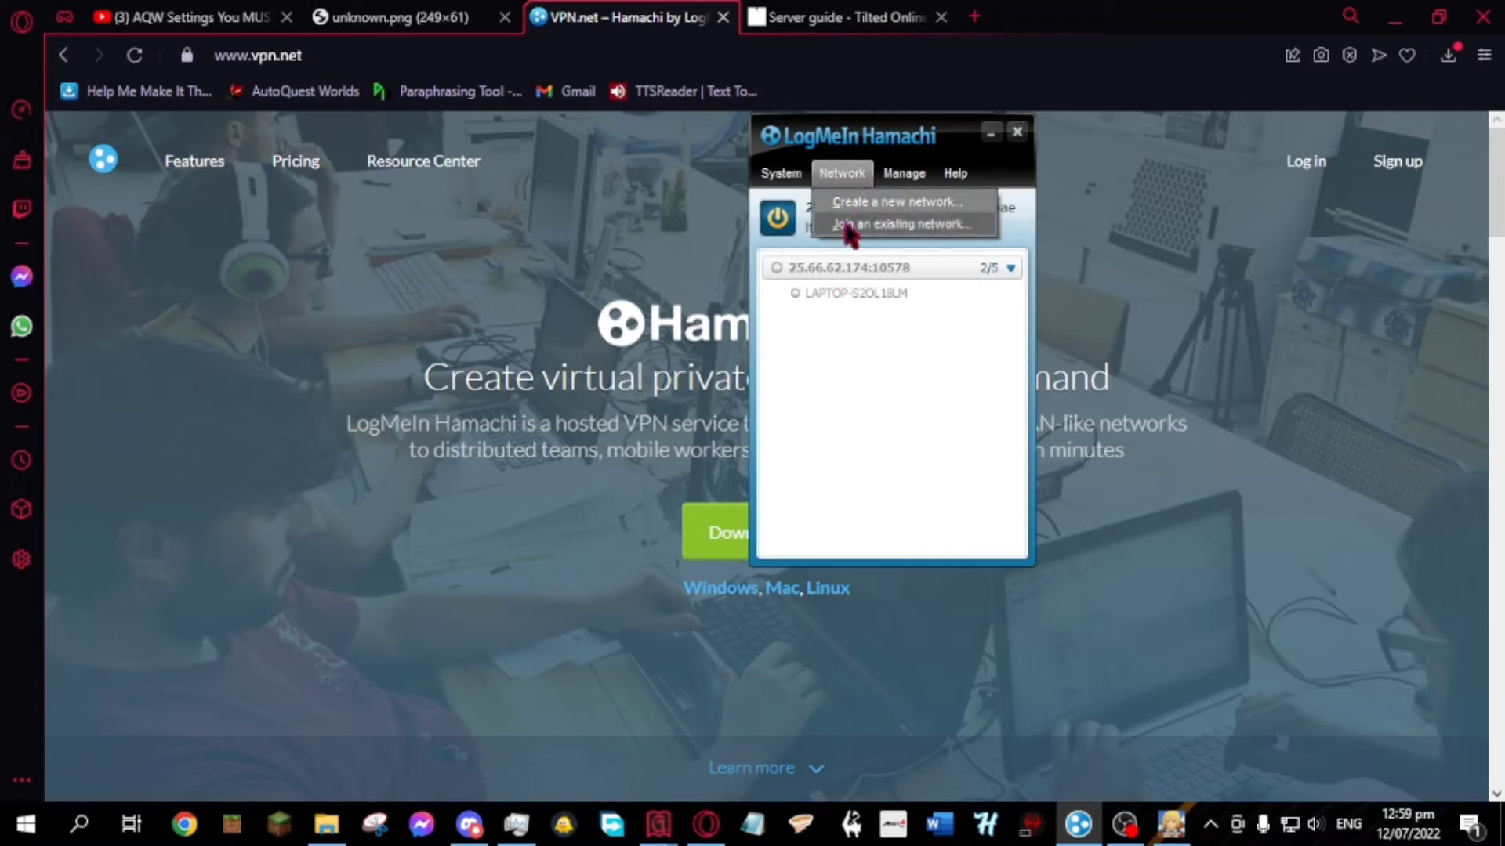
click(900, 225)
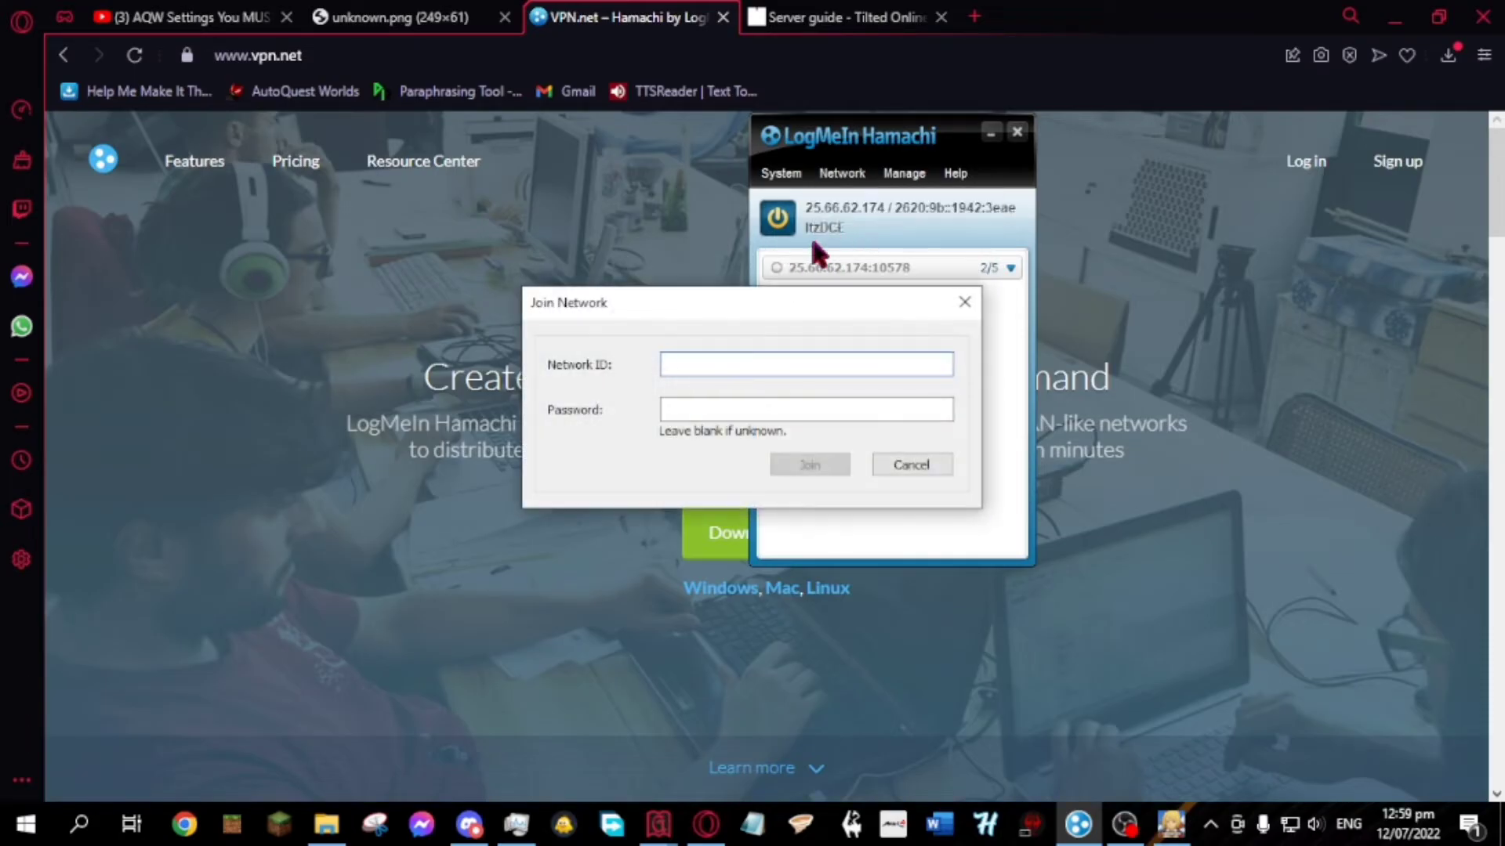
click(806, 364)
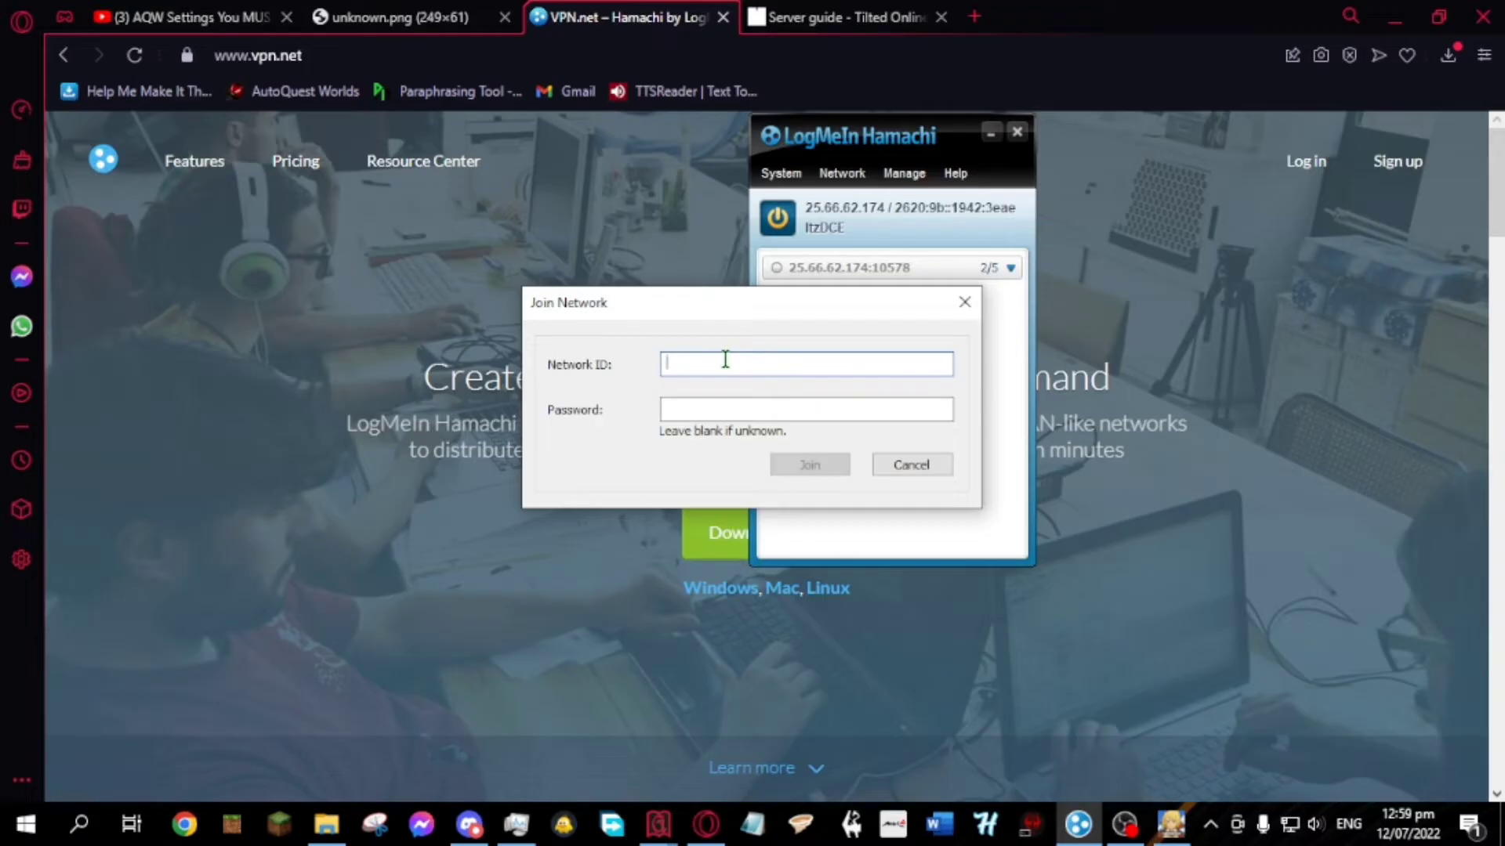
text(25.66.62.174)
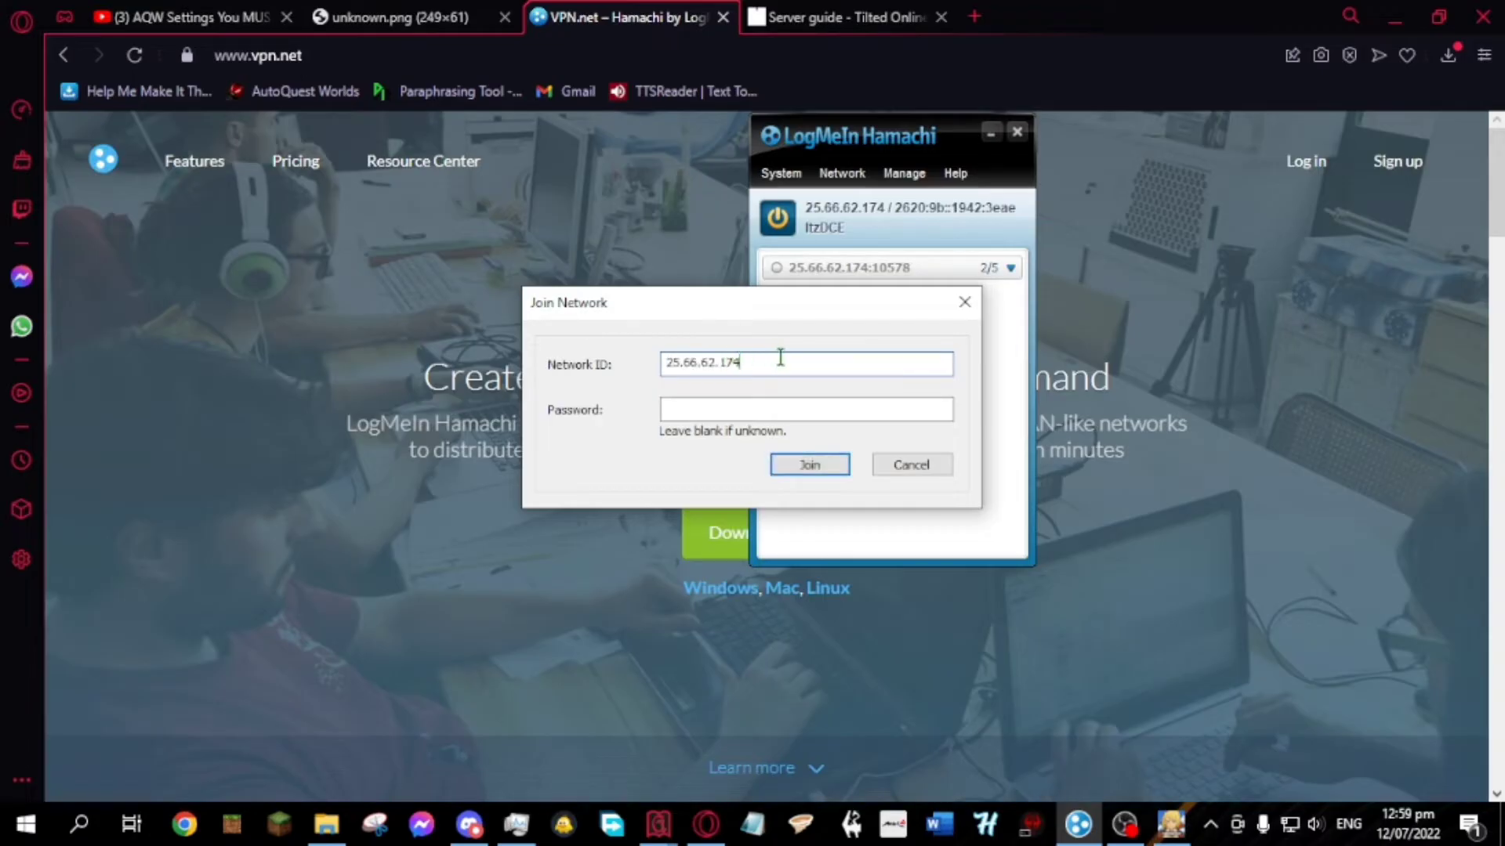
text(:)
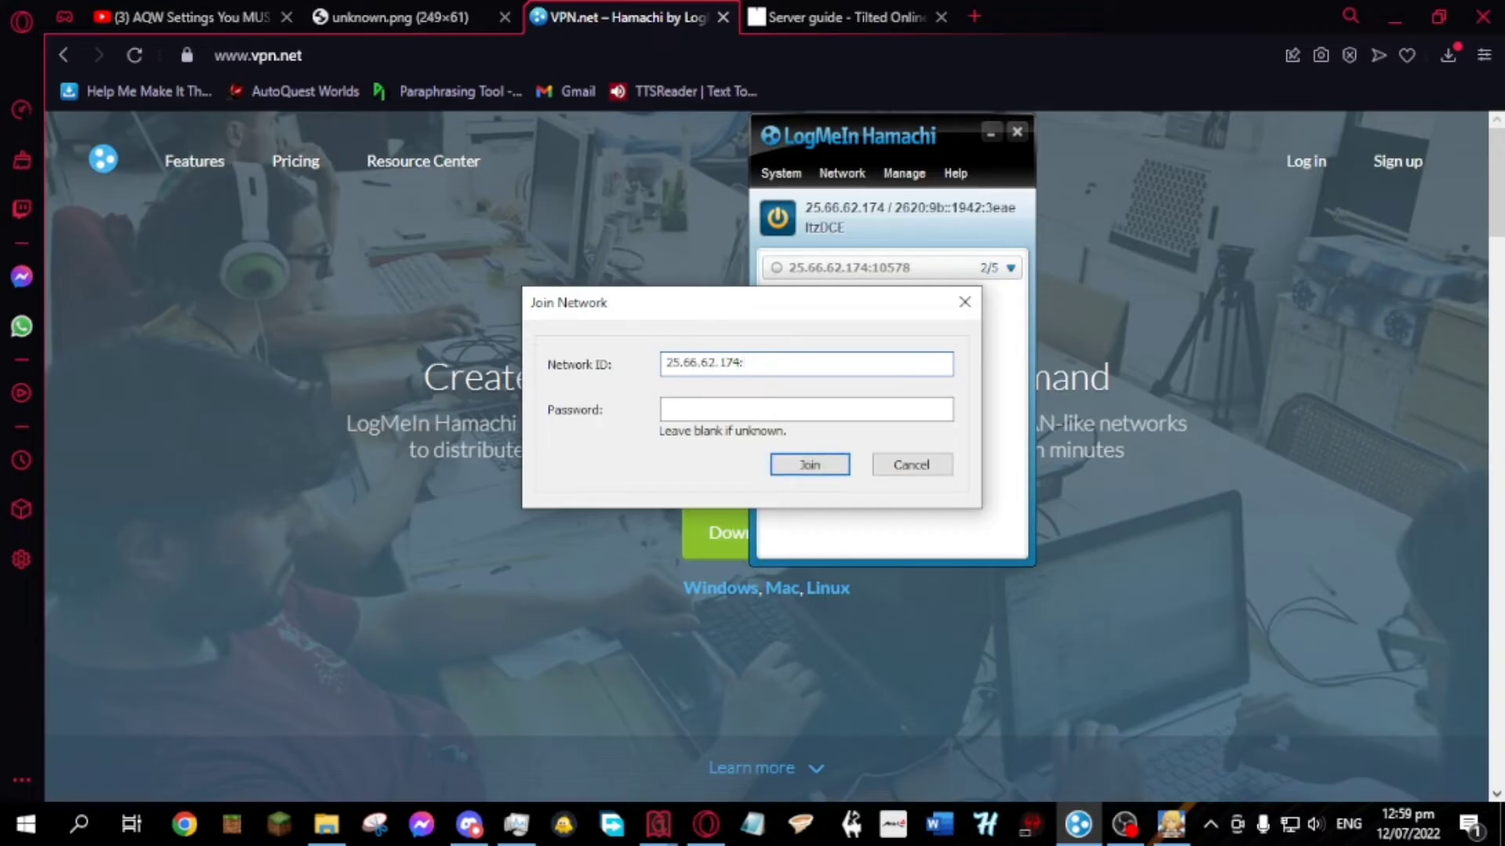
text(105)
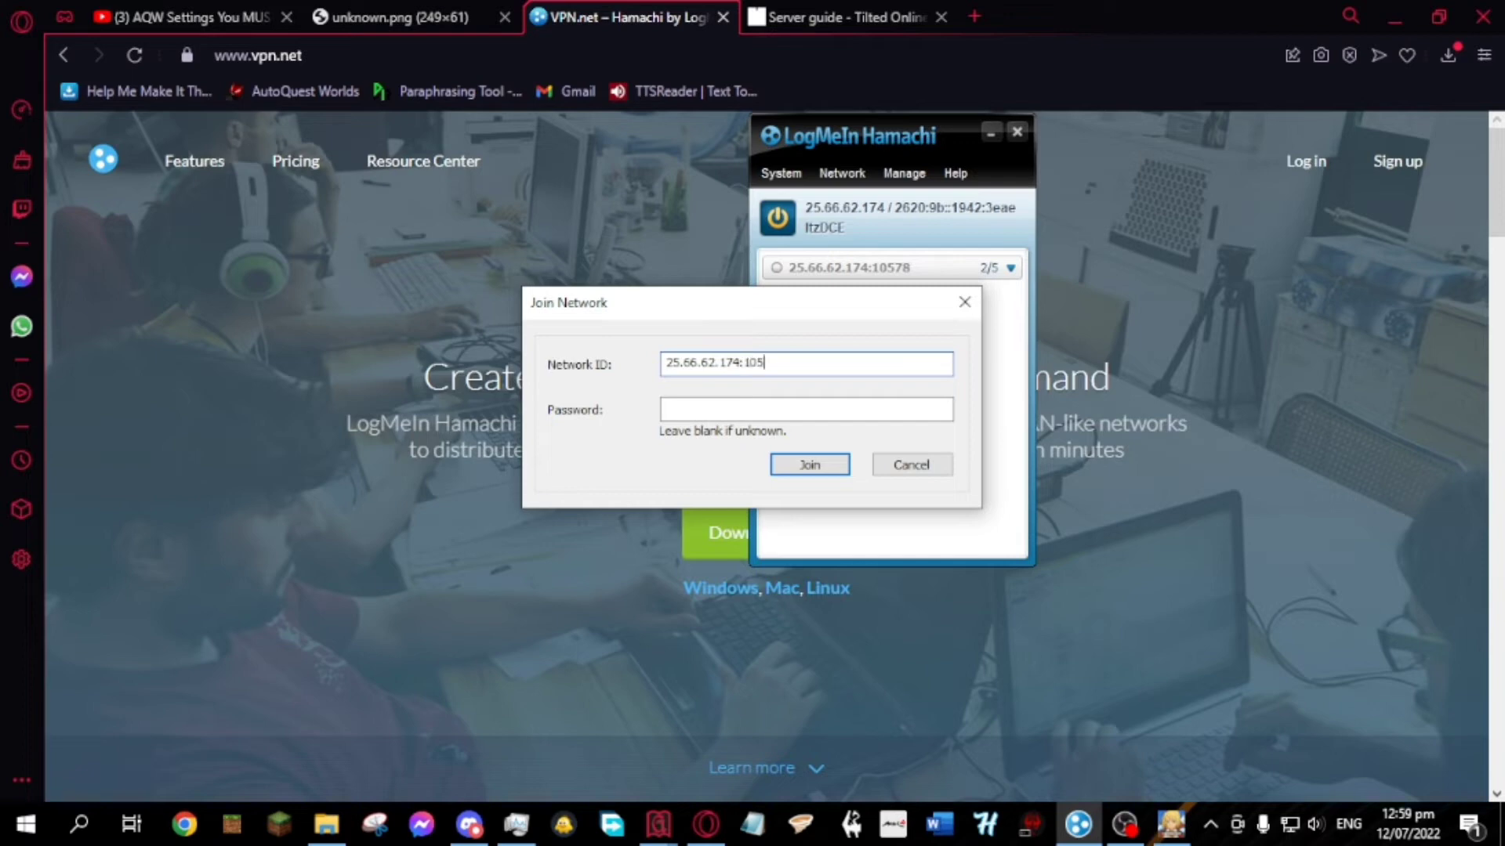
click(804, 410)
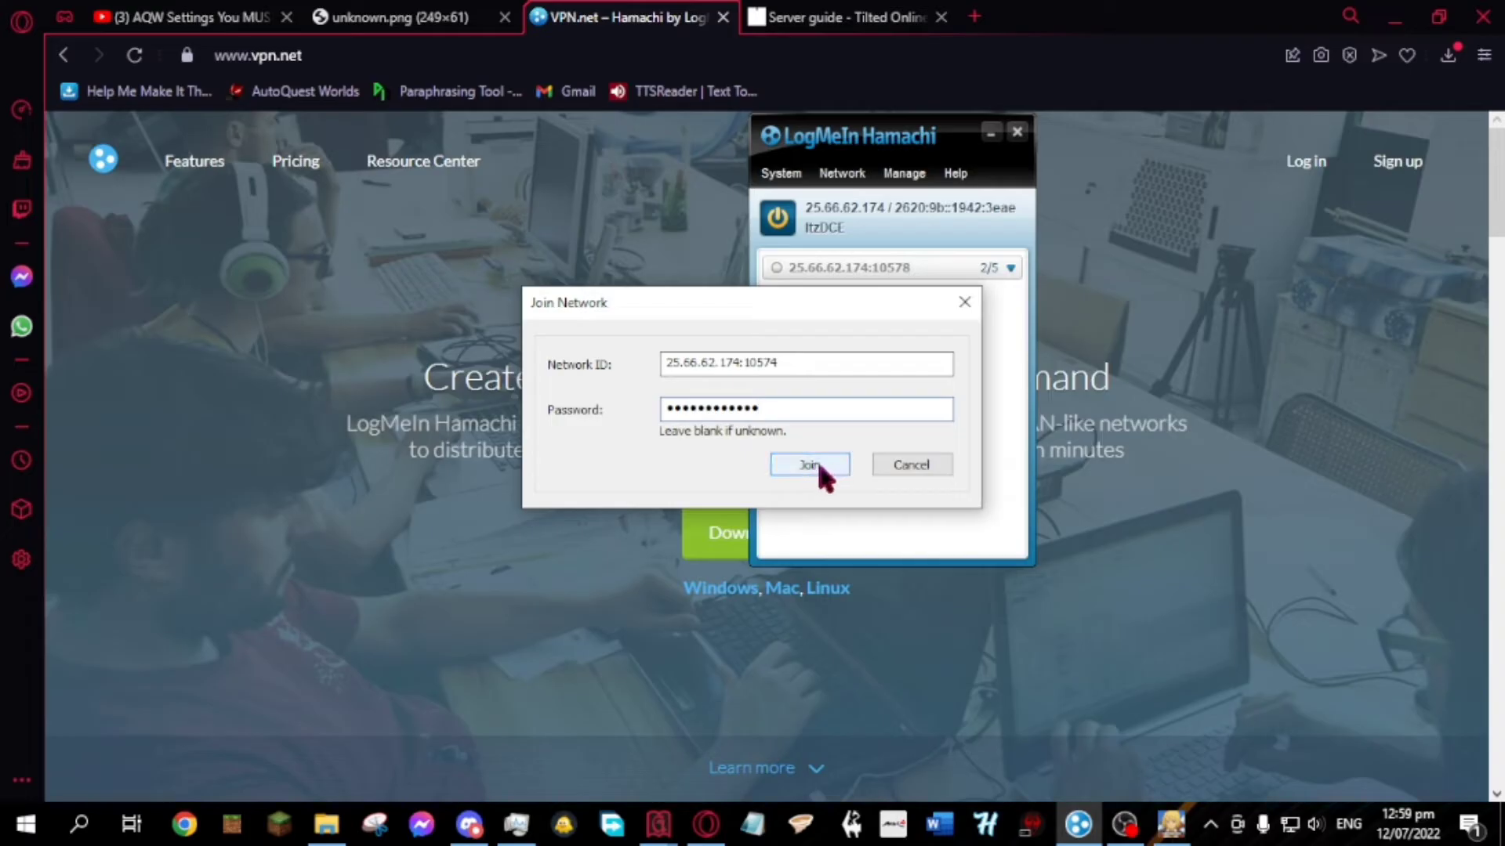
click(809, 464)
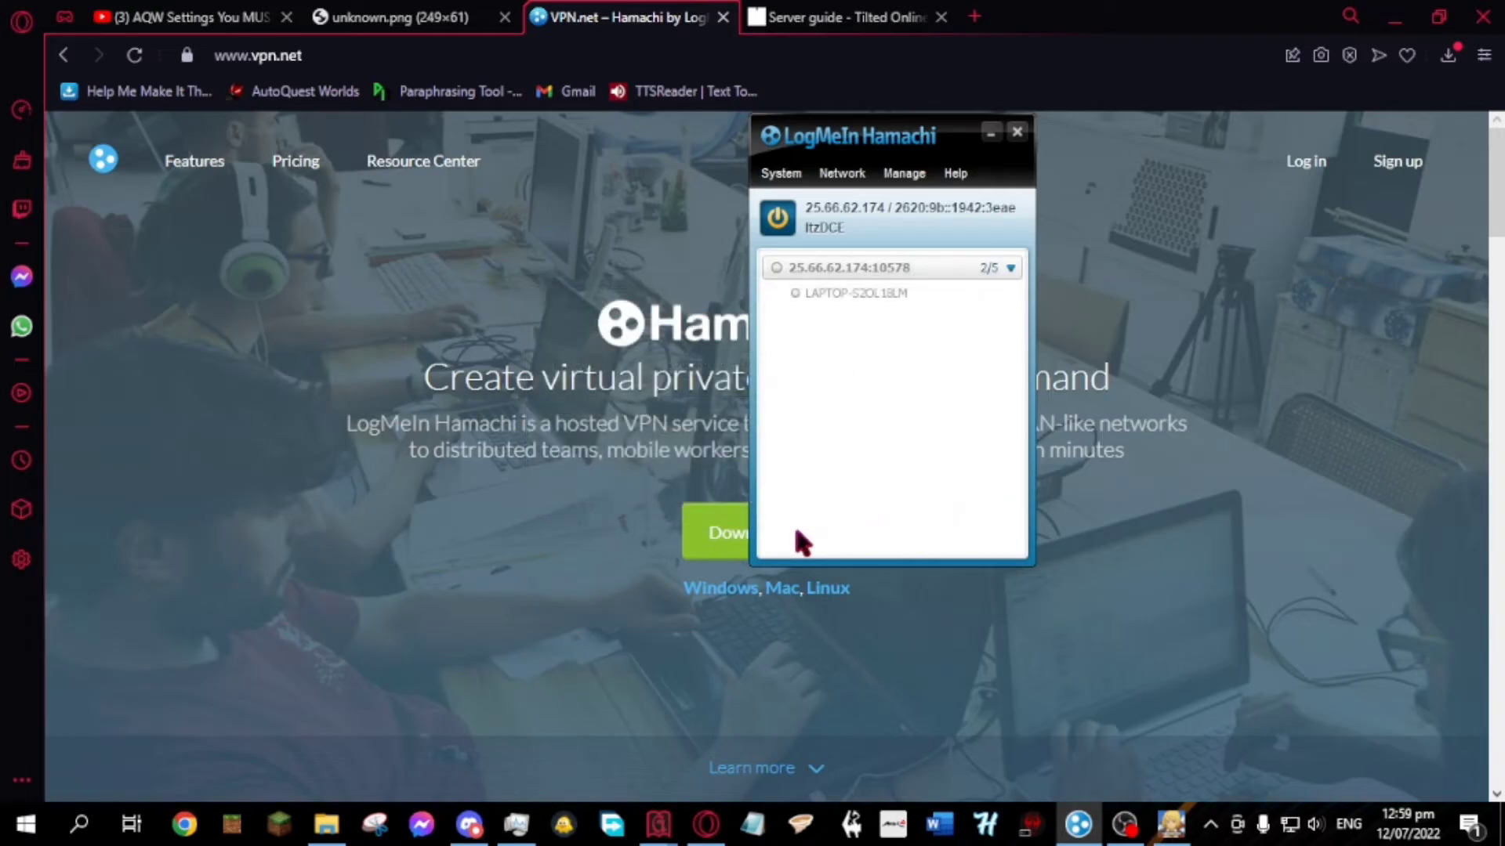
- View the reference screenshot of the network in the Opera tab
click(393, 17)
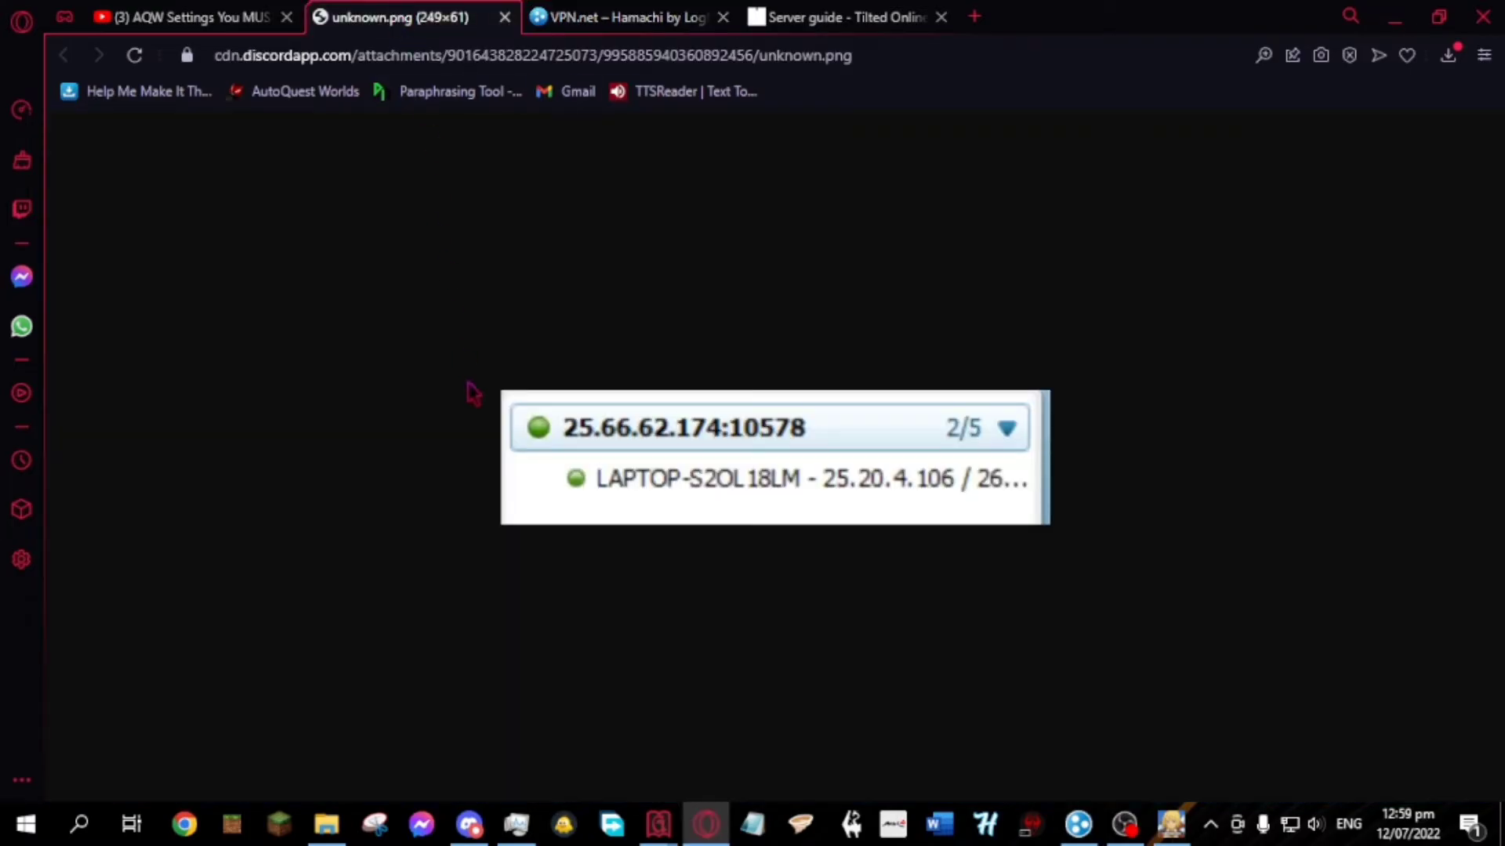
mouse_move(575, 503)
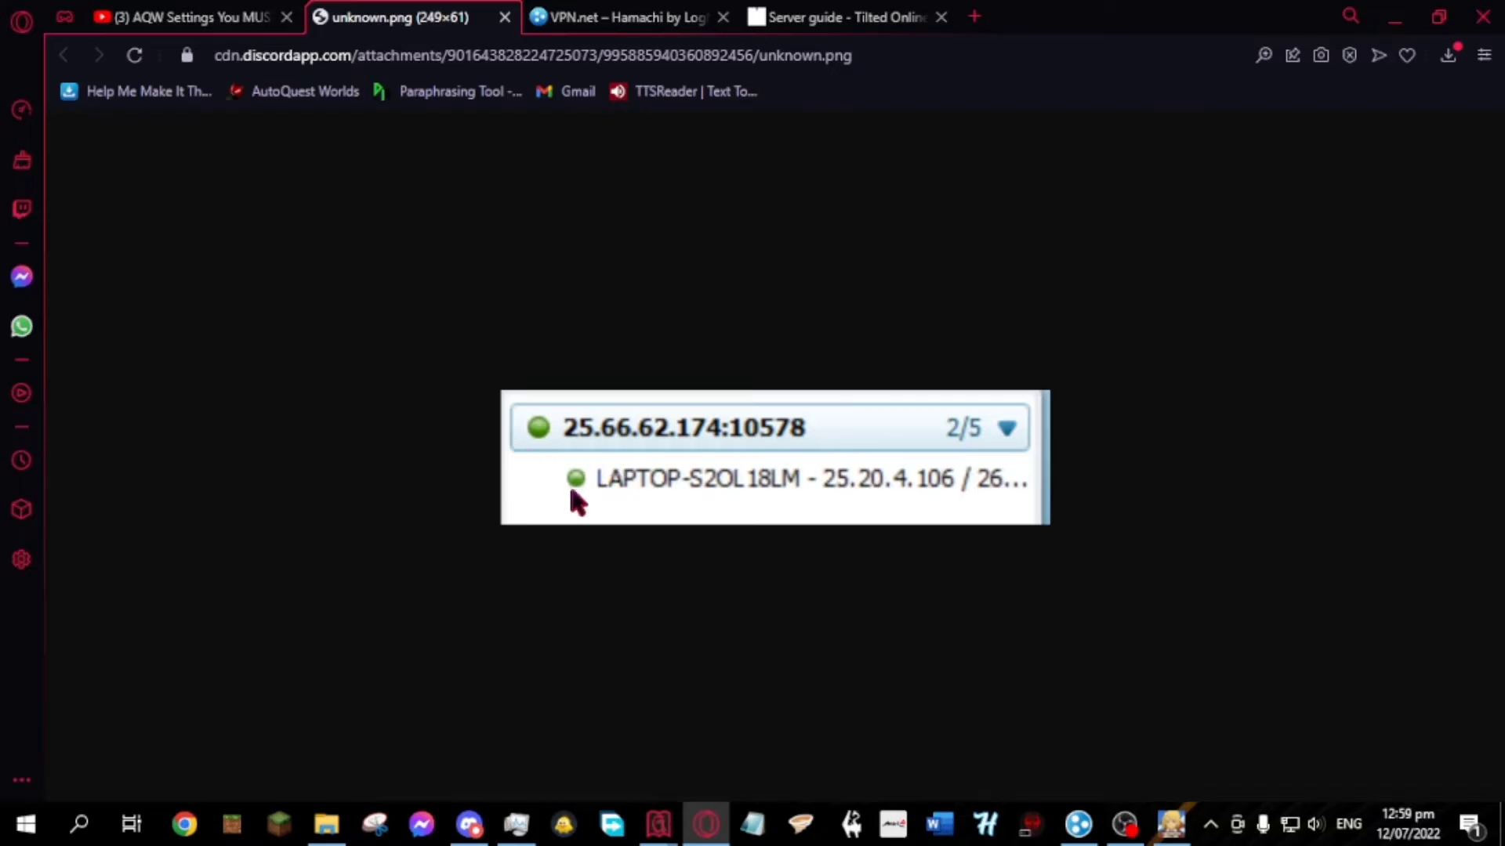
mouse_move(88, 796)
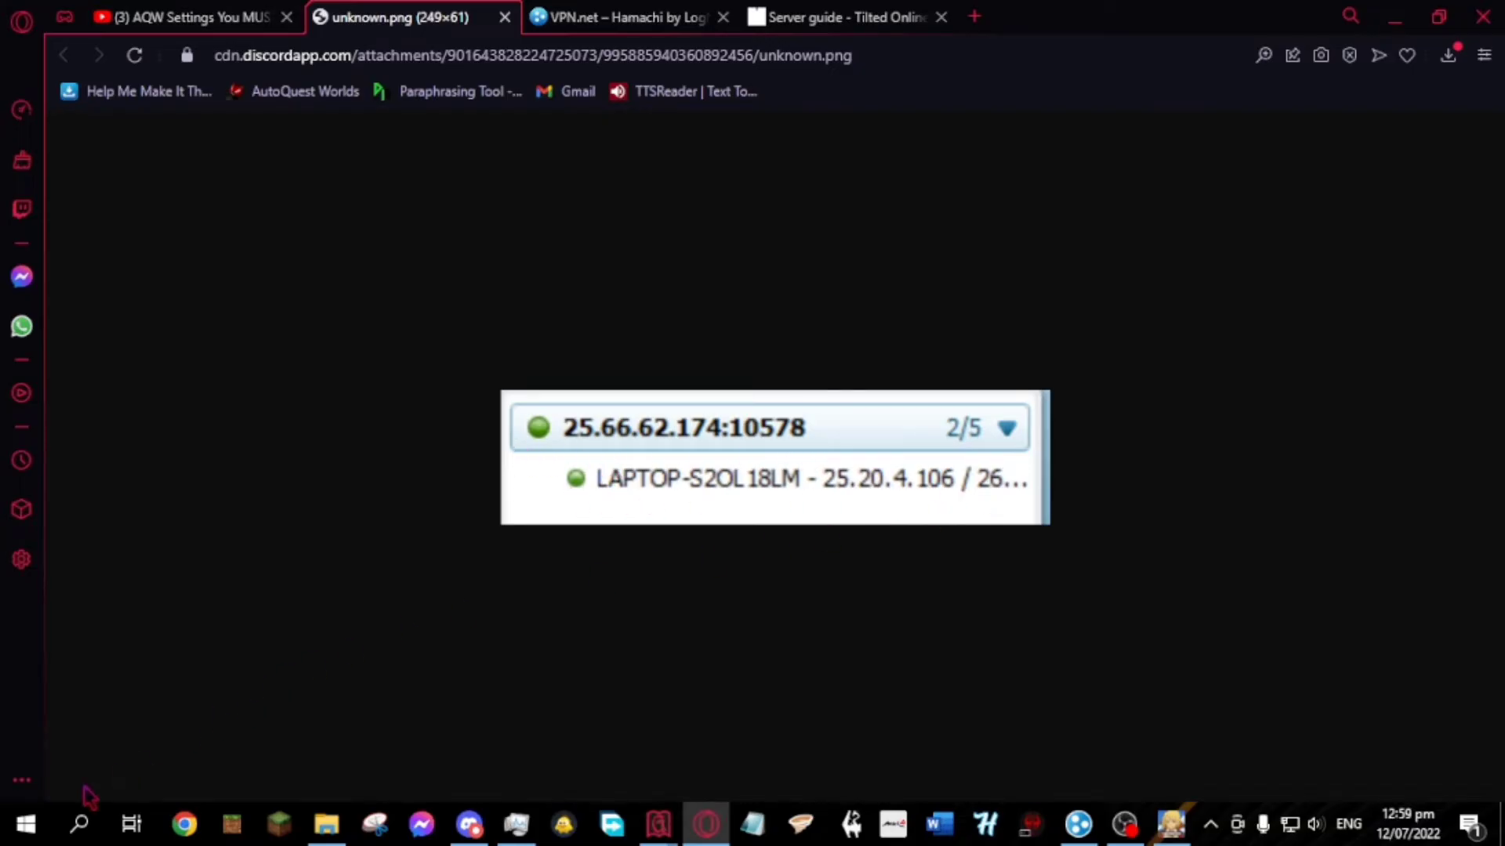
- Reach Firewall & network protection through Settings > Network & Internet
click(21, 823)
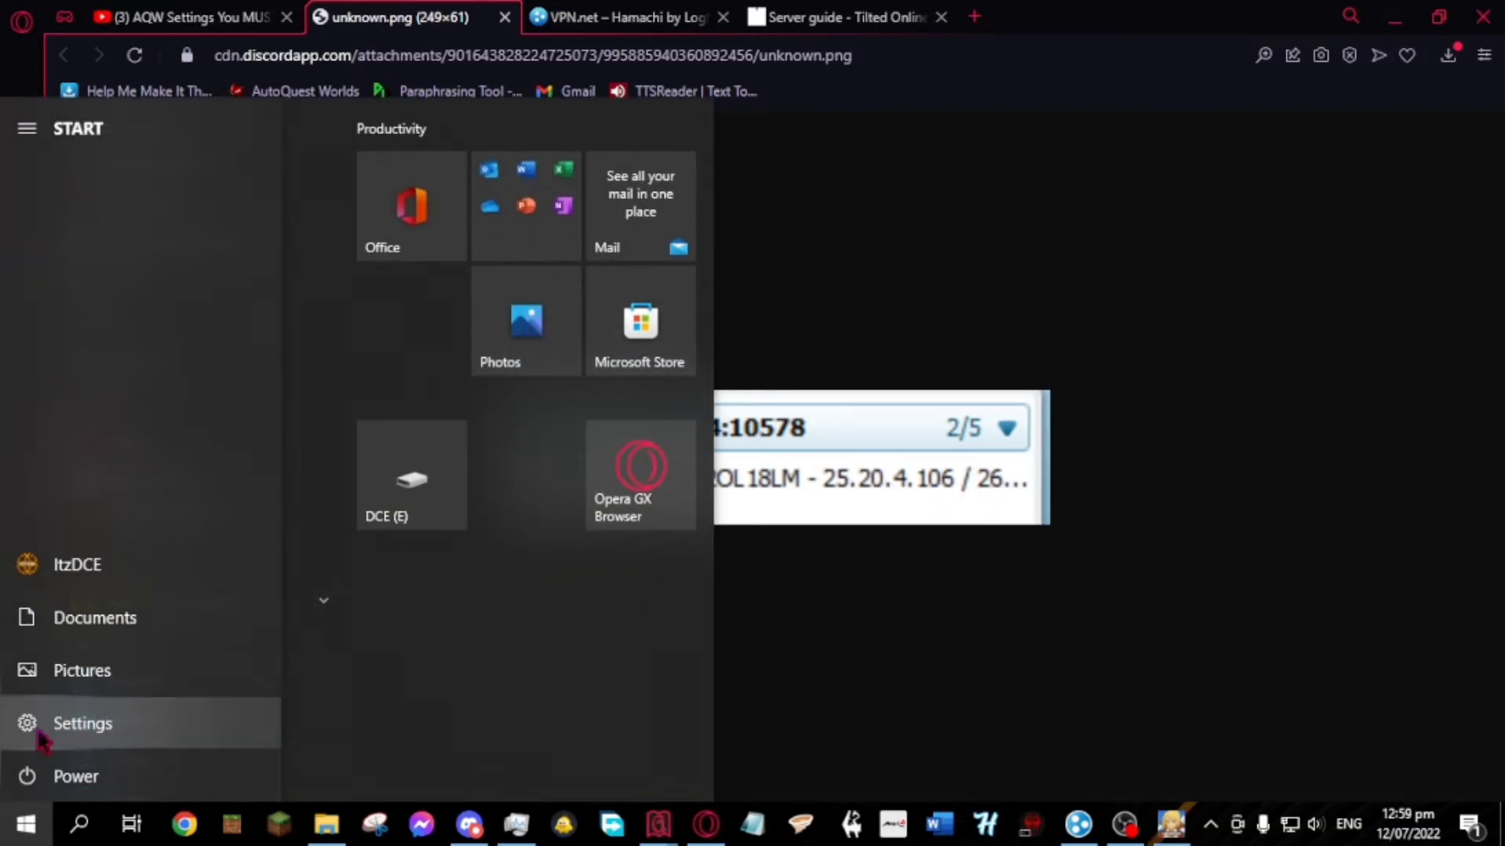
click(82, 724)
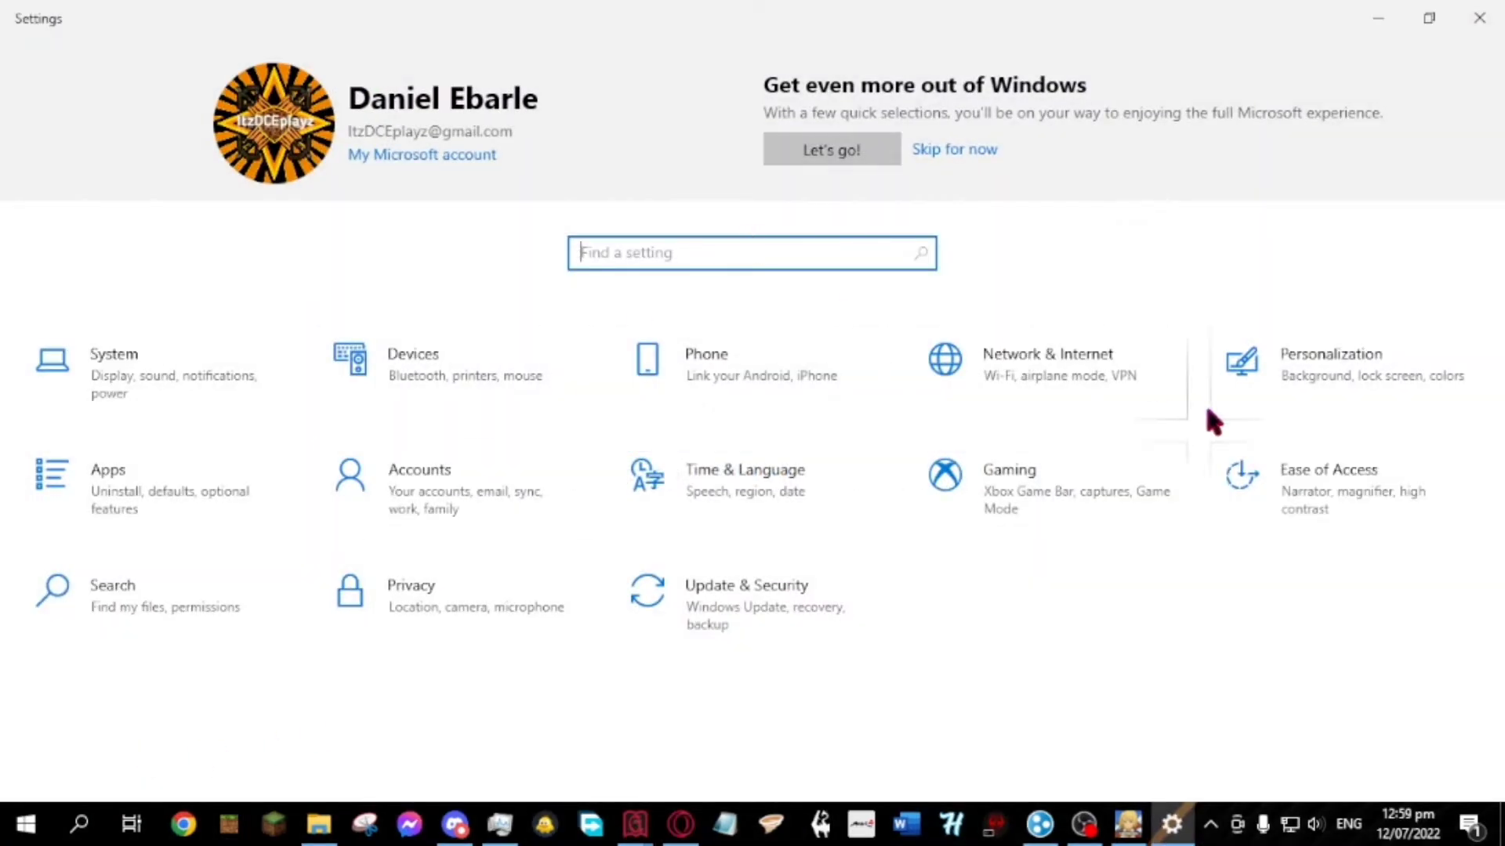
click(1047, 366)
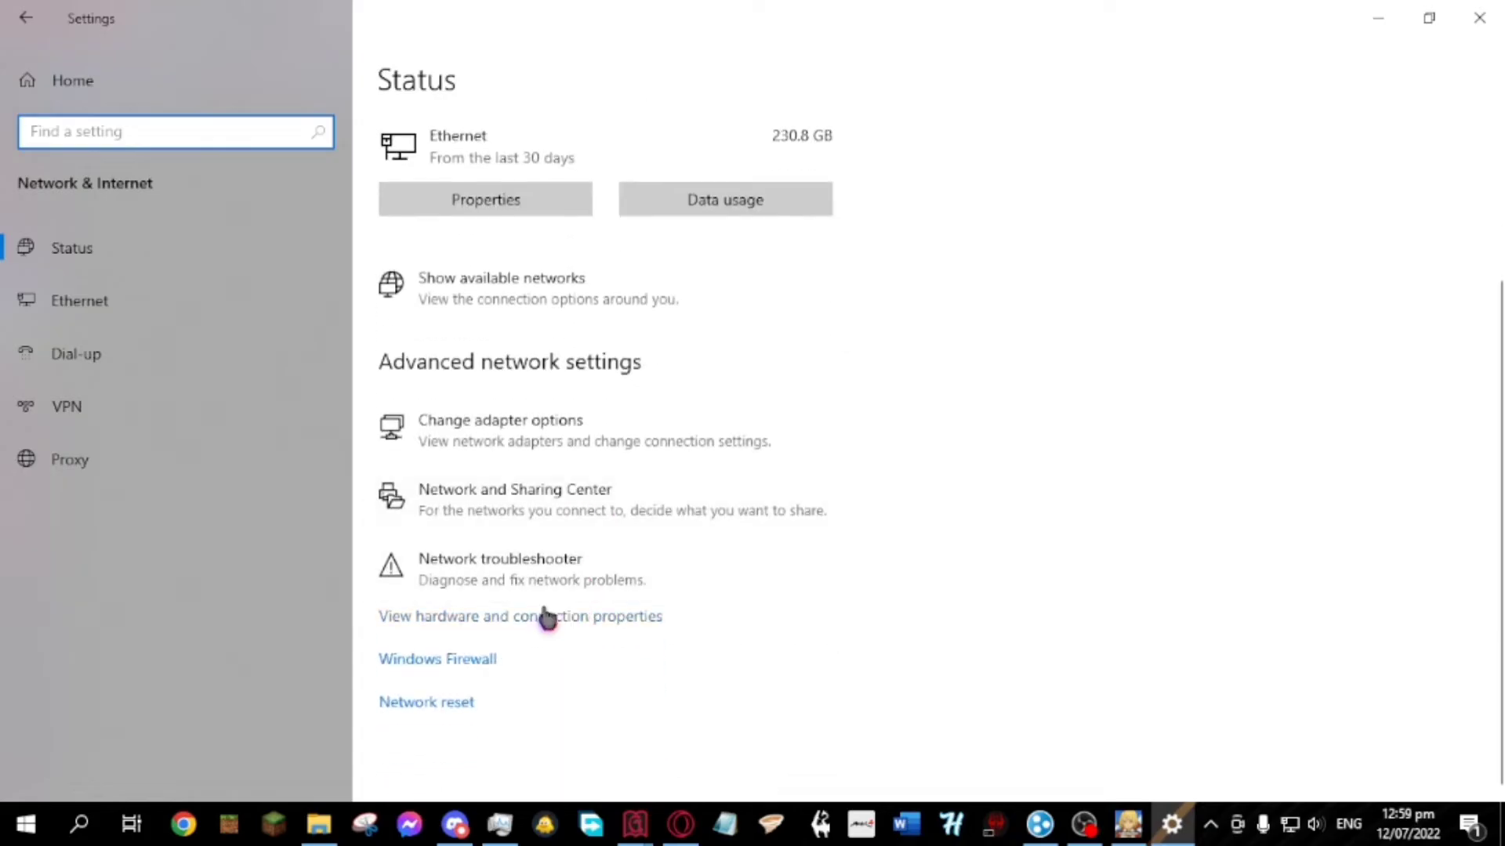
mouse_move(460, 679)
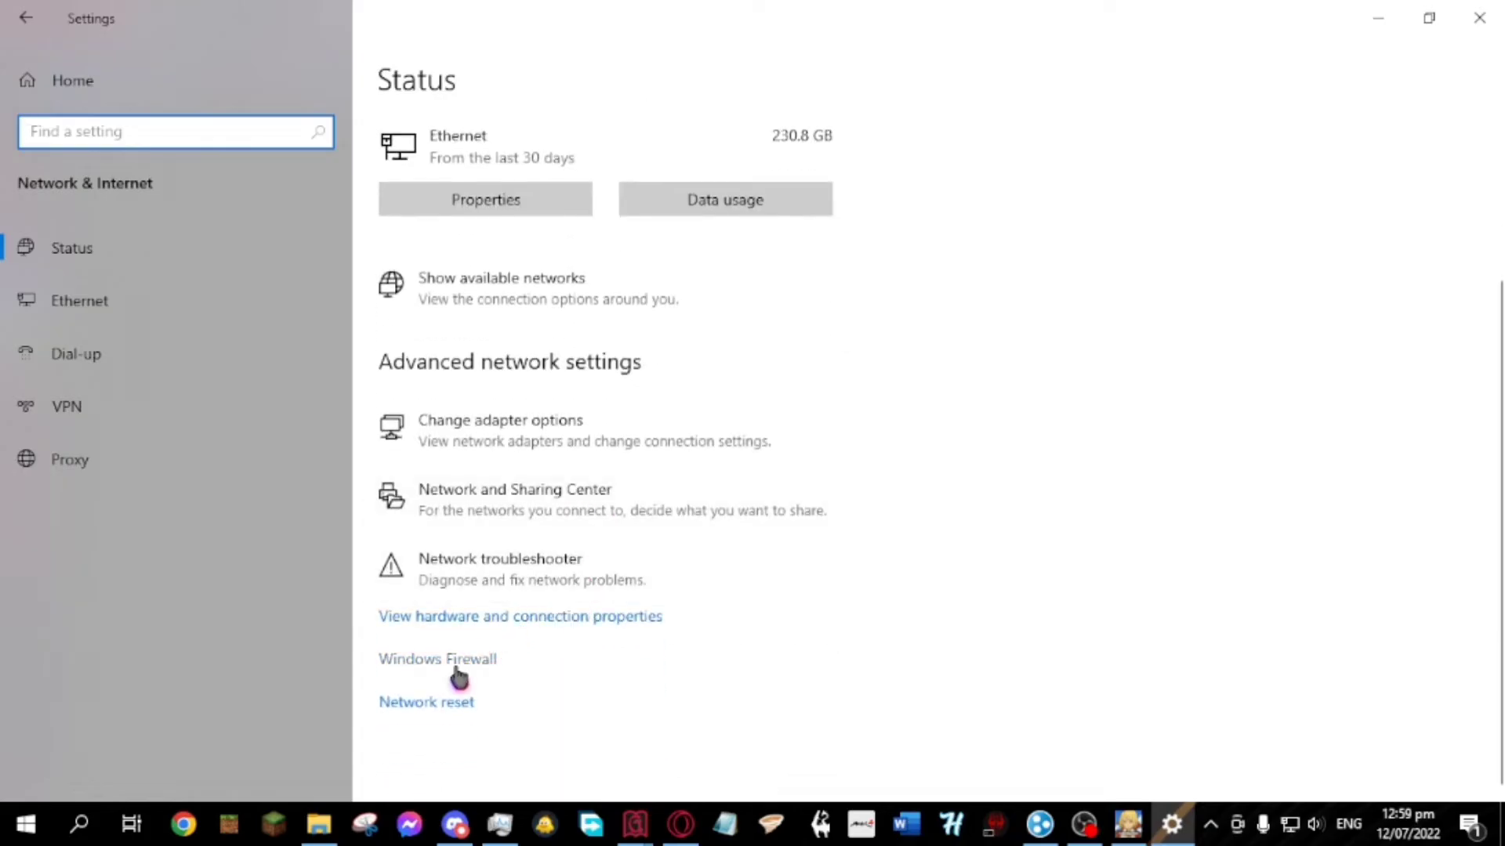
click(438, 660)
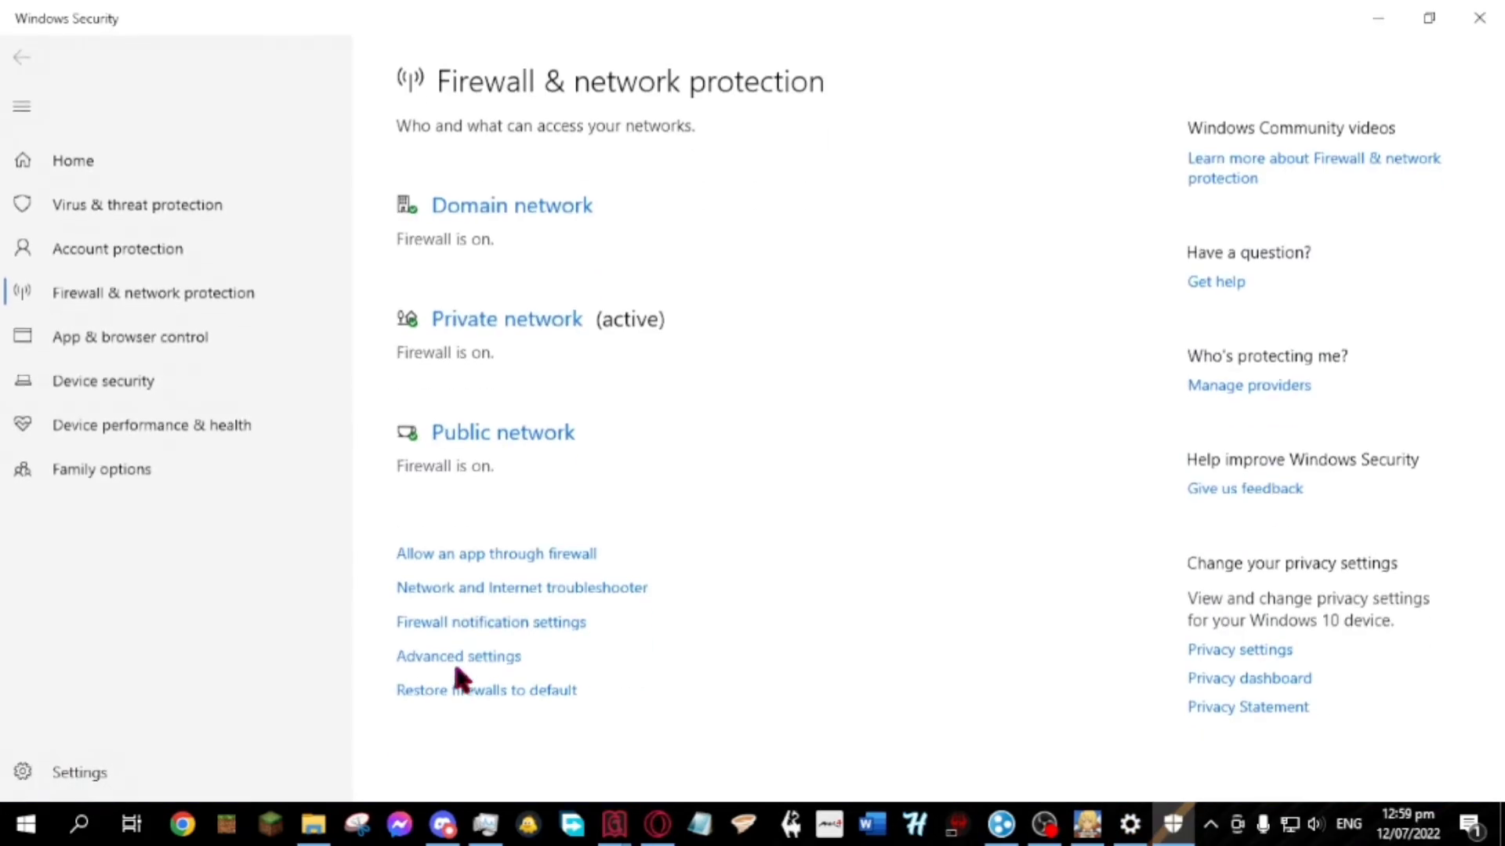
mouse_move(495, 565)
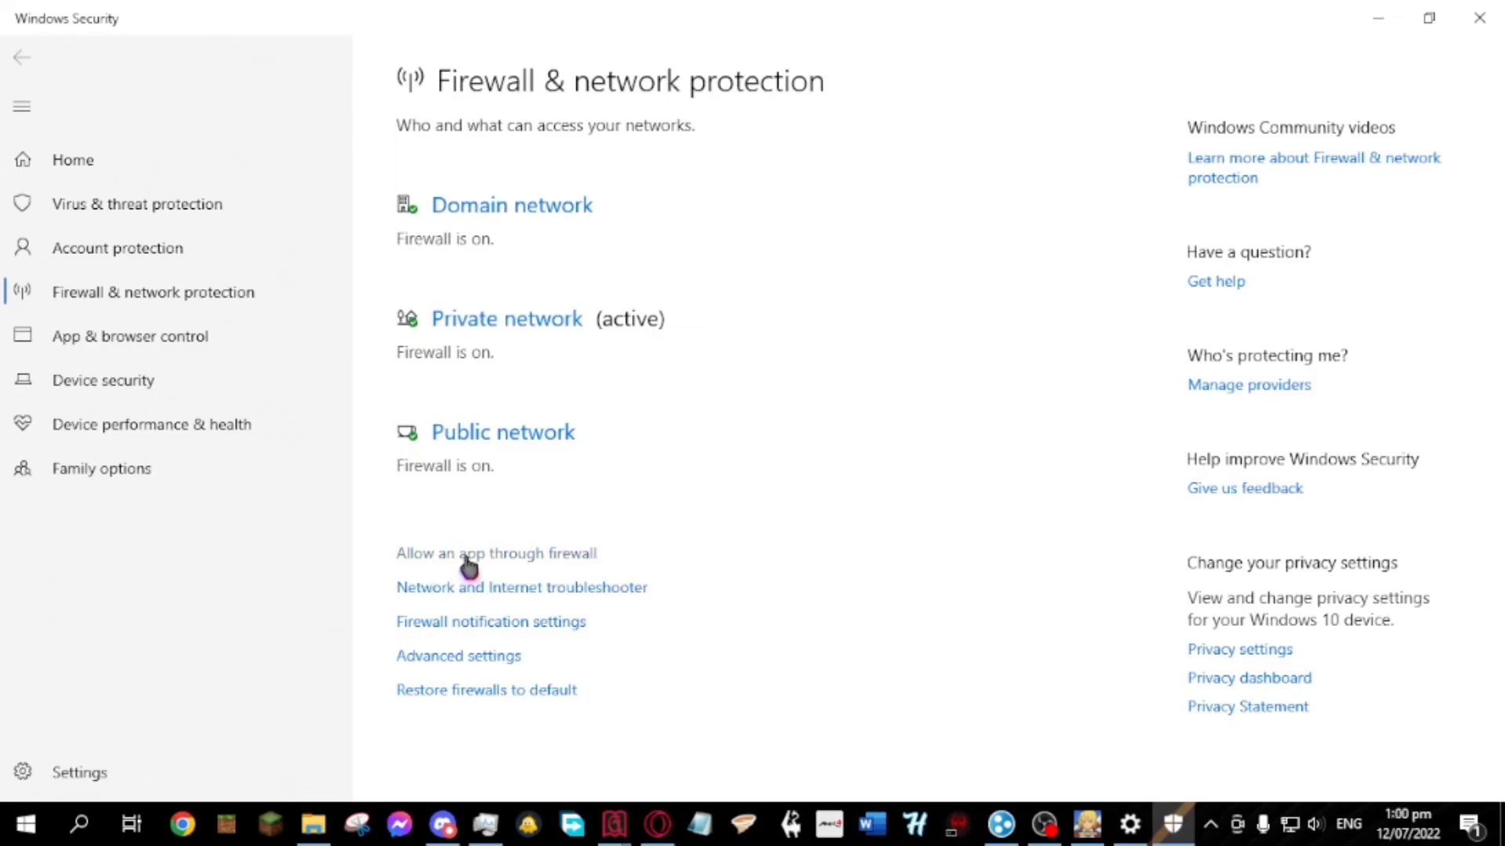
- Unlock the allowed apps list and browse for another app to allow
click(495, 554)
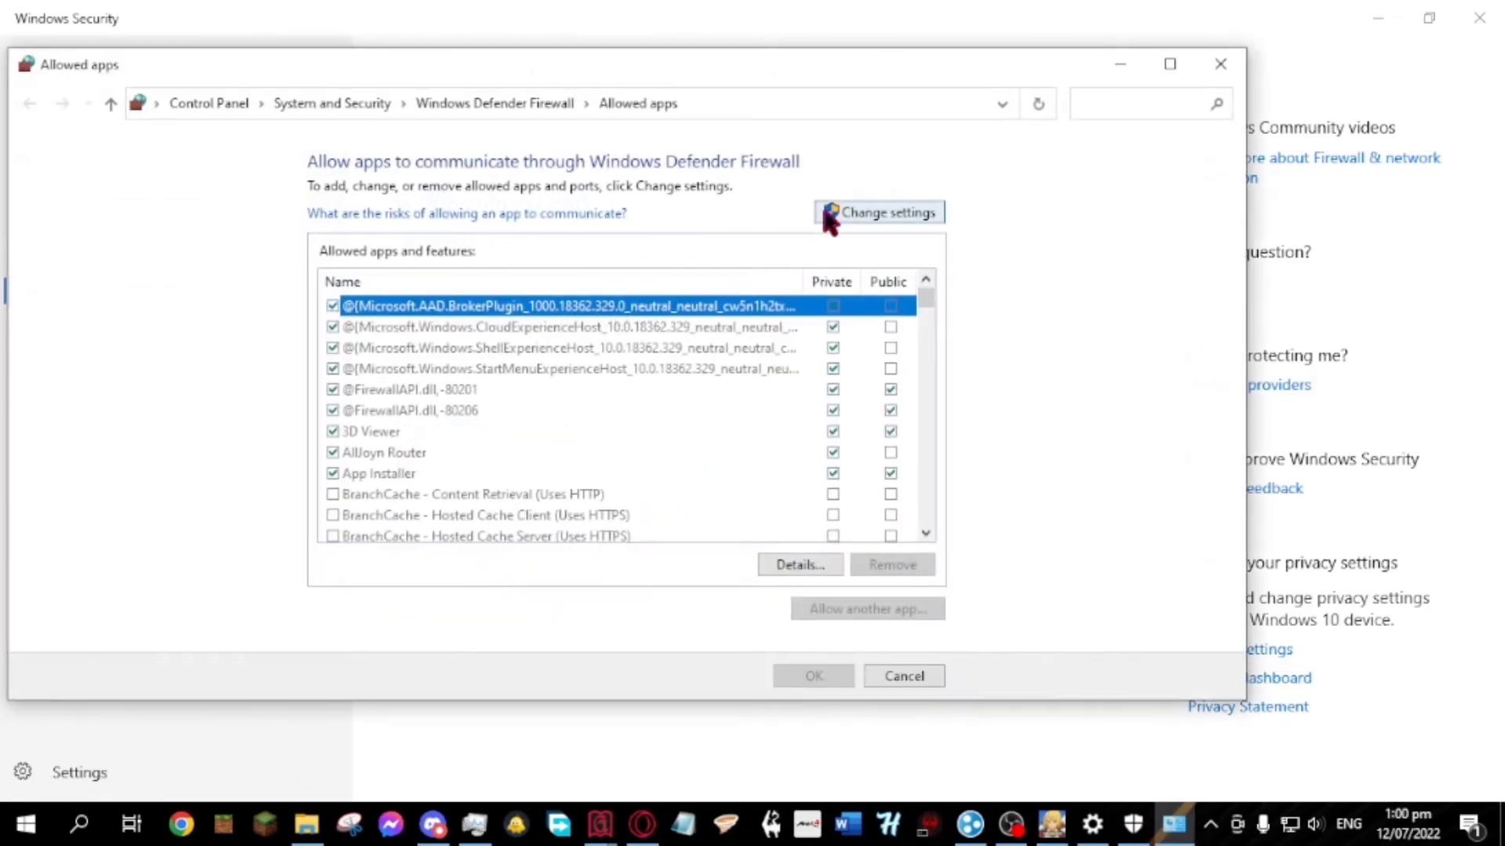
click(877, 211)
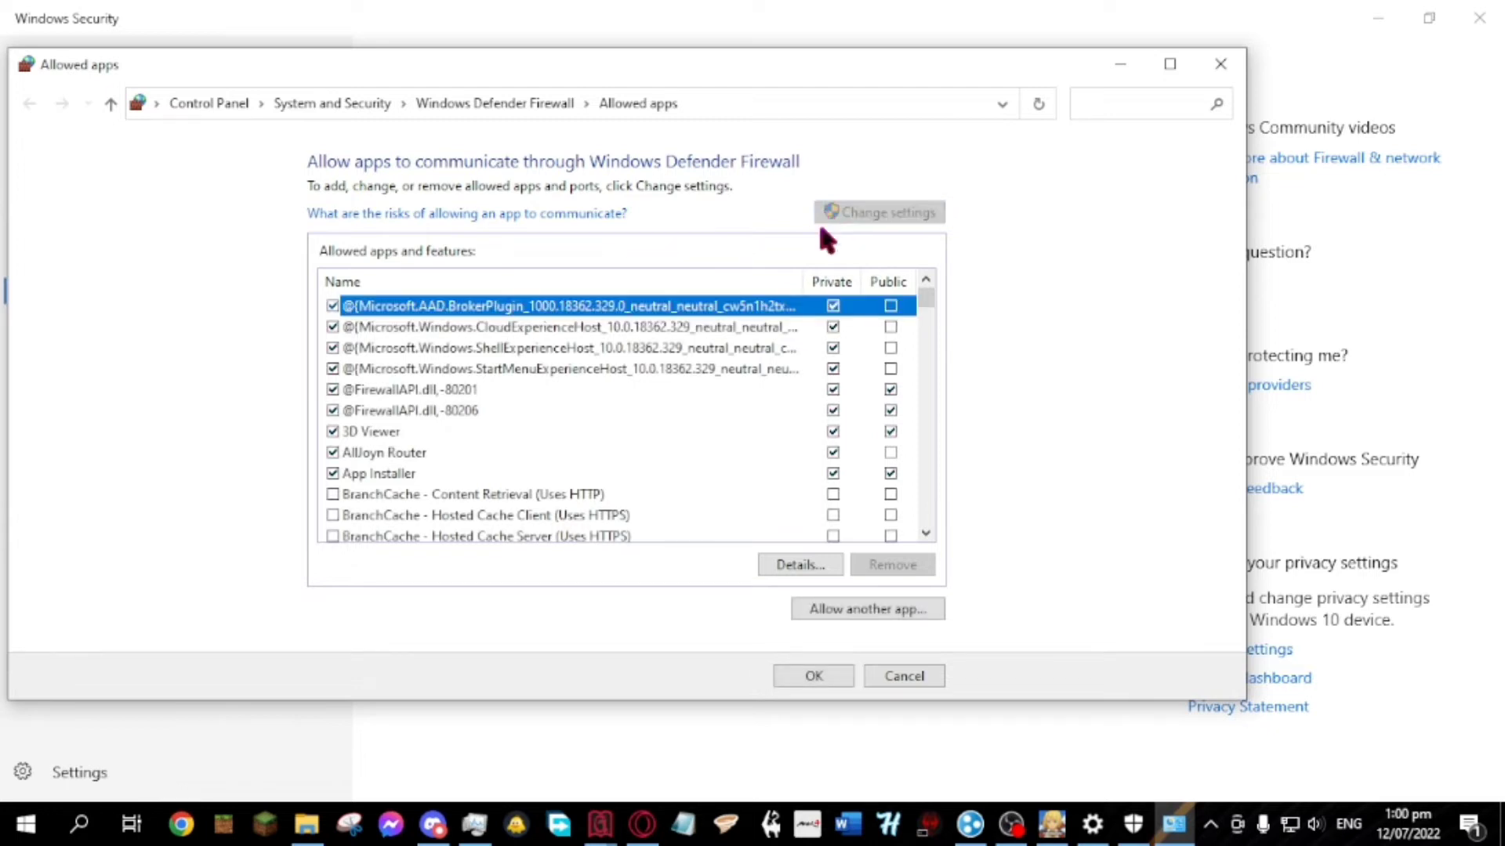
click(865, 608)
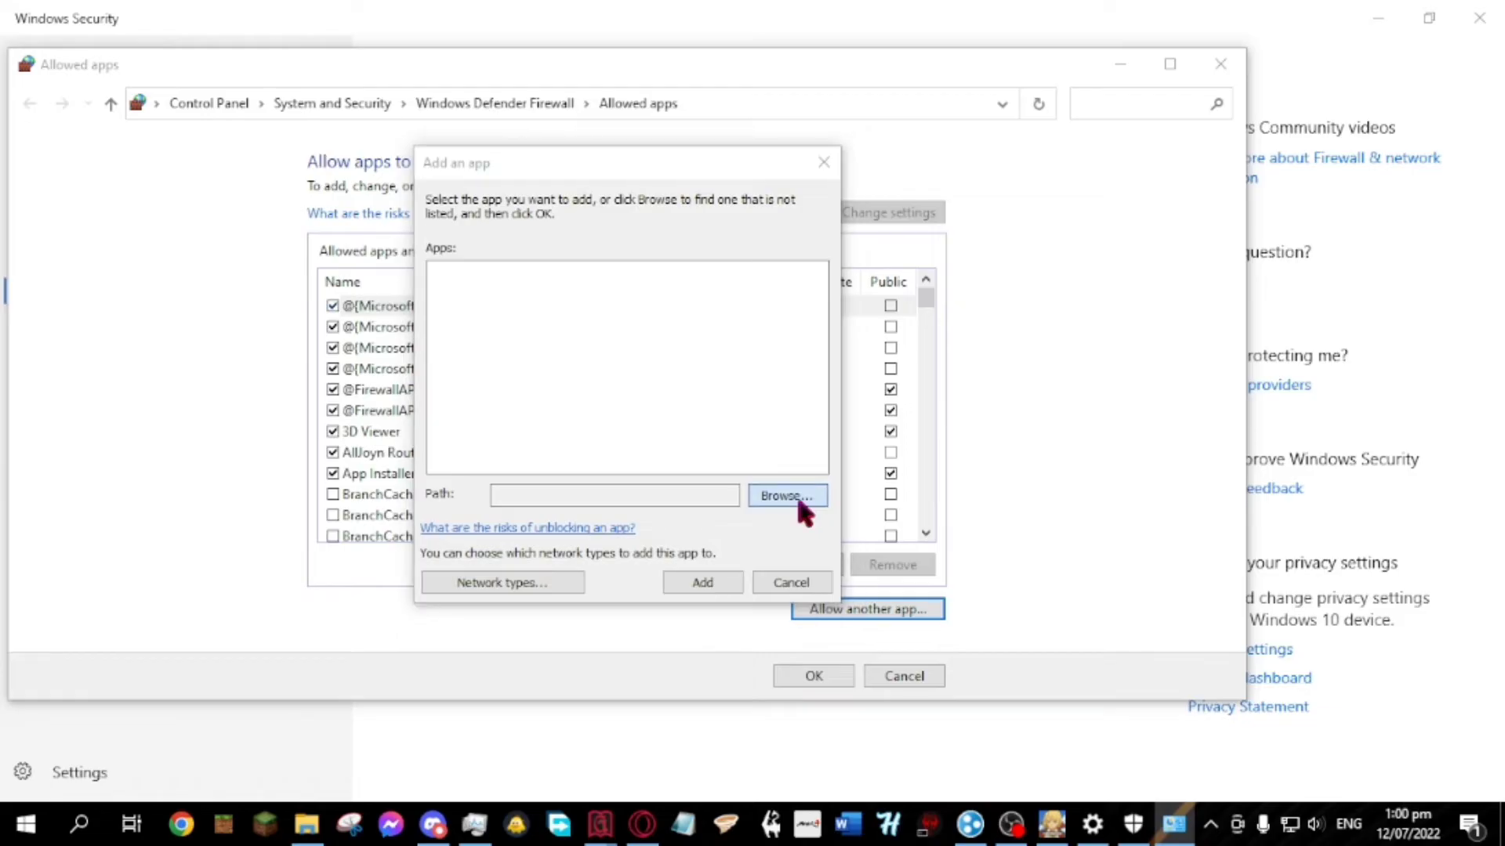
click(786, 497)
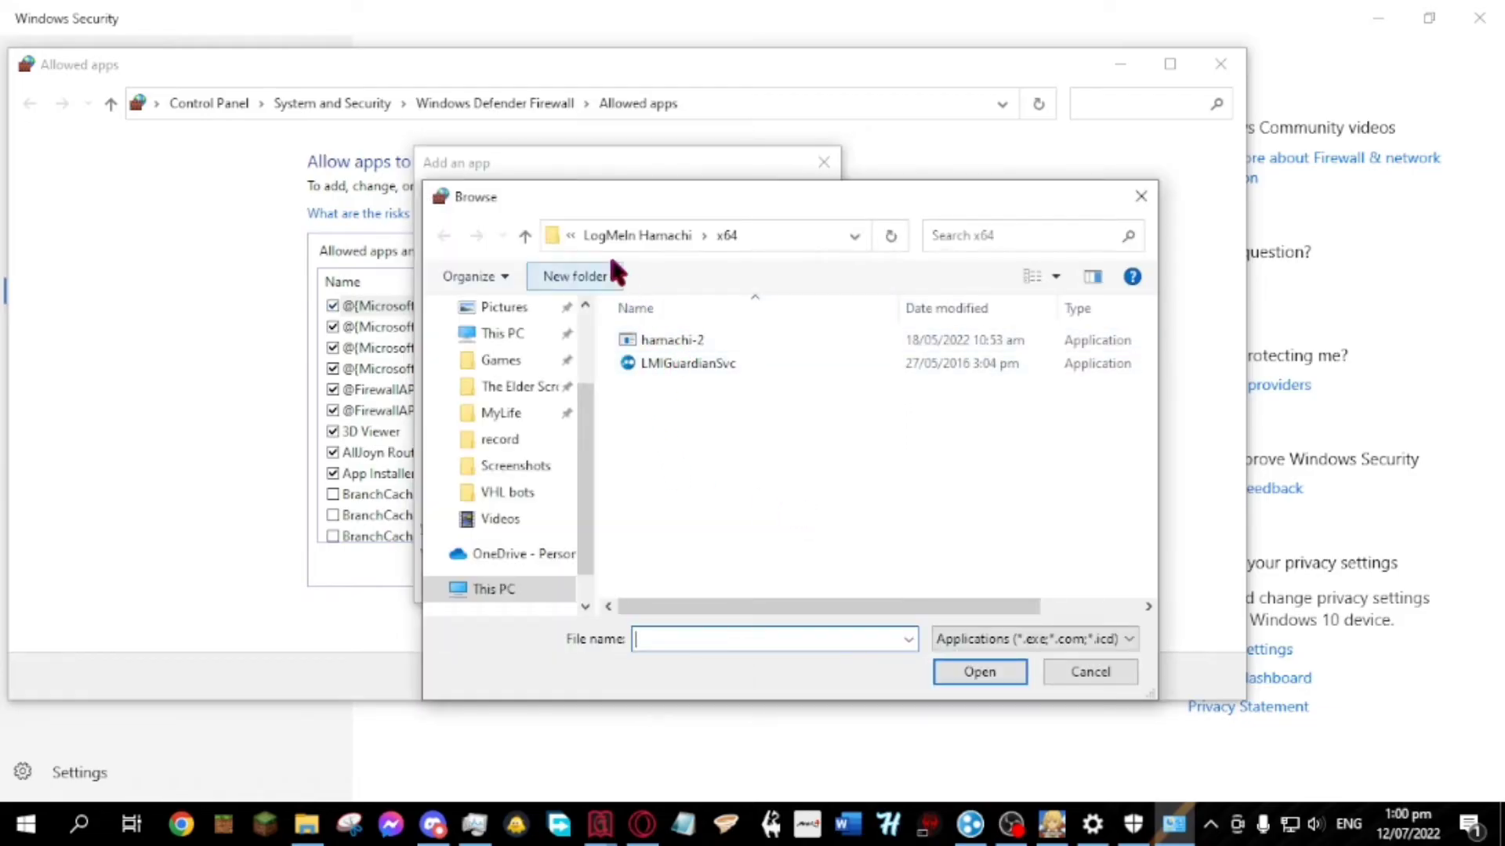
- Add the Hamachi Client Tunneling Engine from C:\Program Files (x86)\LogMeIn Hamachi\x64
click(503, 333)
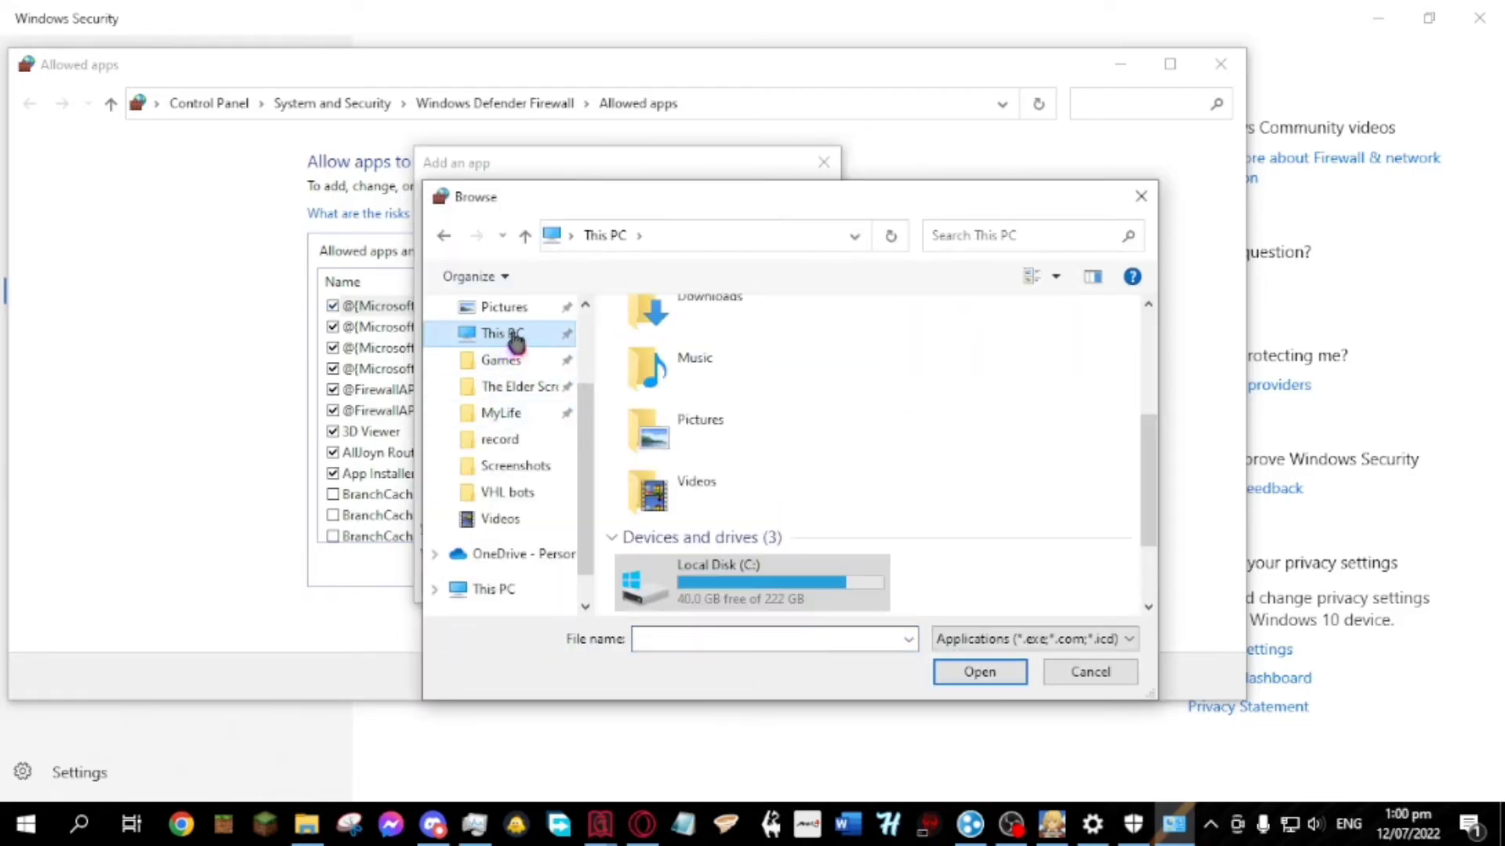
click(750, 583)
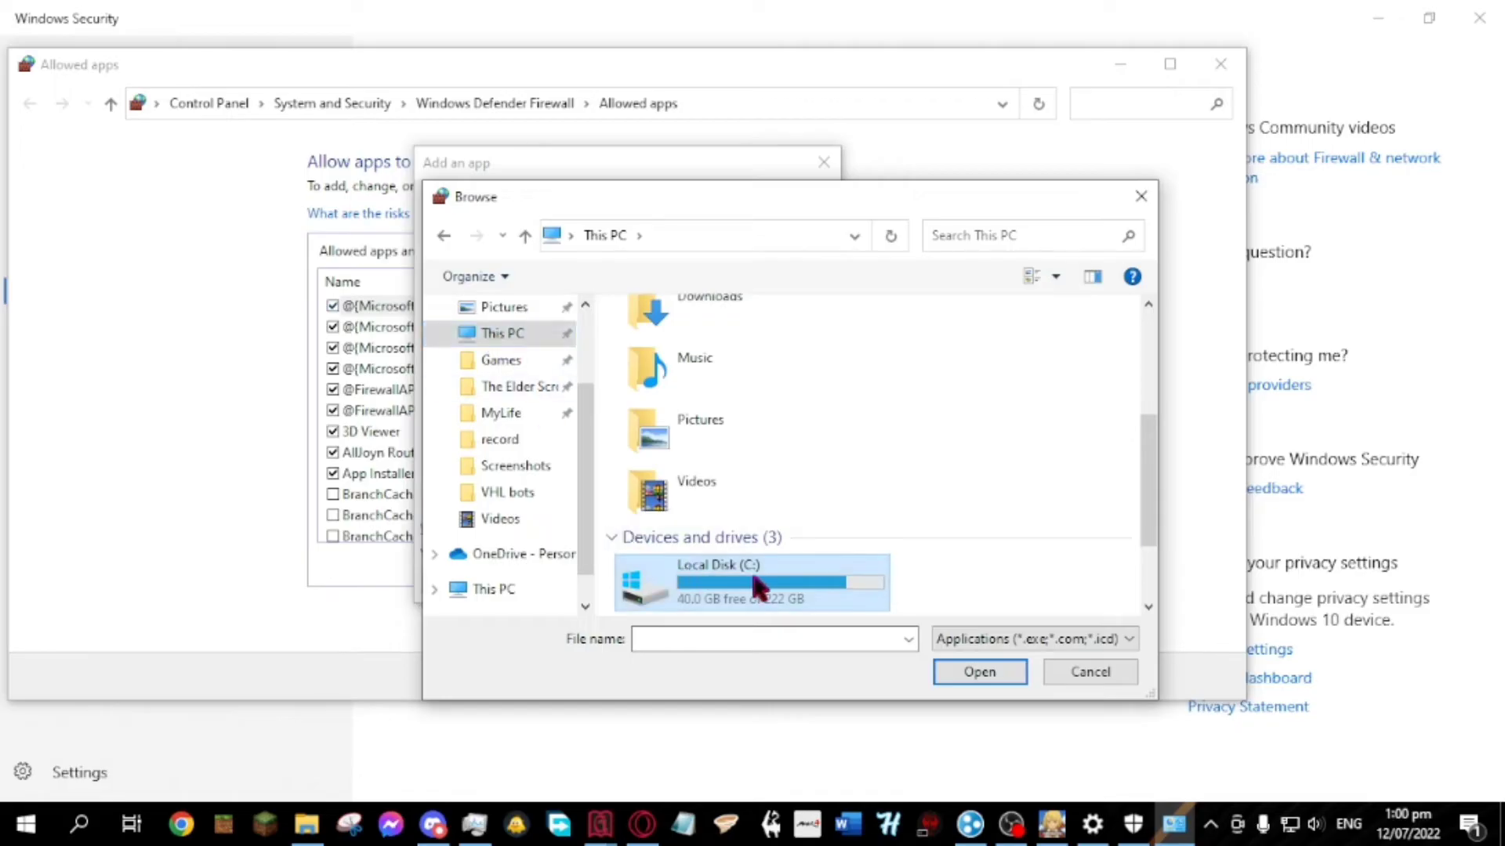
double_click(754, 583)
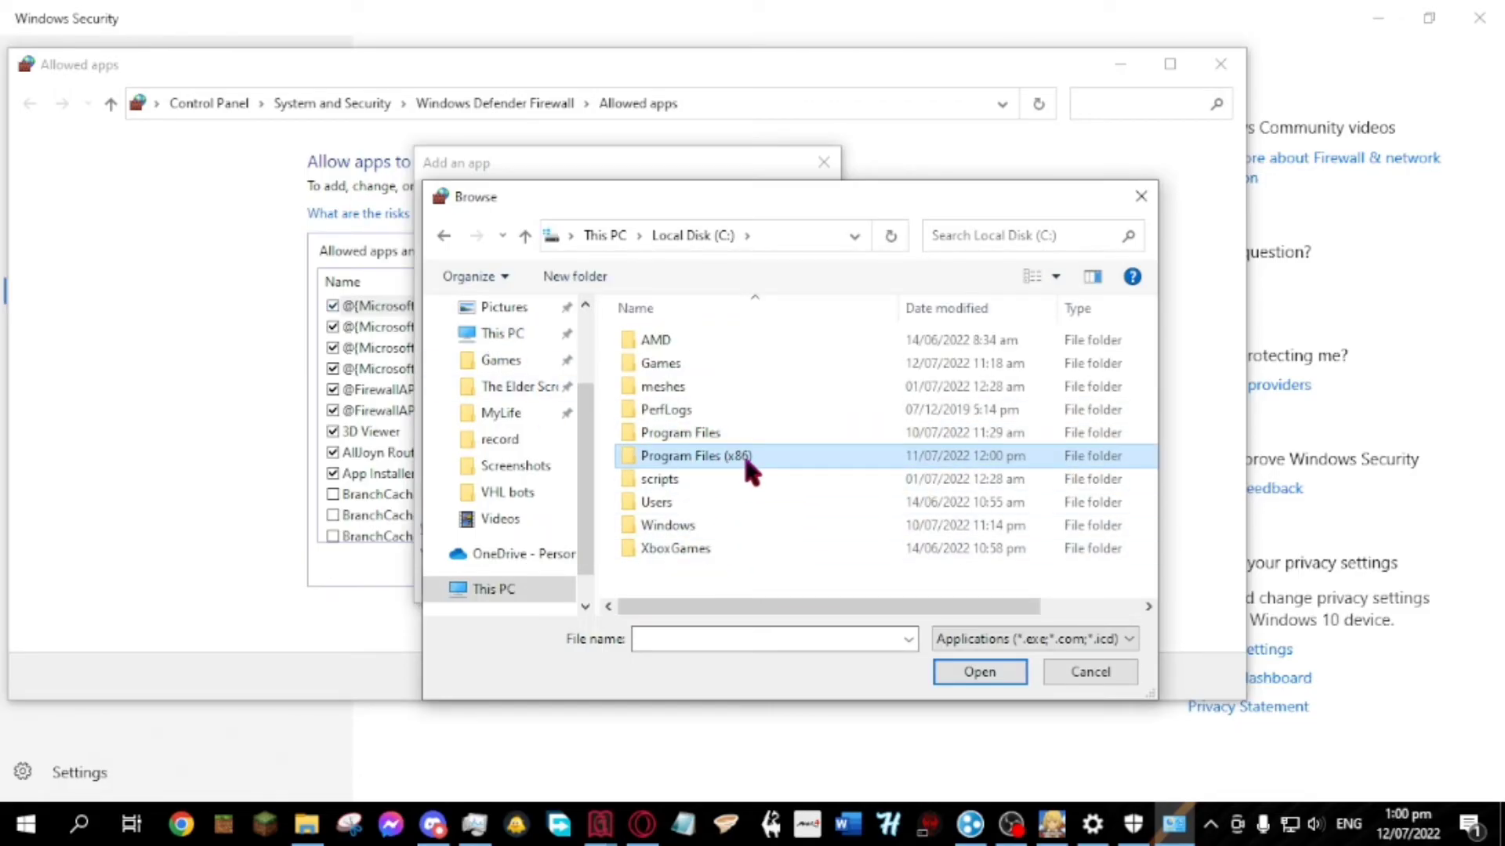
double_click(695, 456)
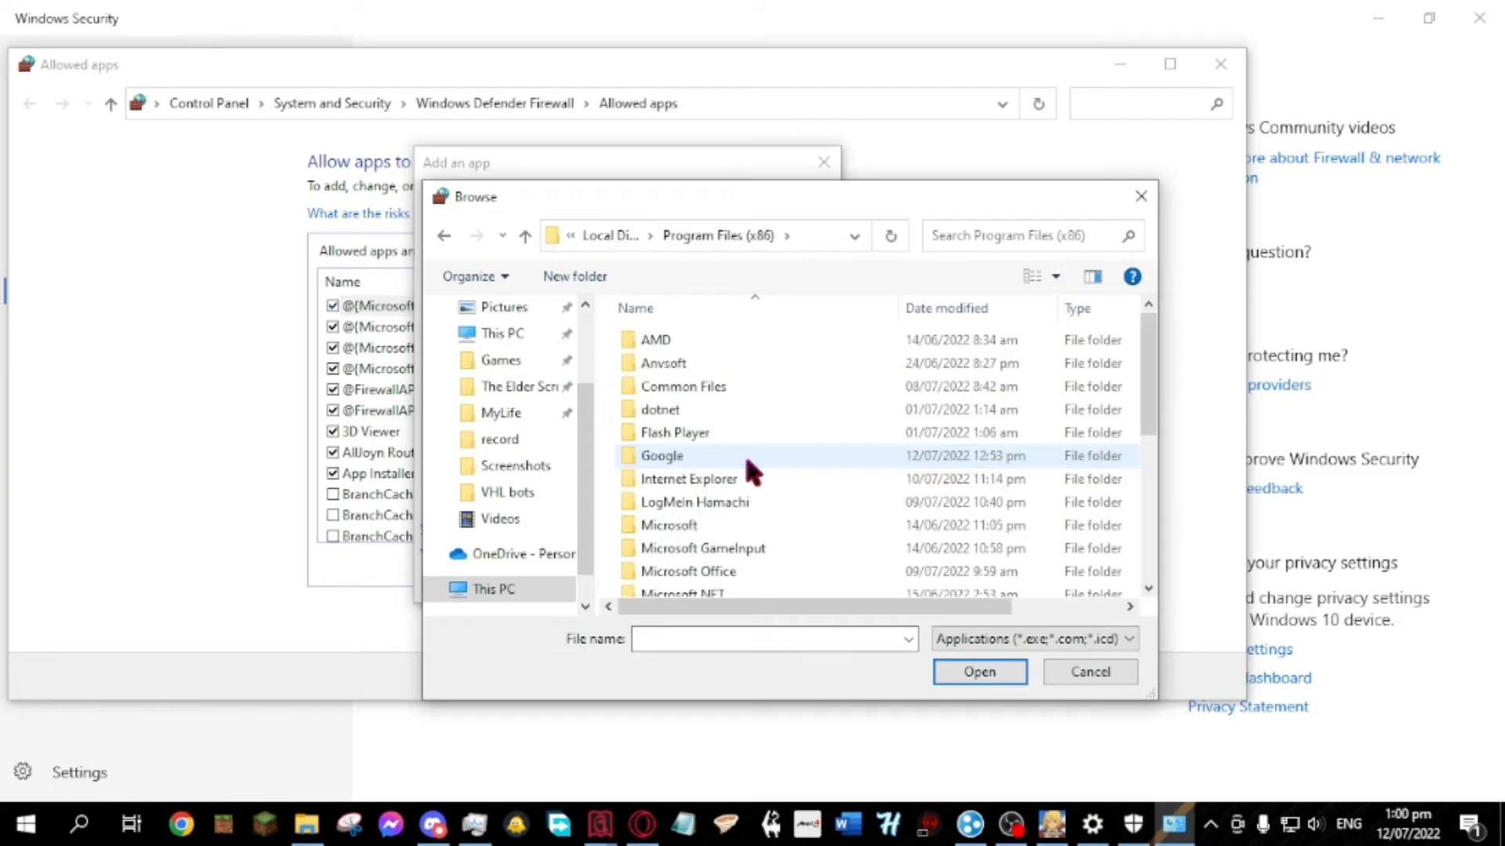
mouse_move(690, 501)
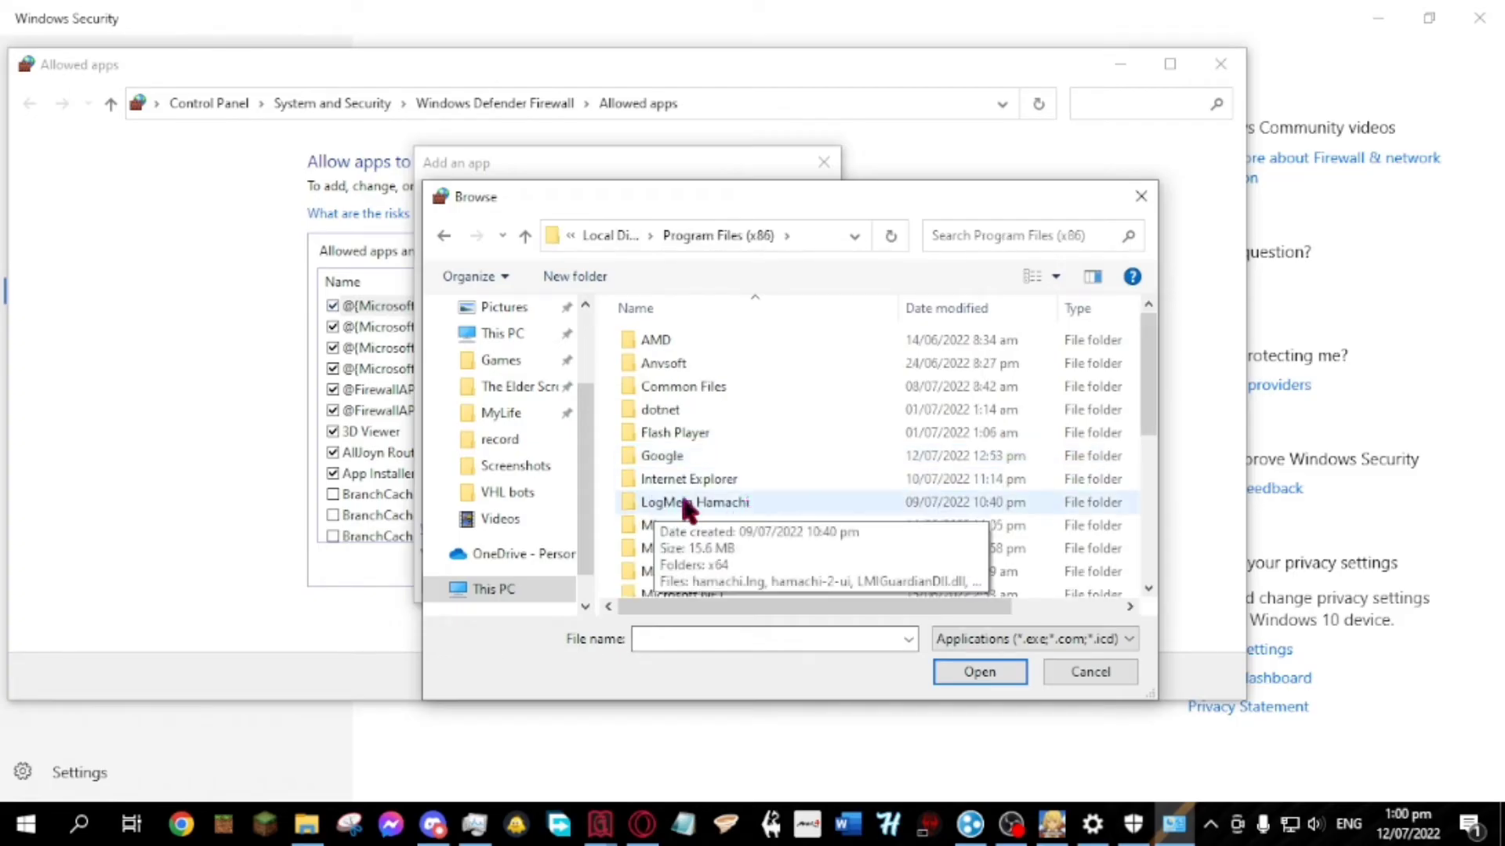
double_click(694, 502)
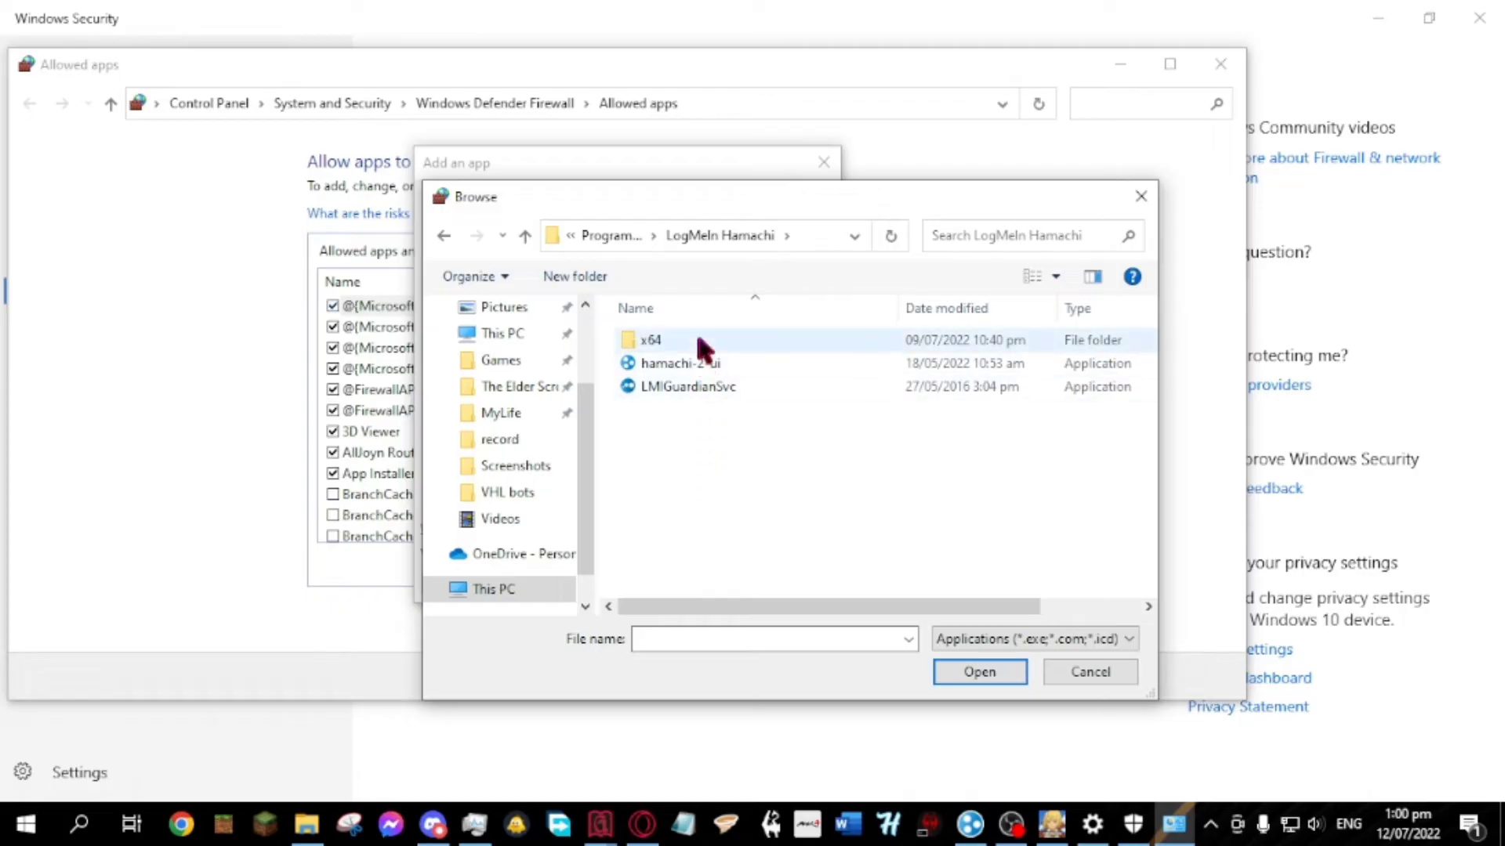
double_click(651, 340)
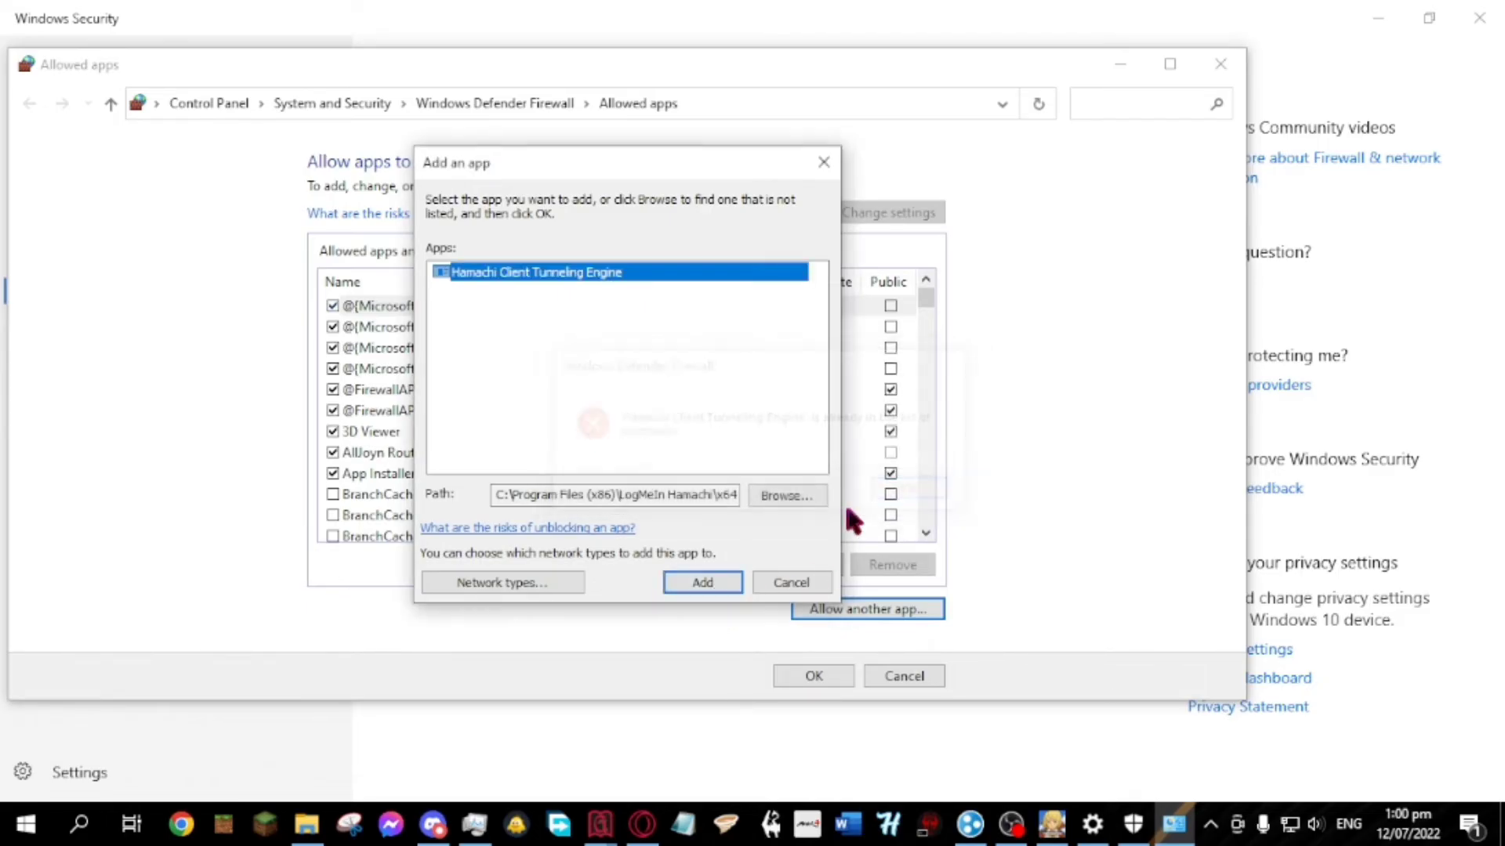
click(790, 583)
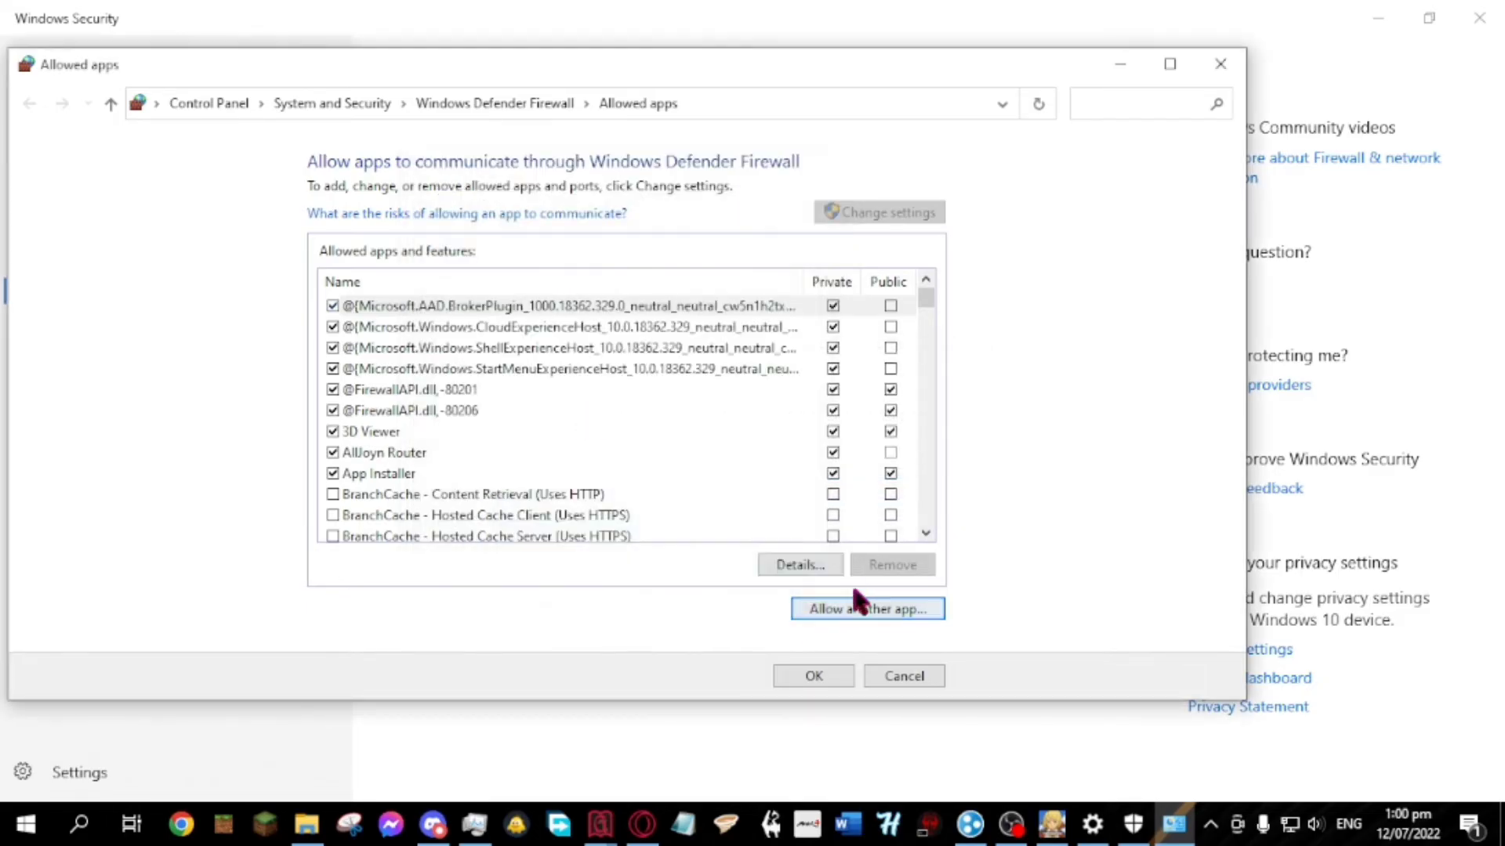
mouse_move(926, 302)
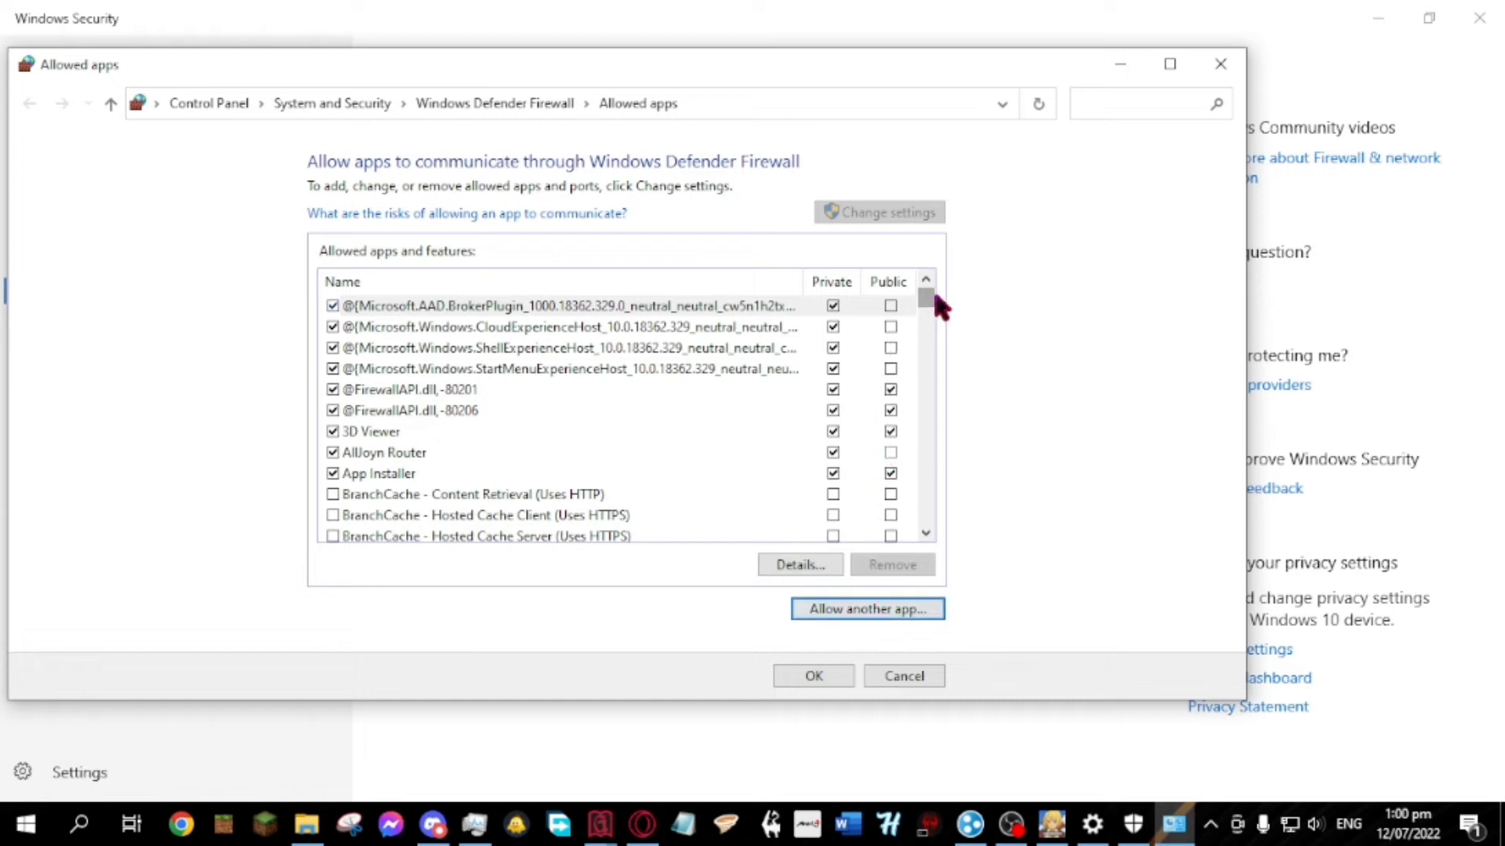
- Allow Hamachi Client Tunneling Engine on private networks too and confirm with OK
scroll(down, 3)
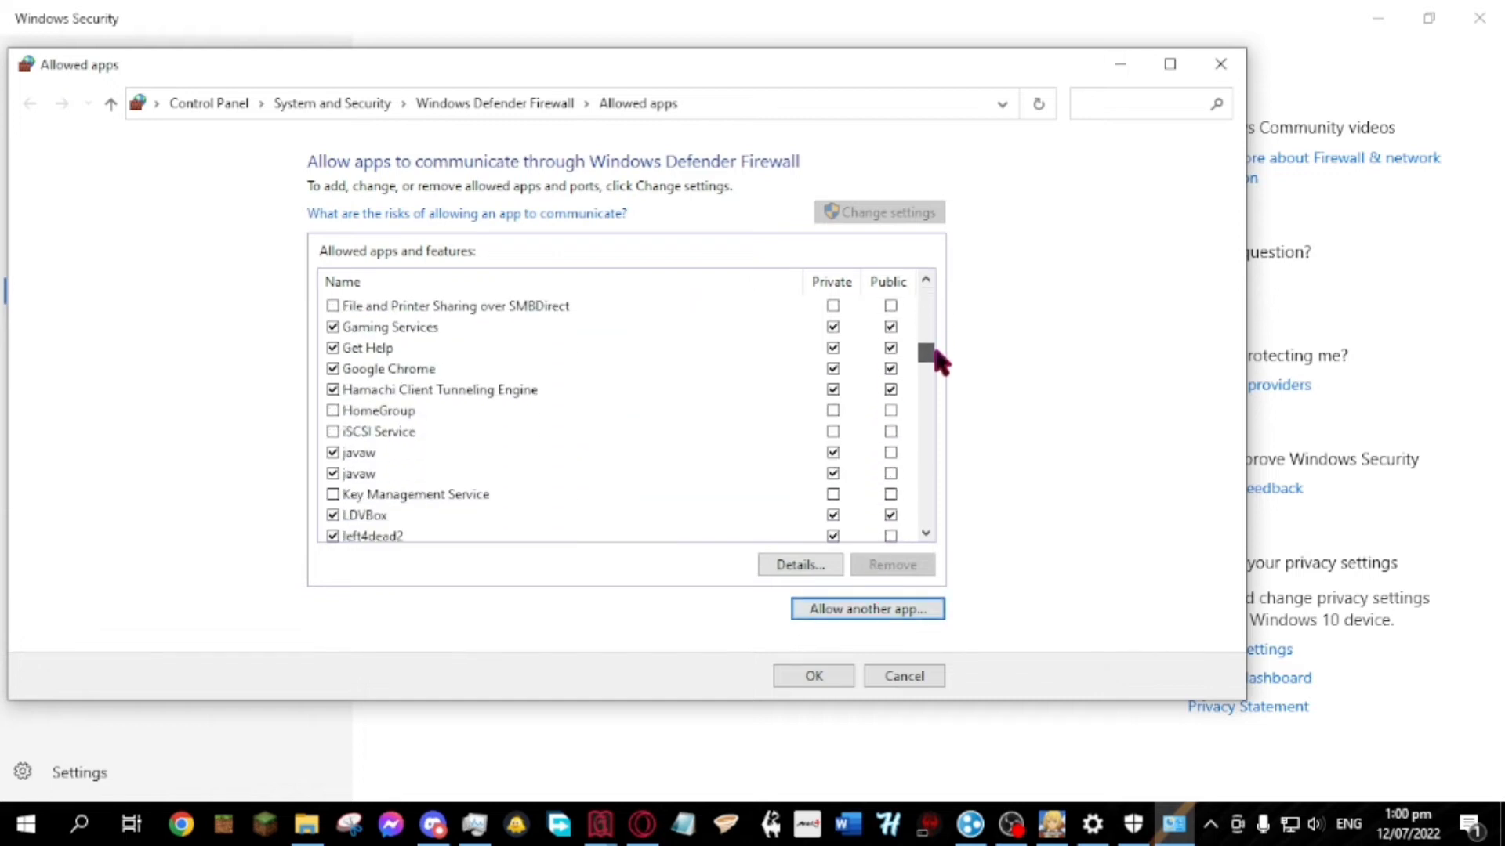
click(437, 389)
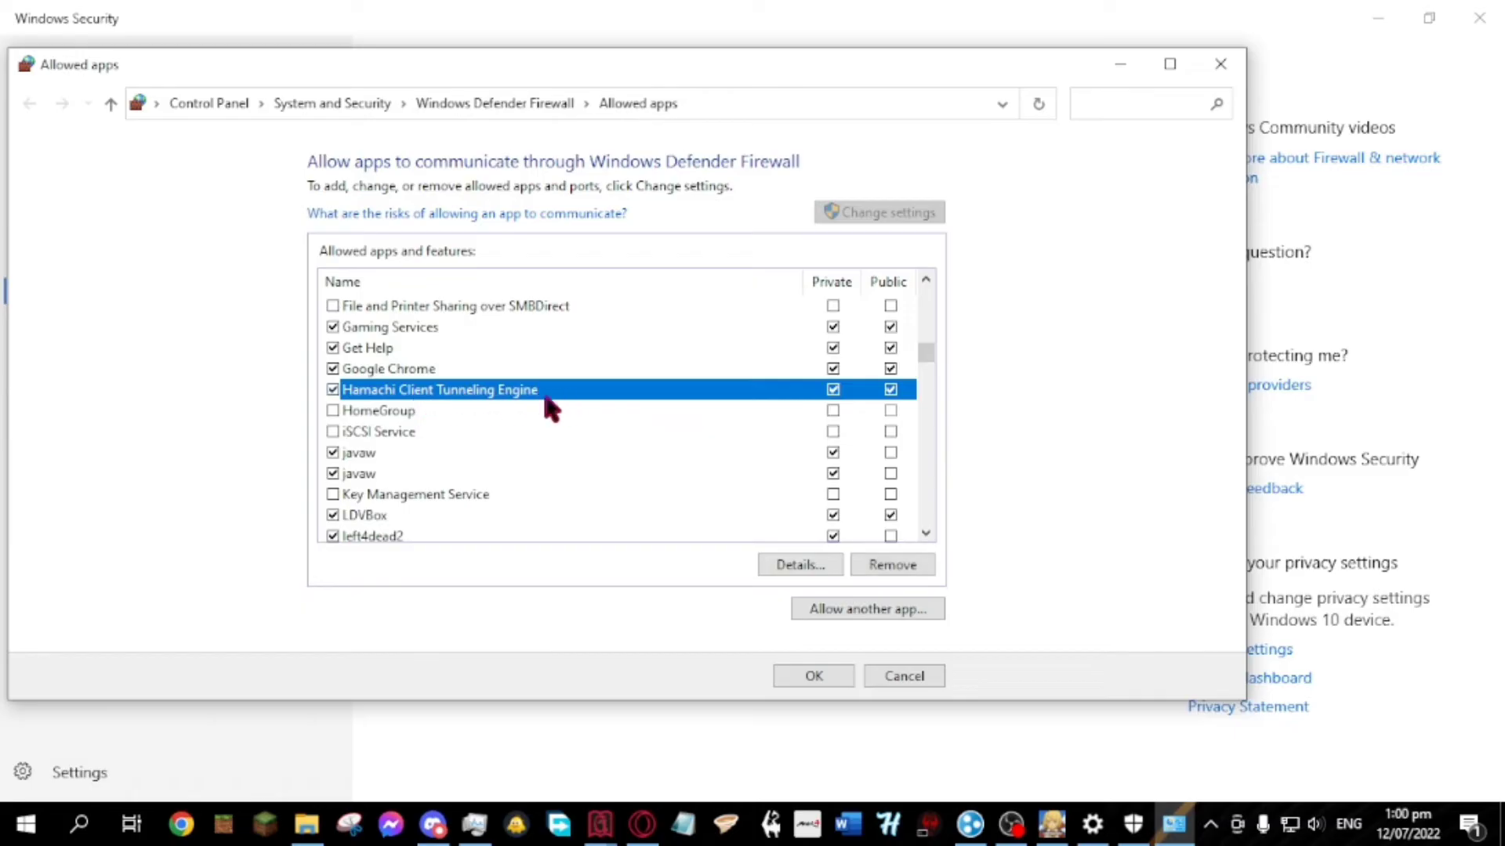
click(833, 391)
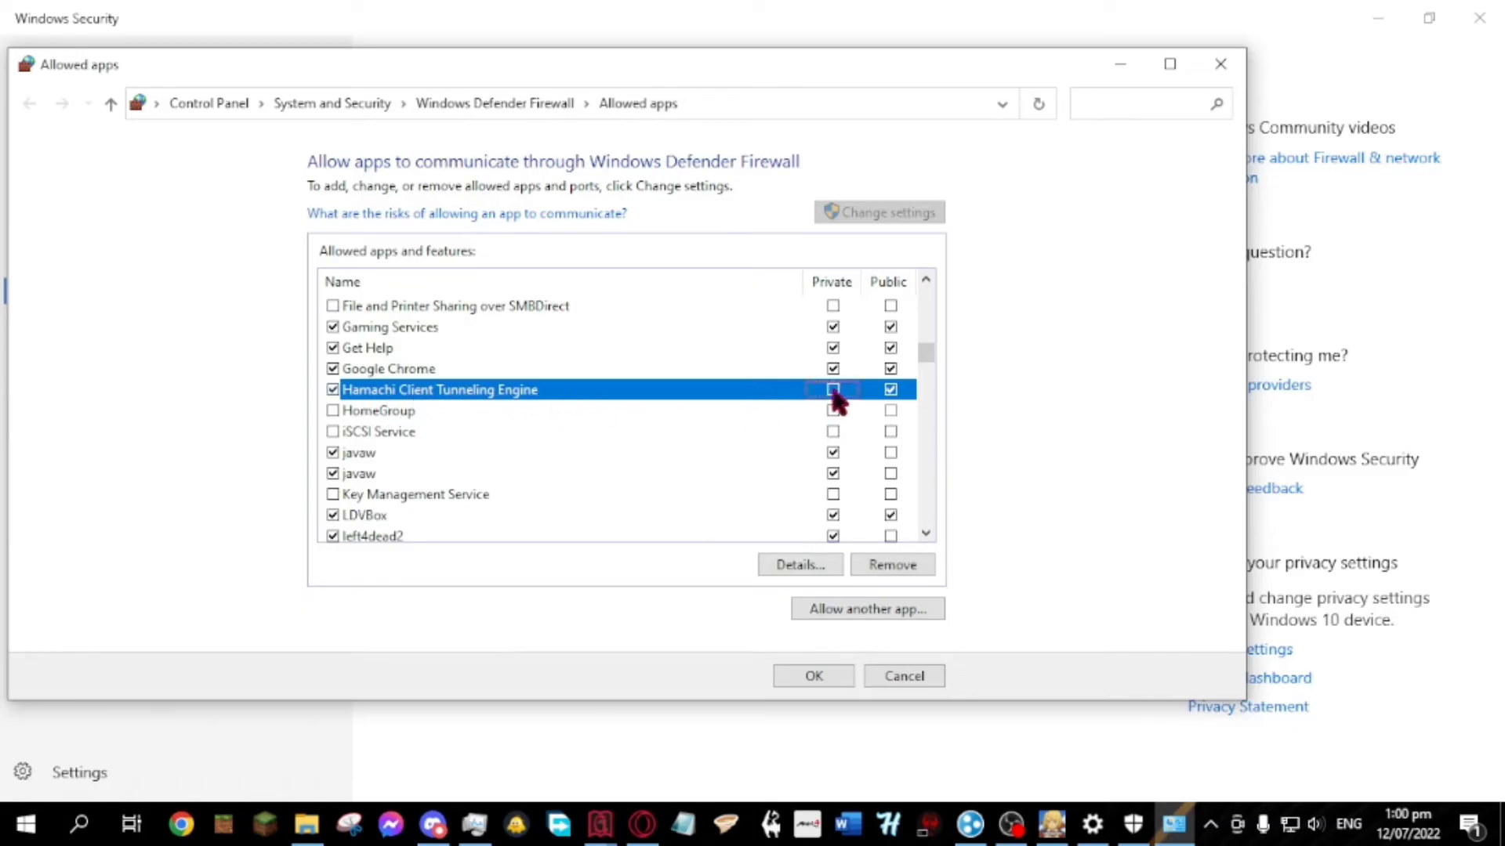
click(833, 388)
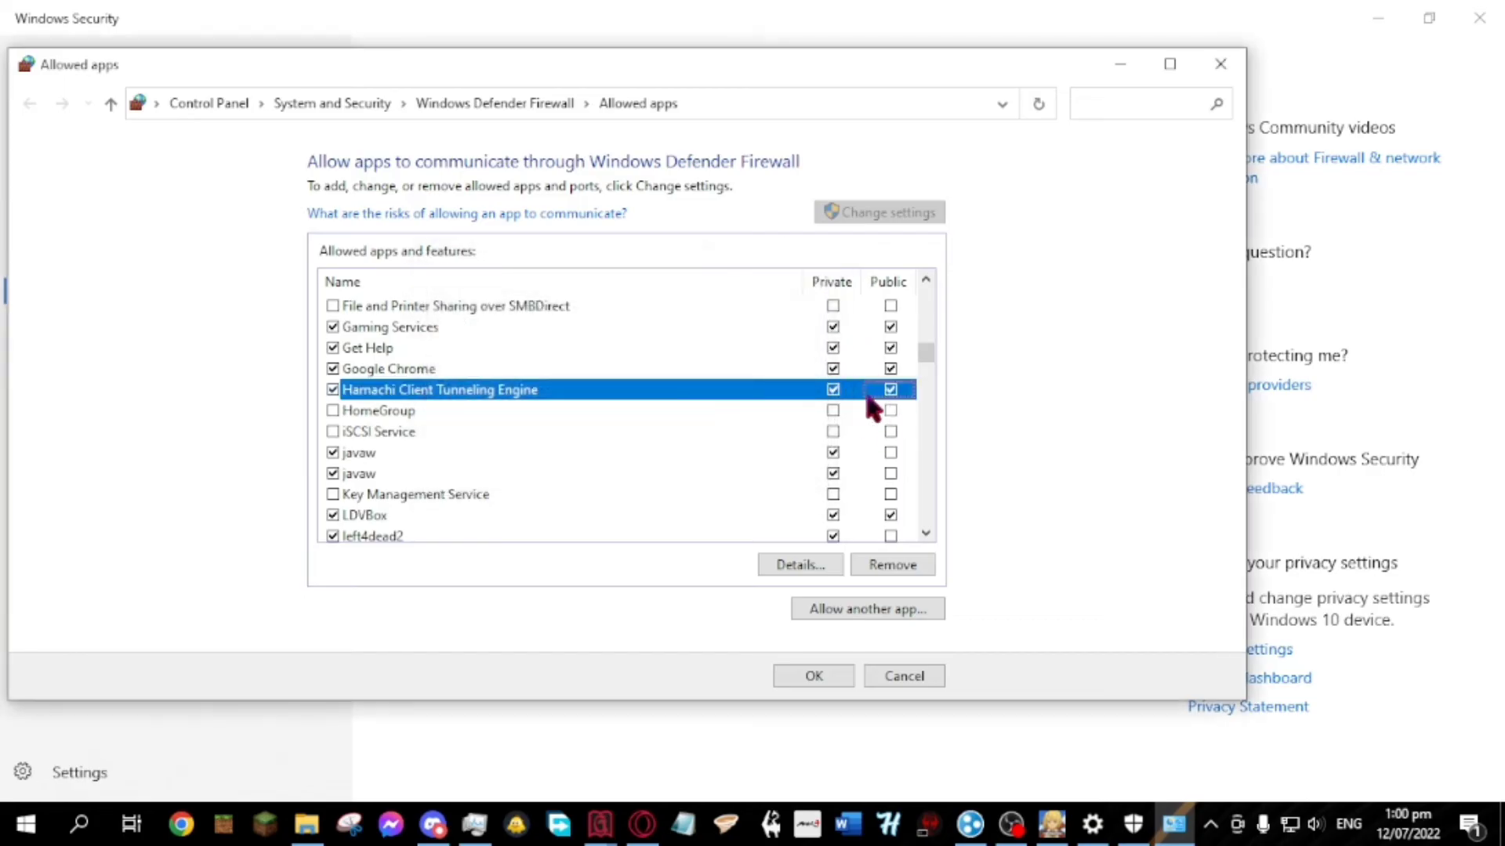
click(832, 390)
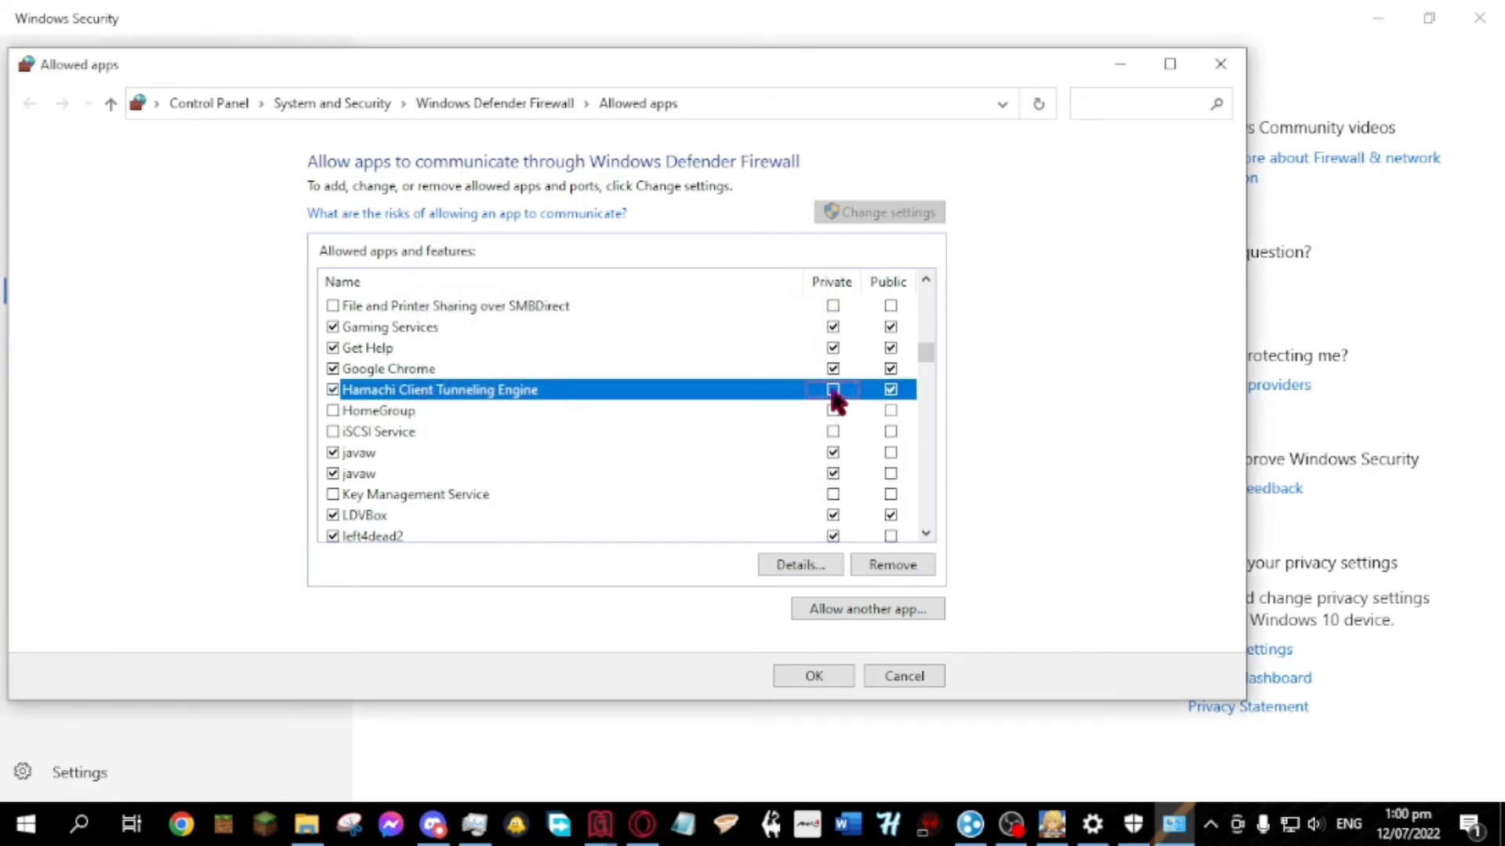
click(832, 390)
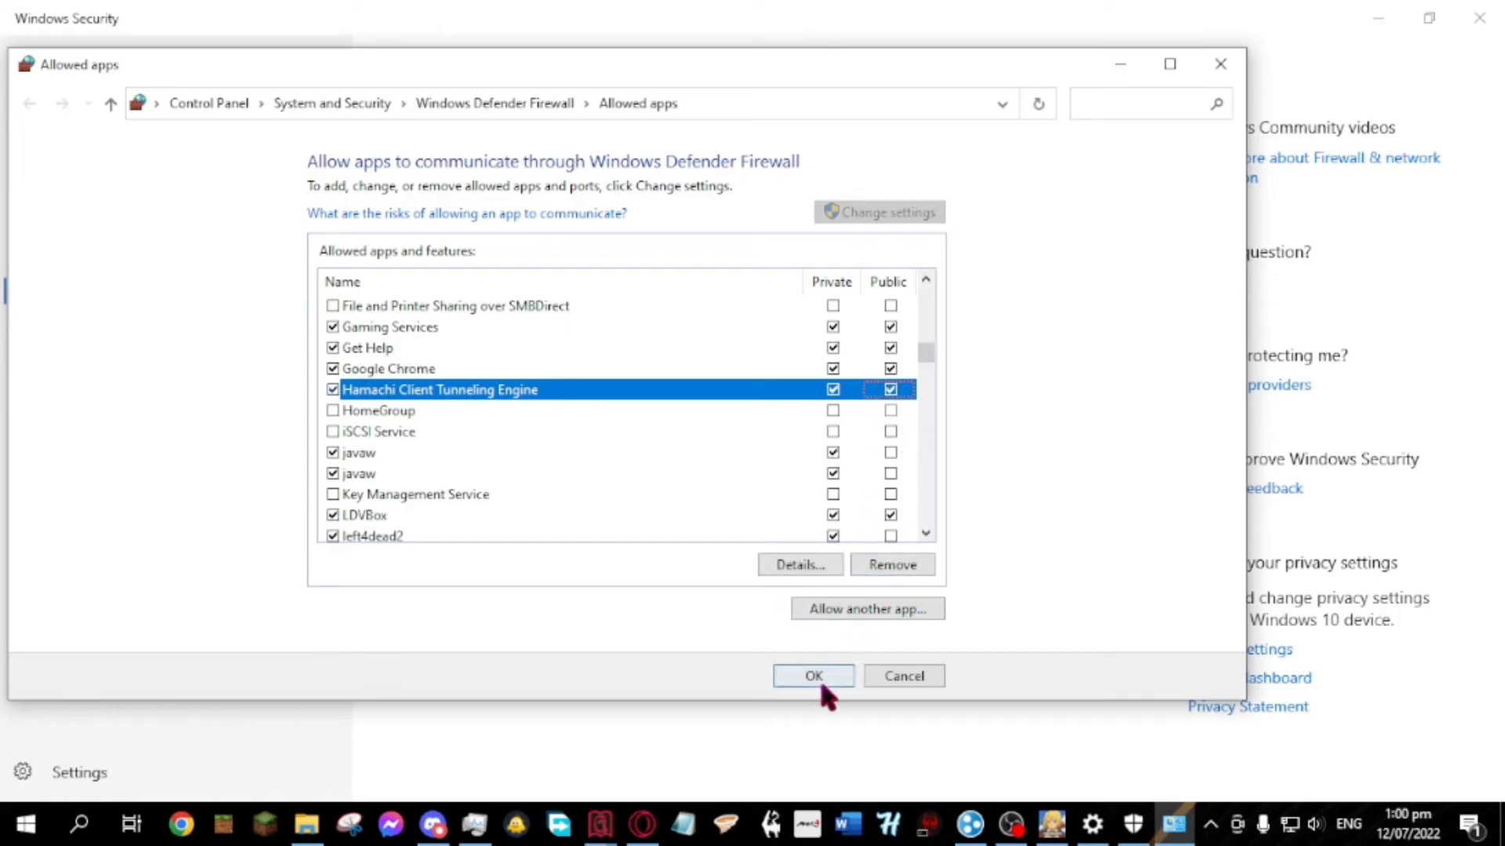
click(814, 675)
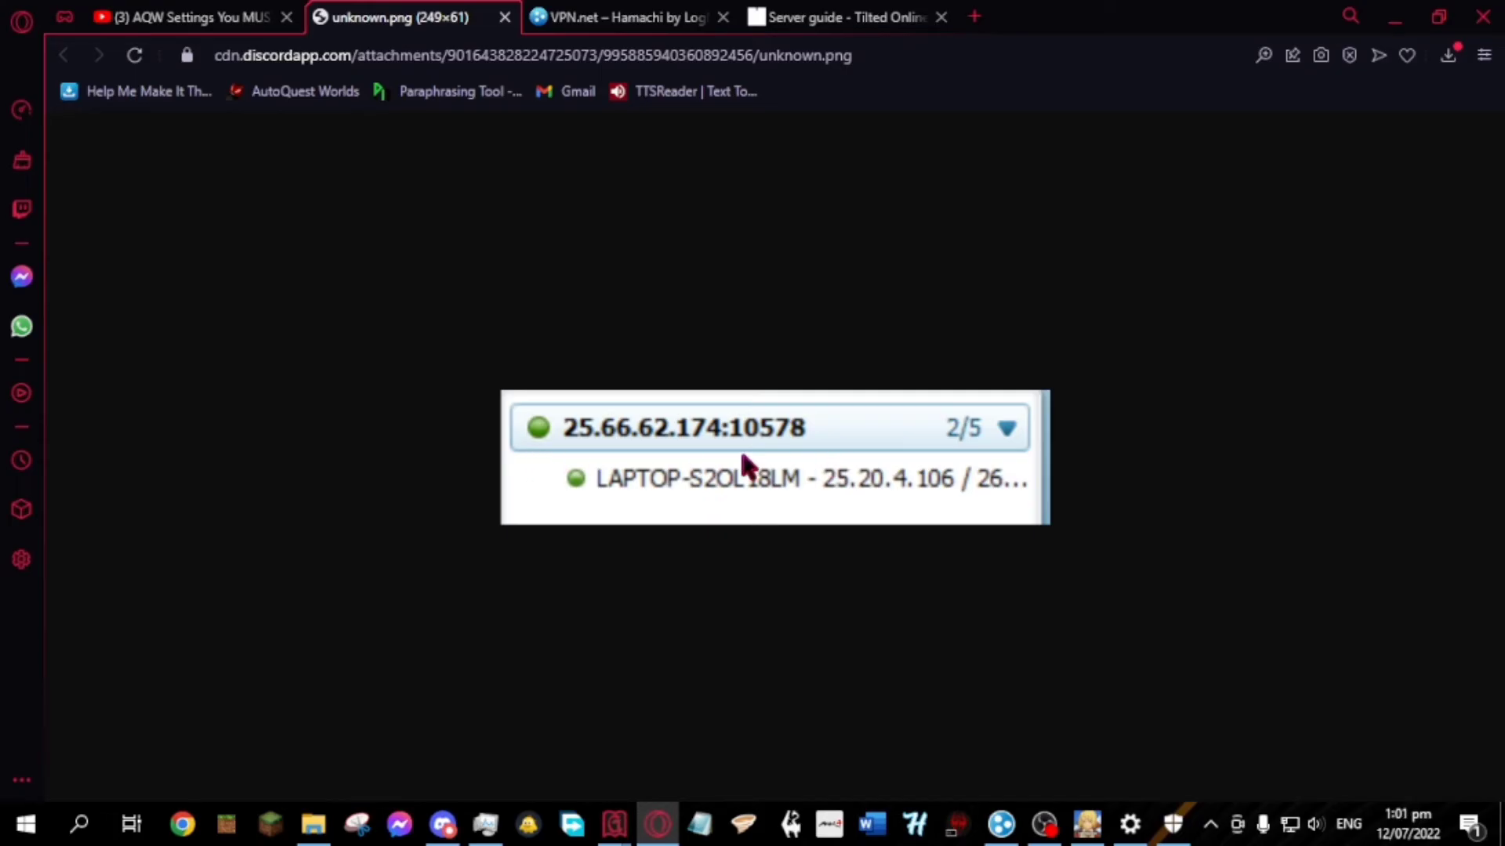
mouse_move(981, 516)
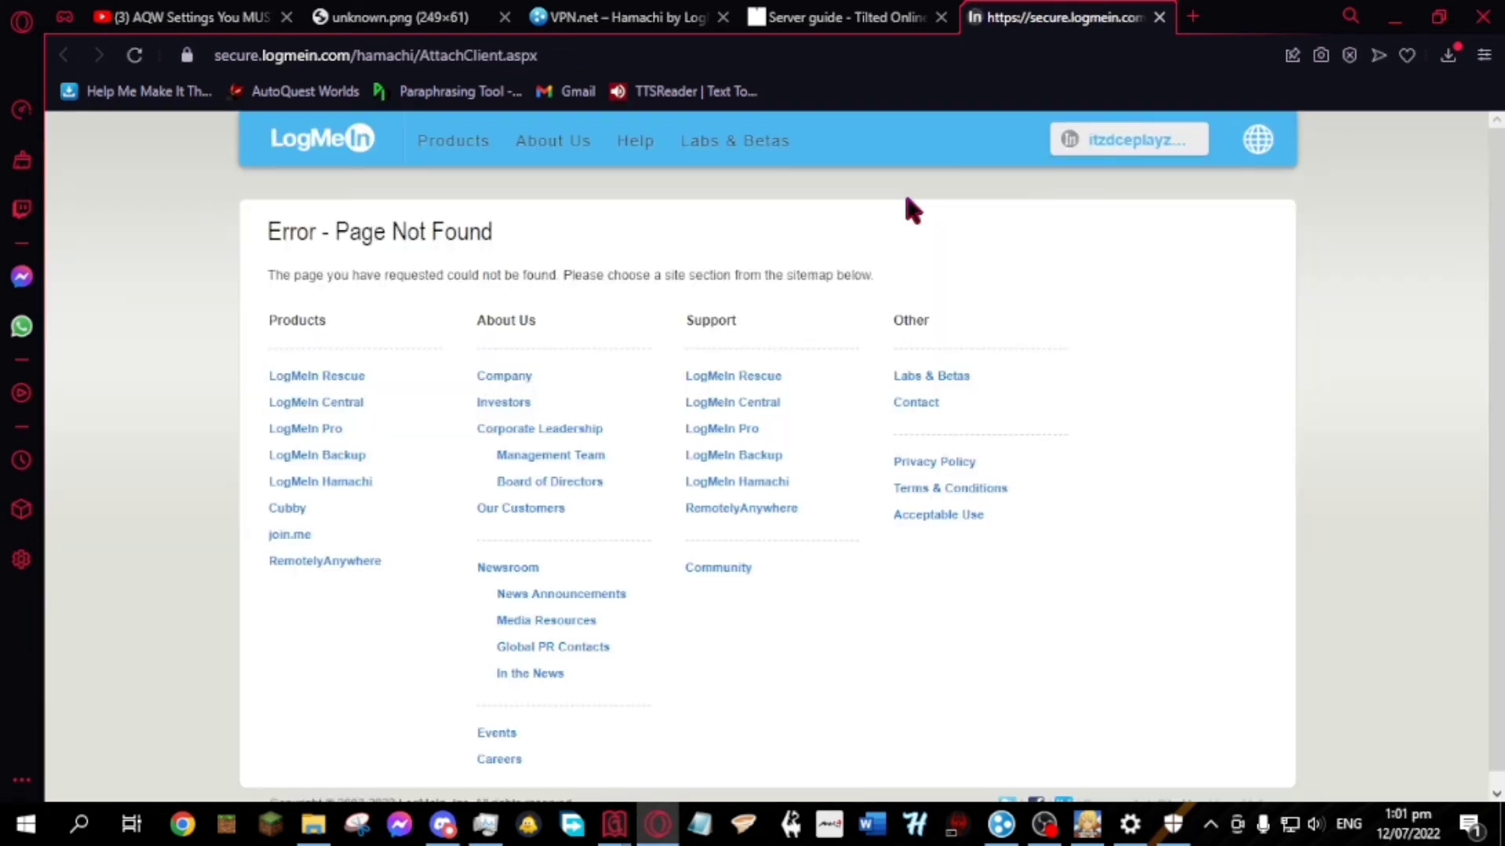
mouse_move(881, 209)
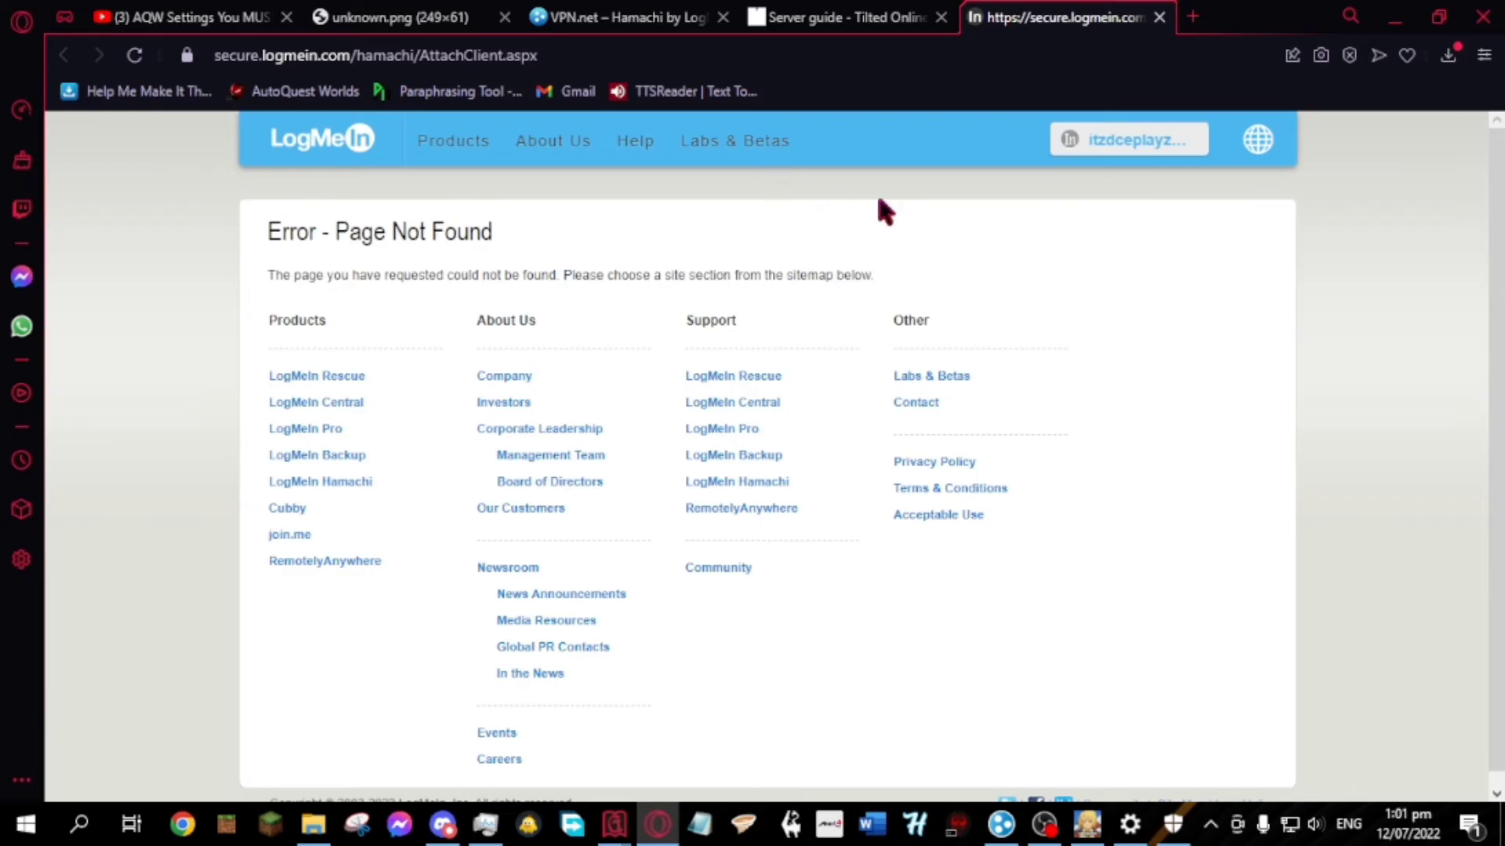
mouse_move(920, 153)
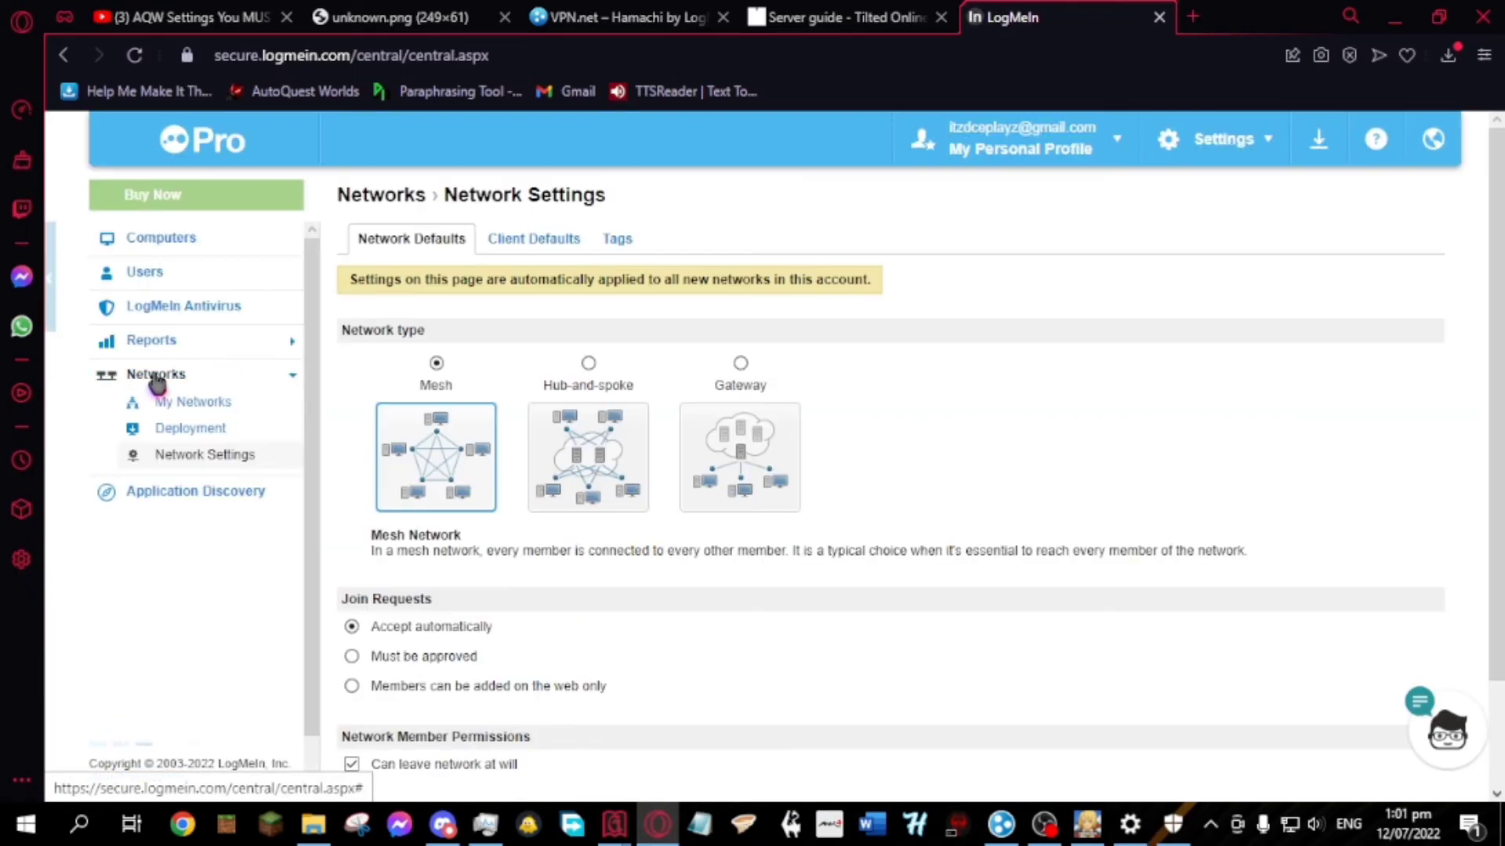
mouse_move(244, 490)
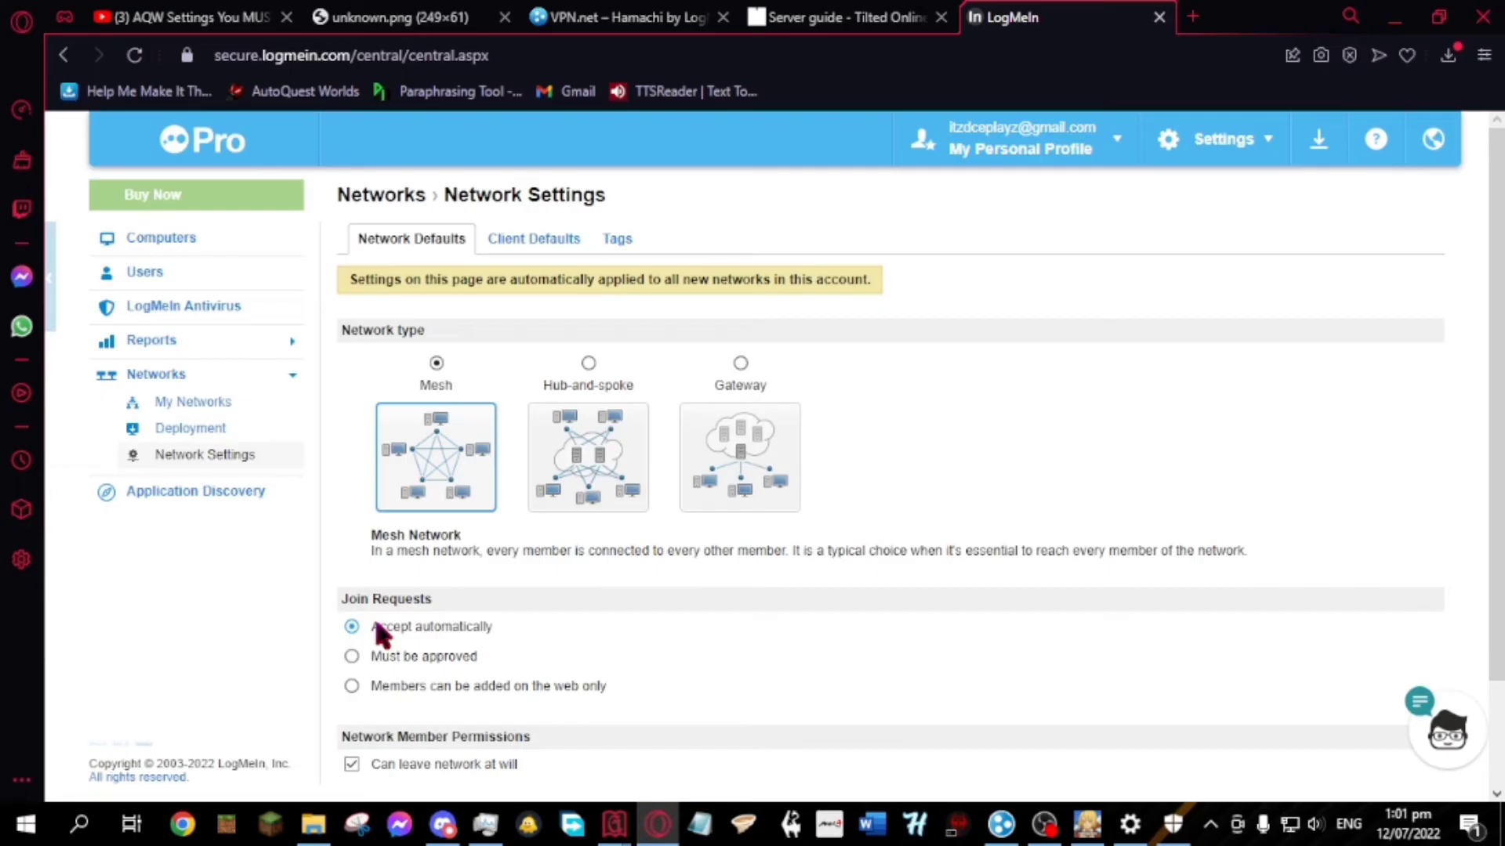
mouse_move(411, 627)
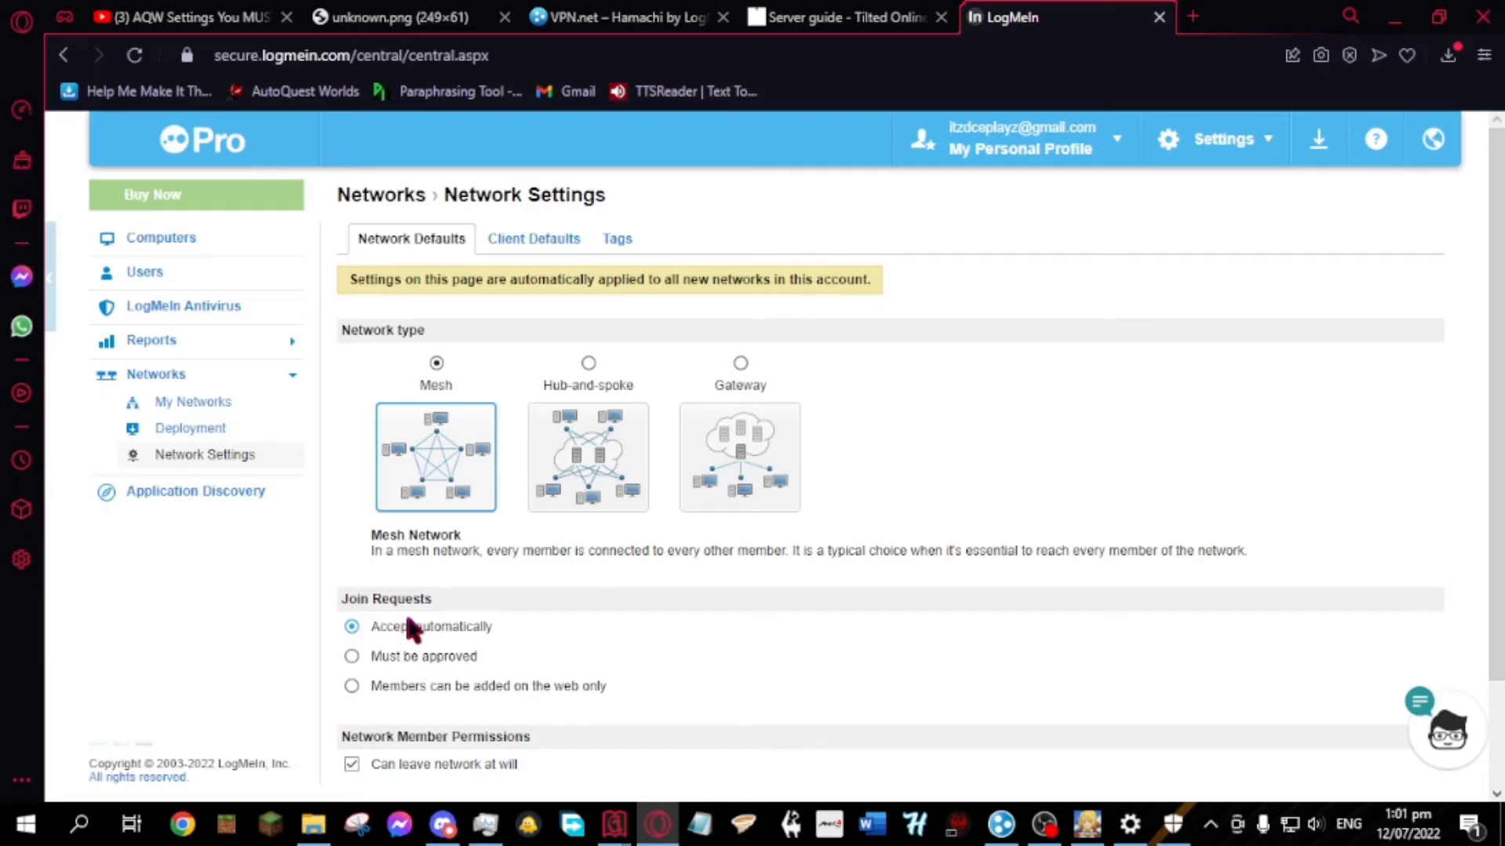
mouse_move(492, 632)
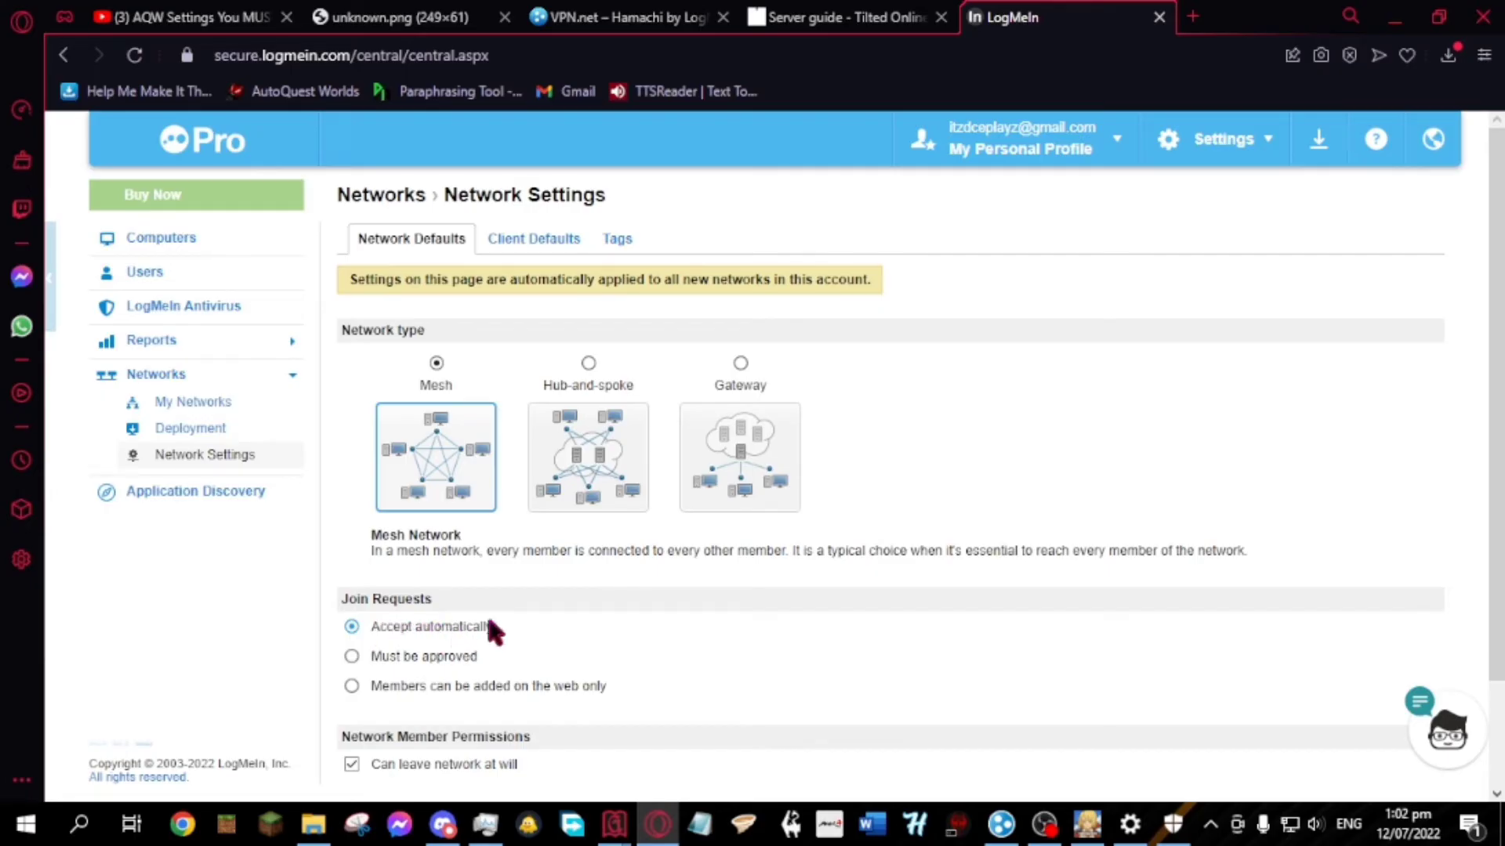
- Save the LogMeIn Central network defaults with Mesh type and automatic join acceptance
scroll(down, 3)
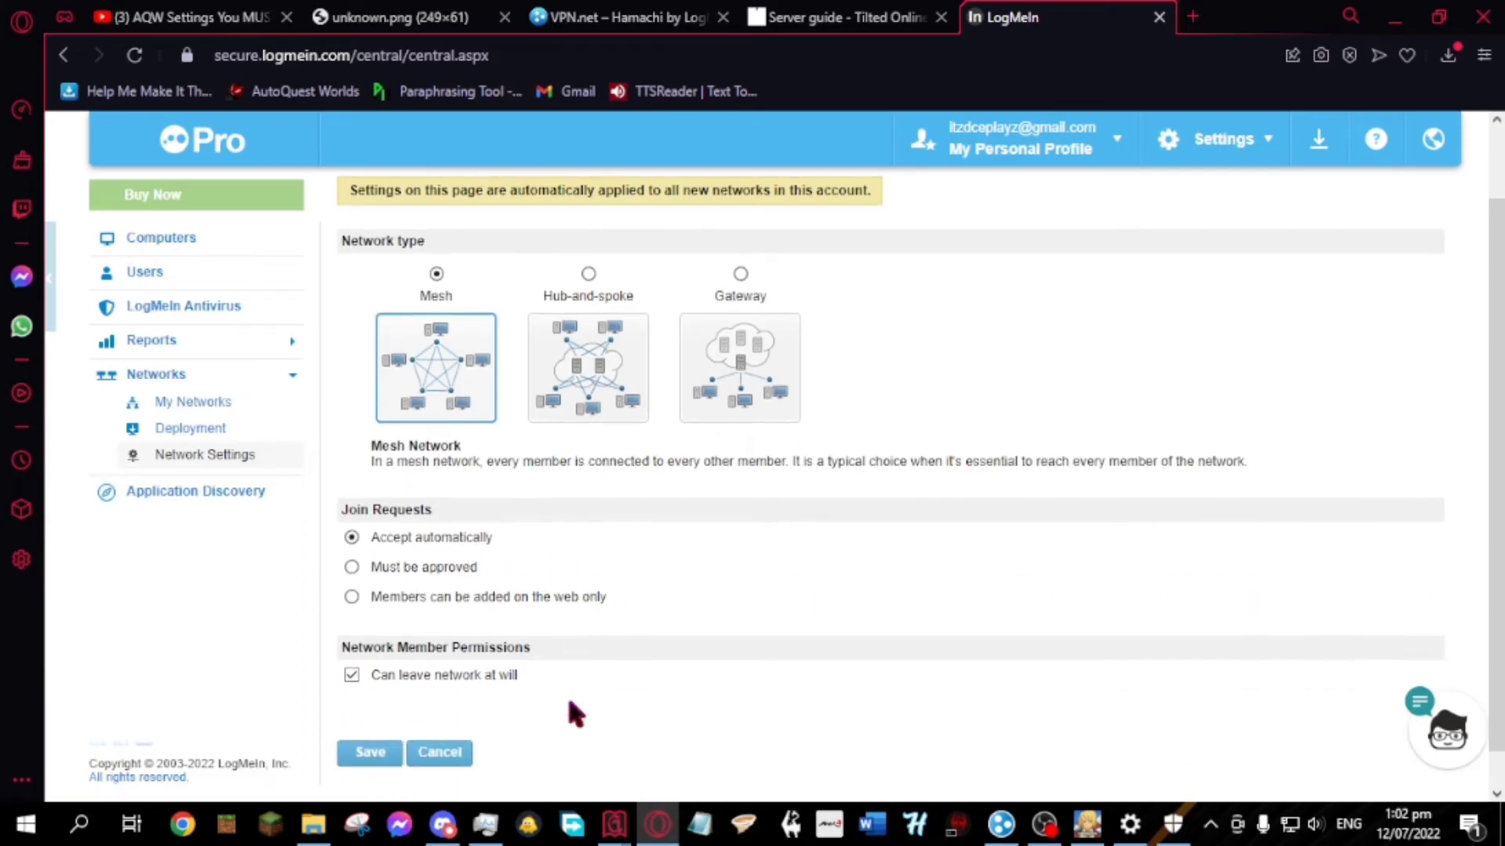
click(393, 17)
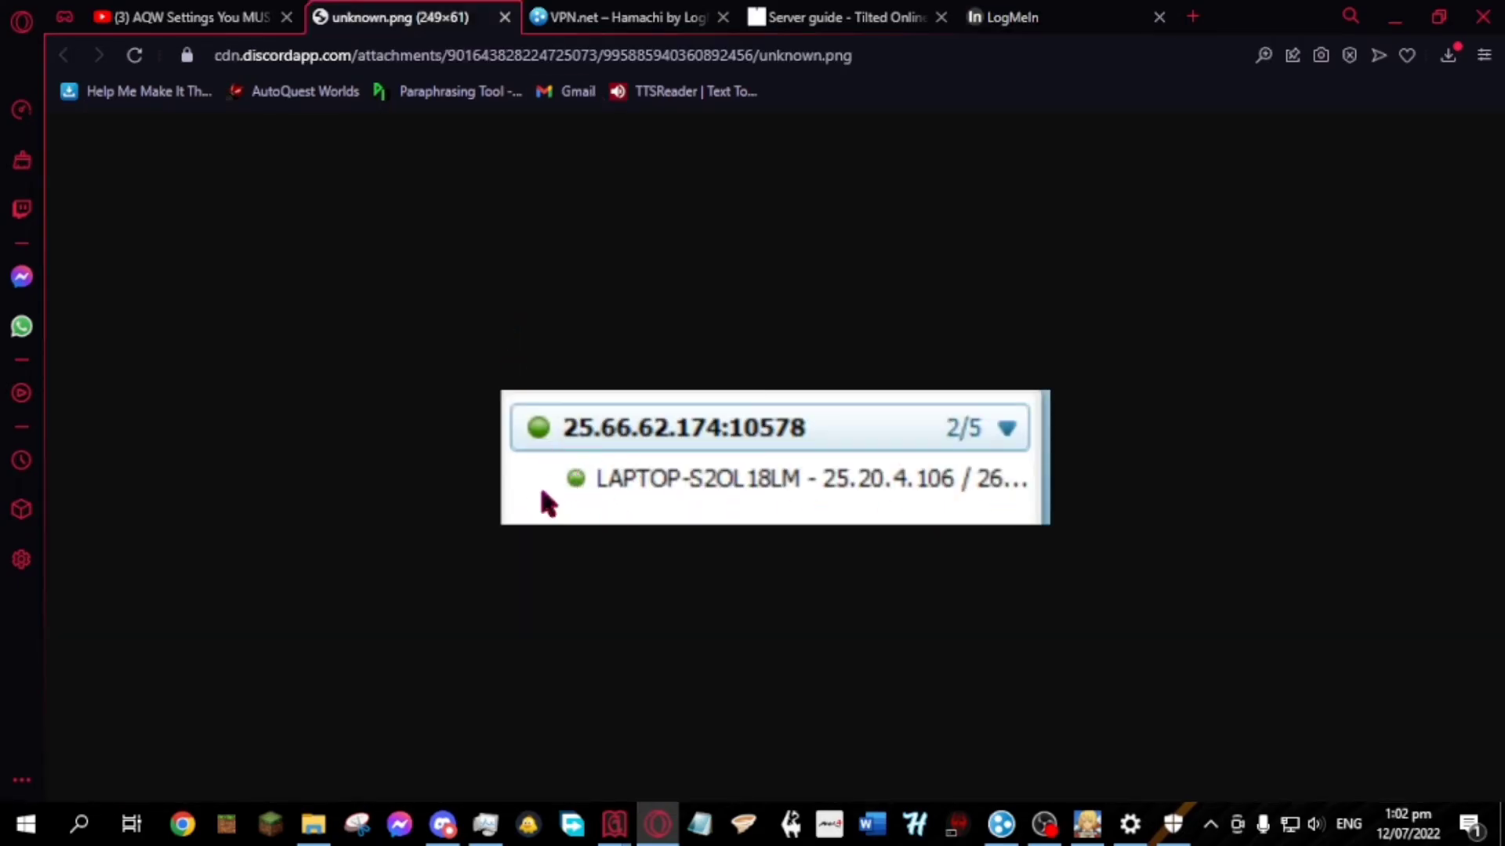
mouse_move(801, 475)
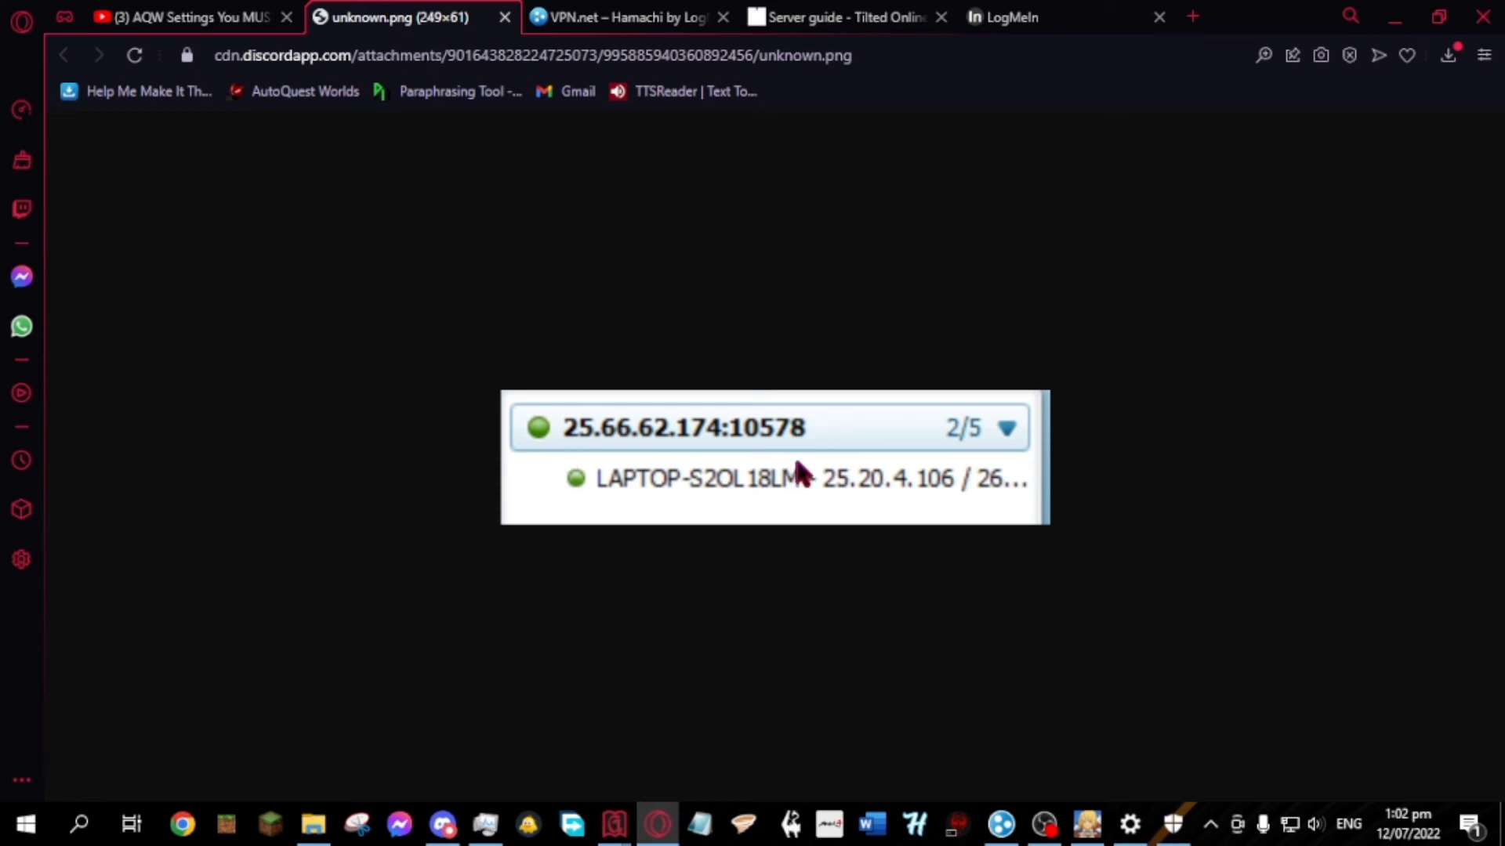
mouse_move(871, 574)
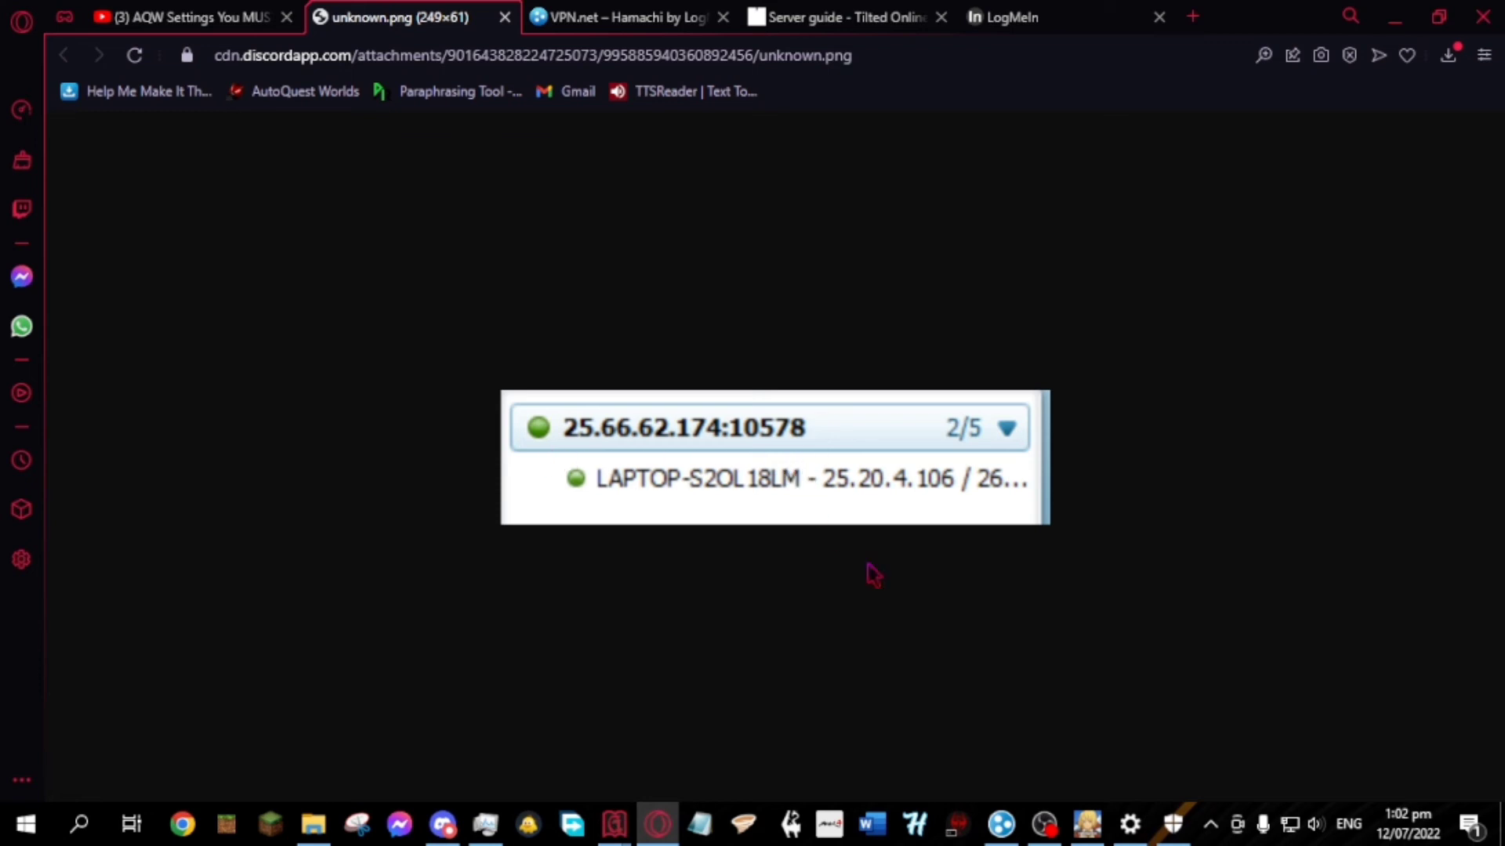
- Launch Skyrim from C:\Games\The Elder Scrolls V Skyrim Anniversary Edition in File Explorer
click(310, 823)
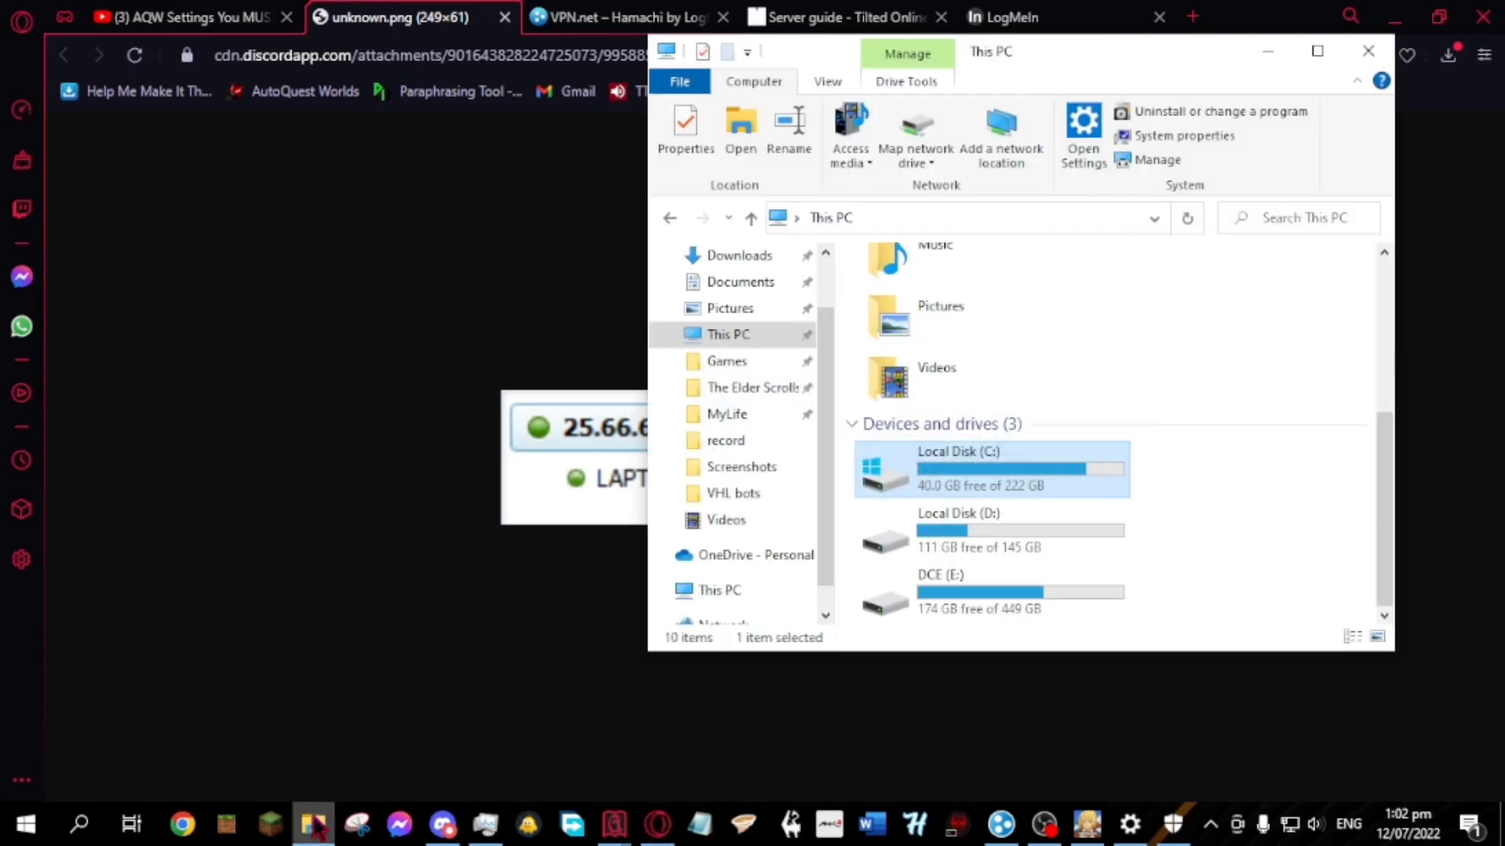
double_click(959, 471)
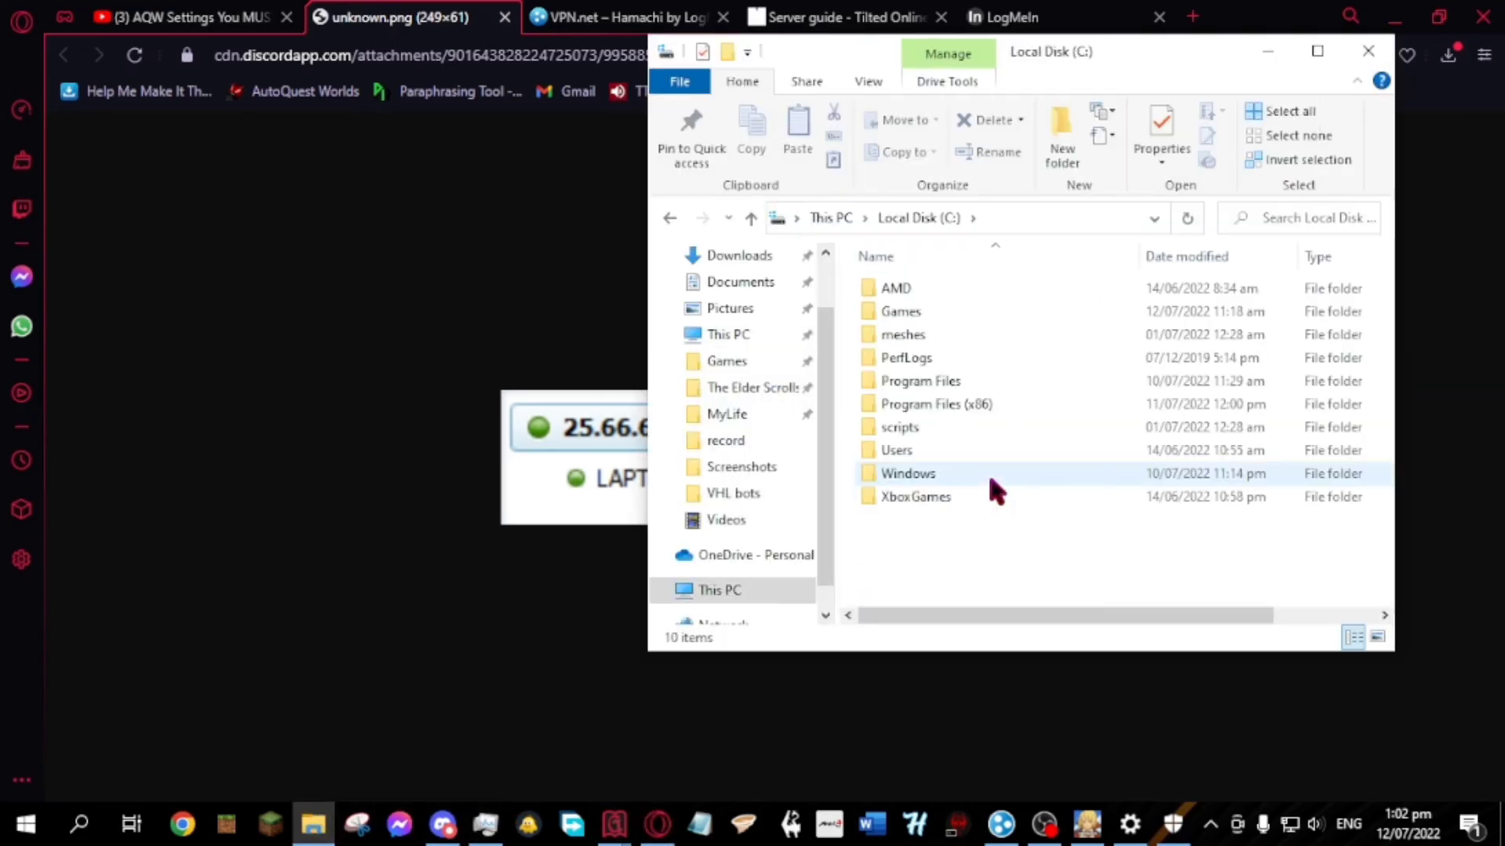
double_click(900, 311)
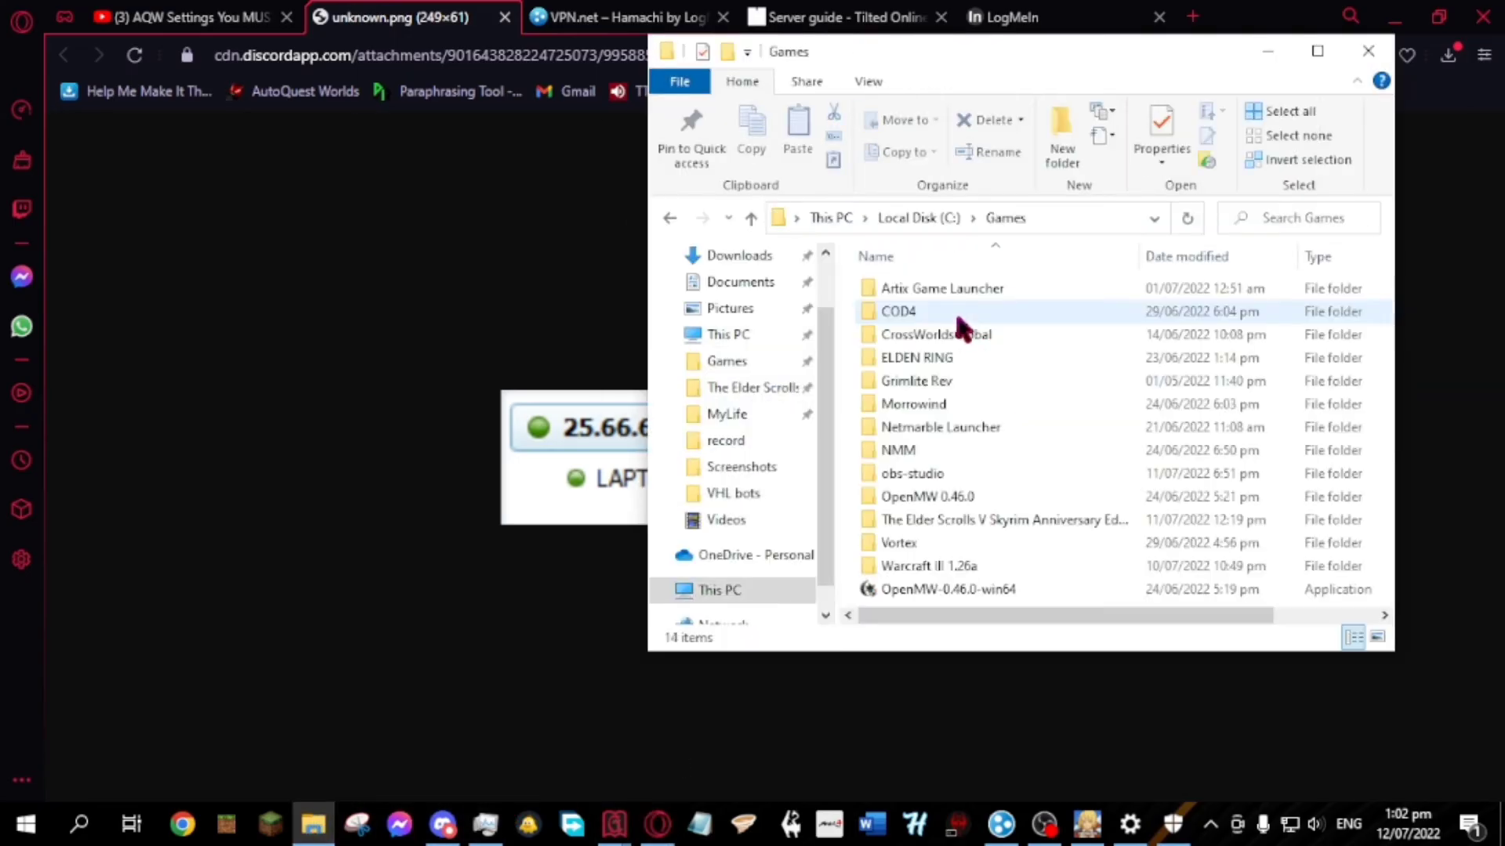
double_click(1004, 519)
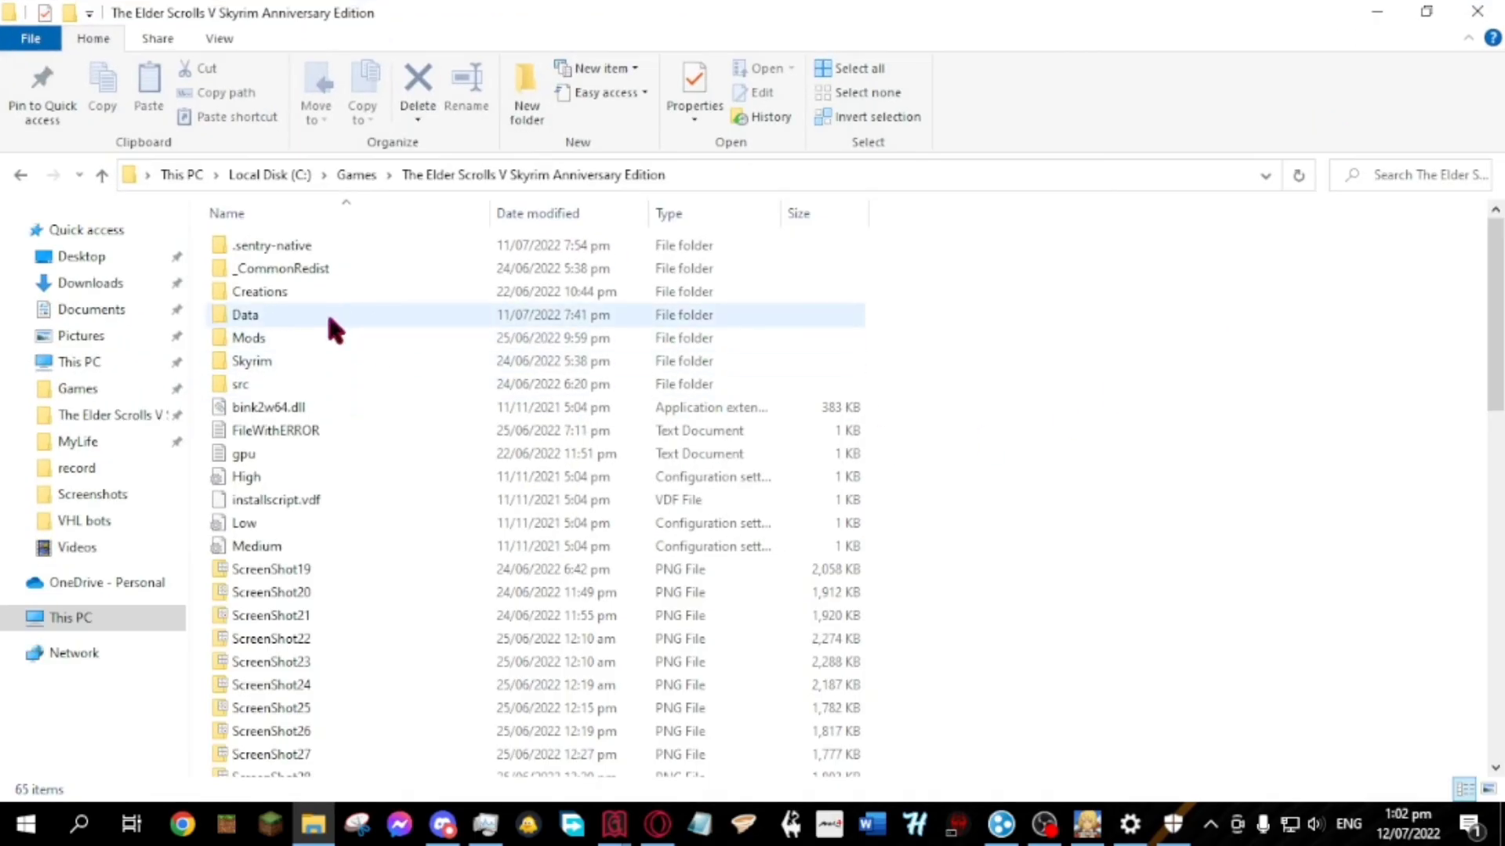
double_click(244, 315)
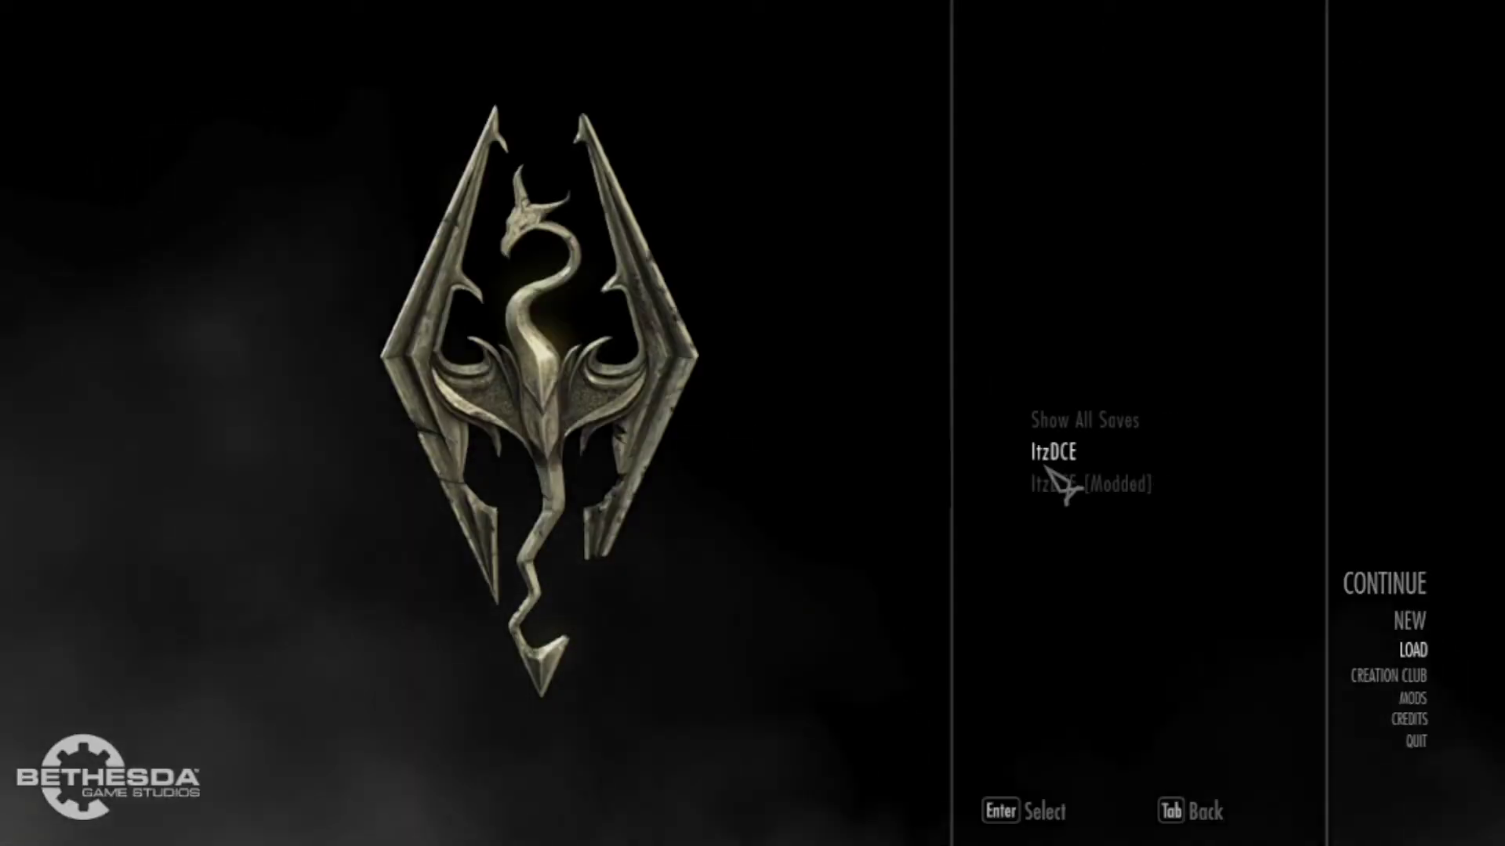
- Load the (Modded) save from Skyrim's main menu Load list
click(1050, 451)
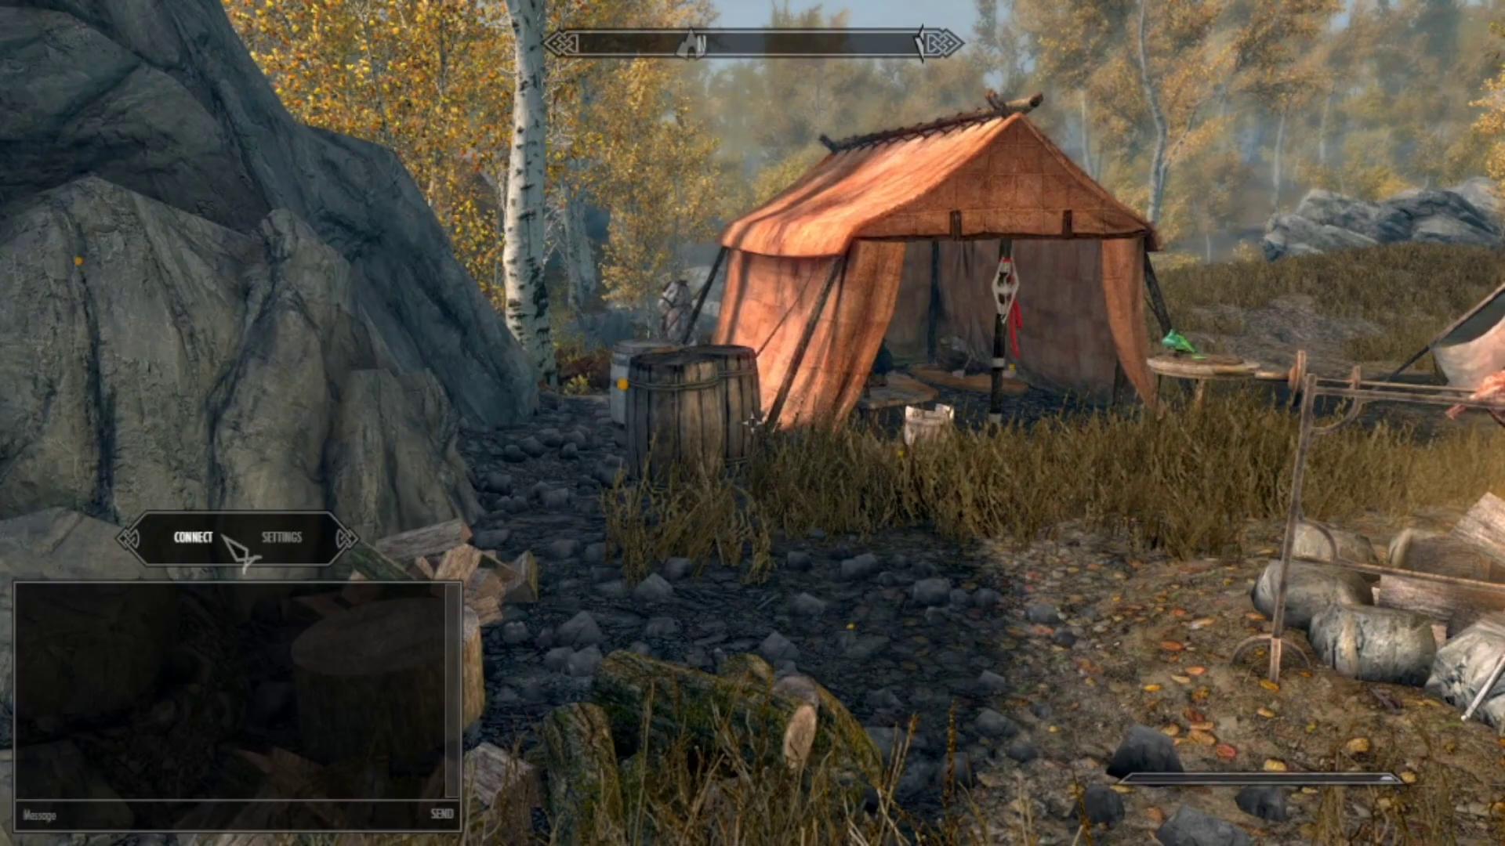
- Connect Skyrim Together to the server address 25.66.62.174:10578
click(191, 536)
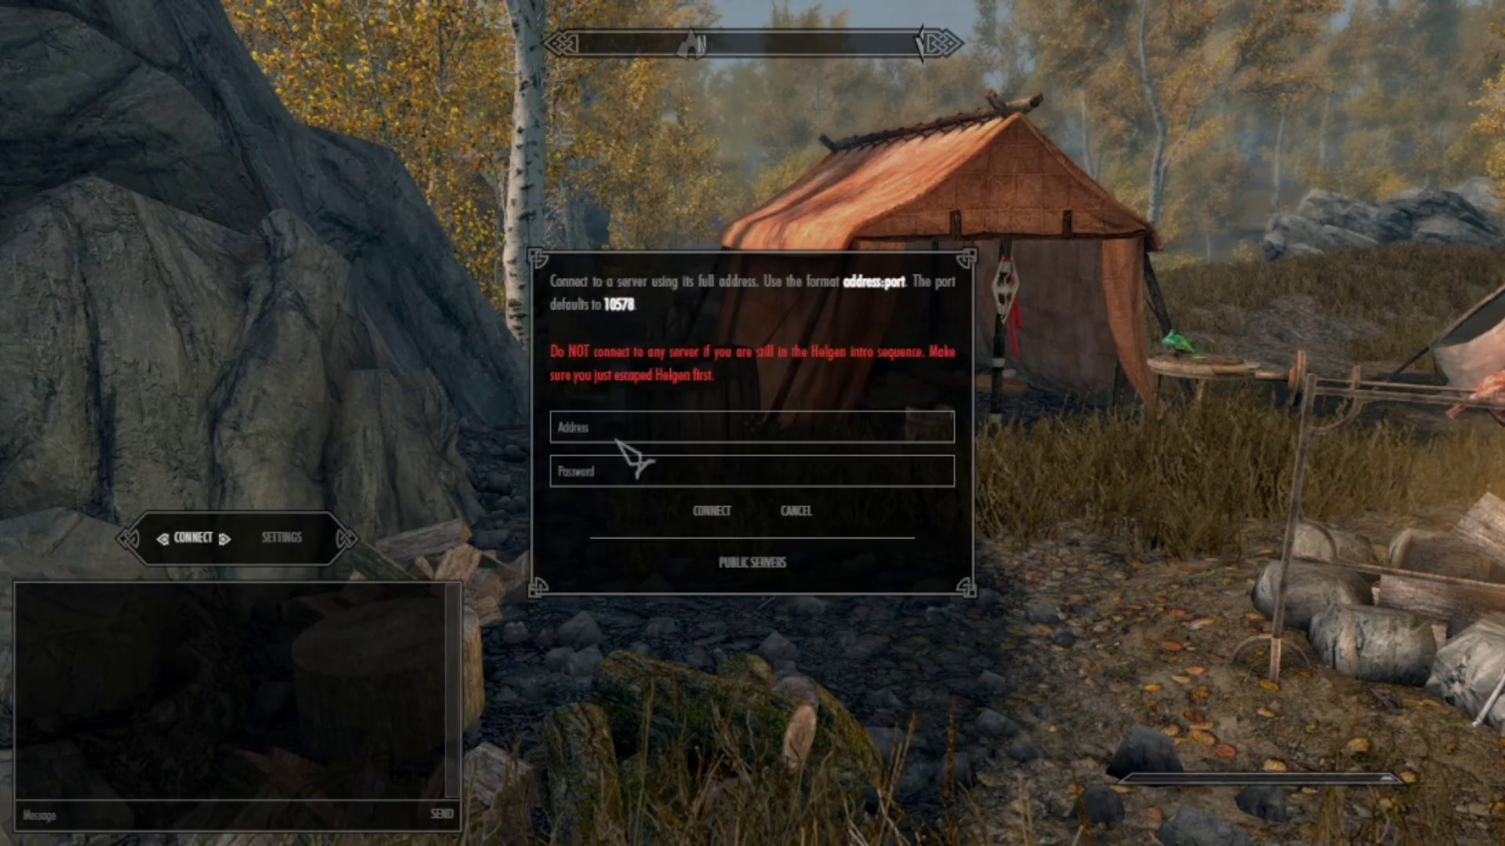
text(25.66.62.174)
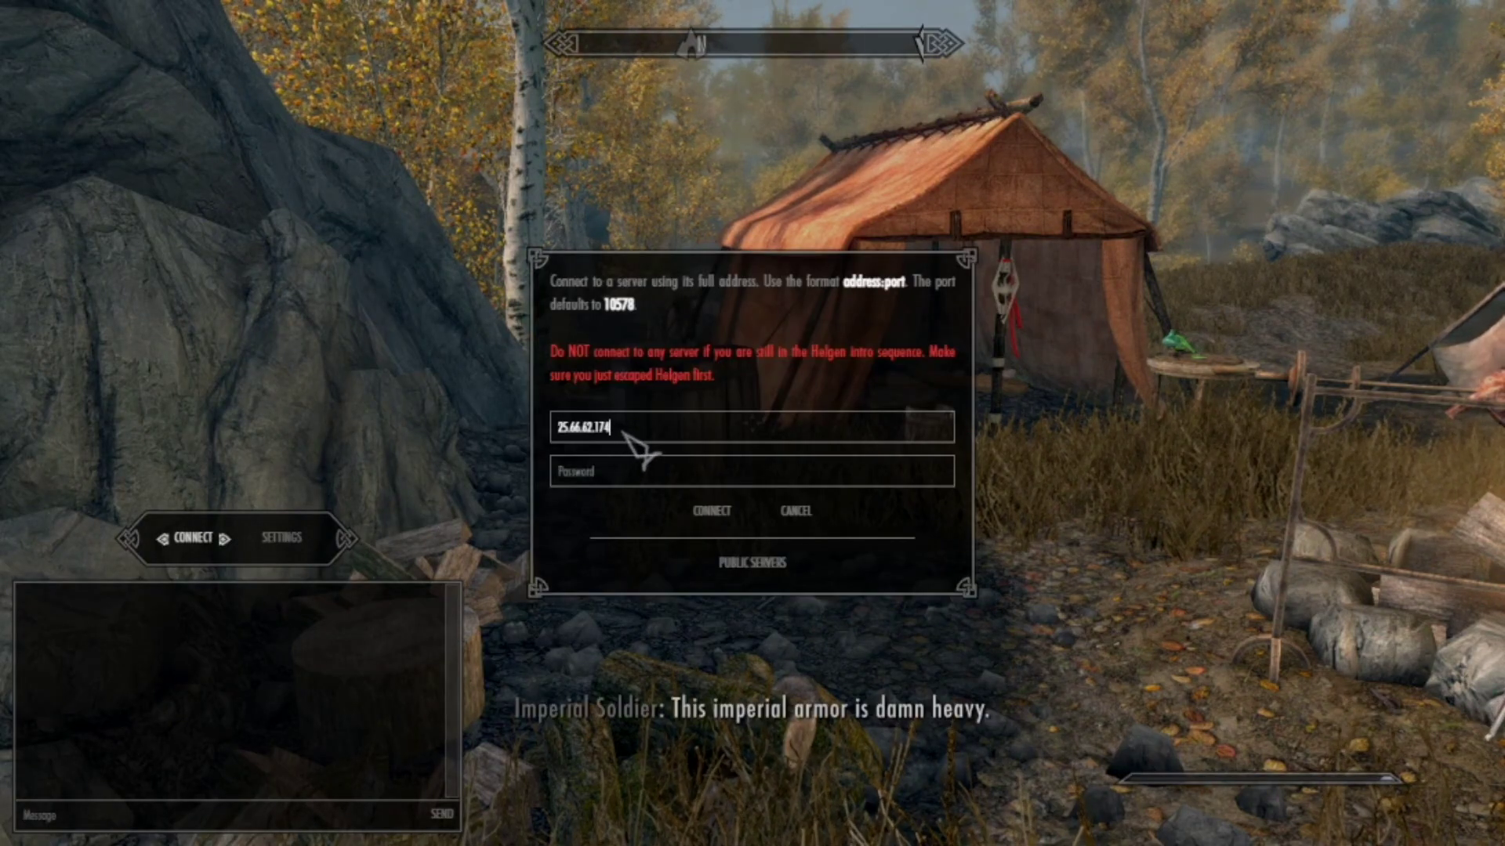
text(:)
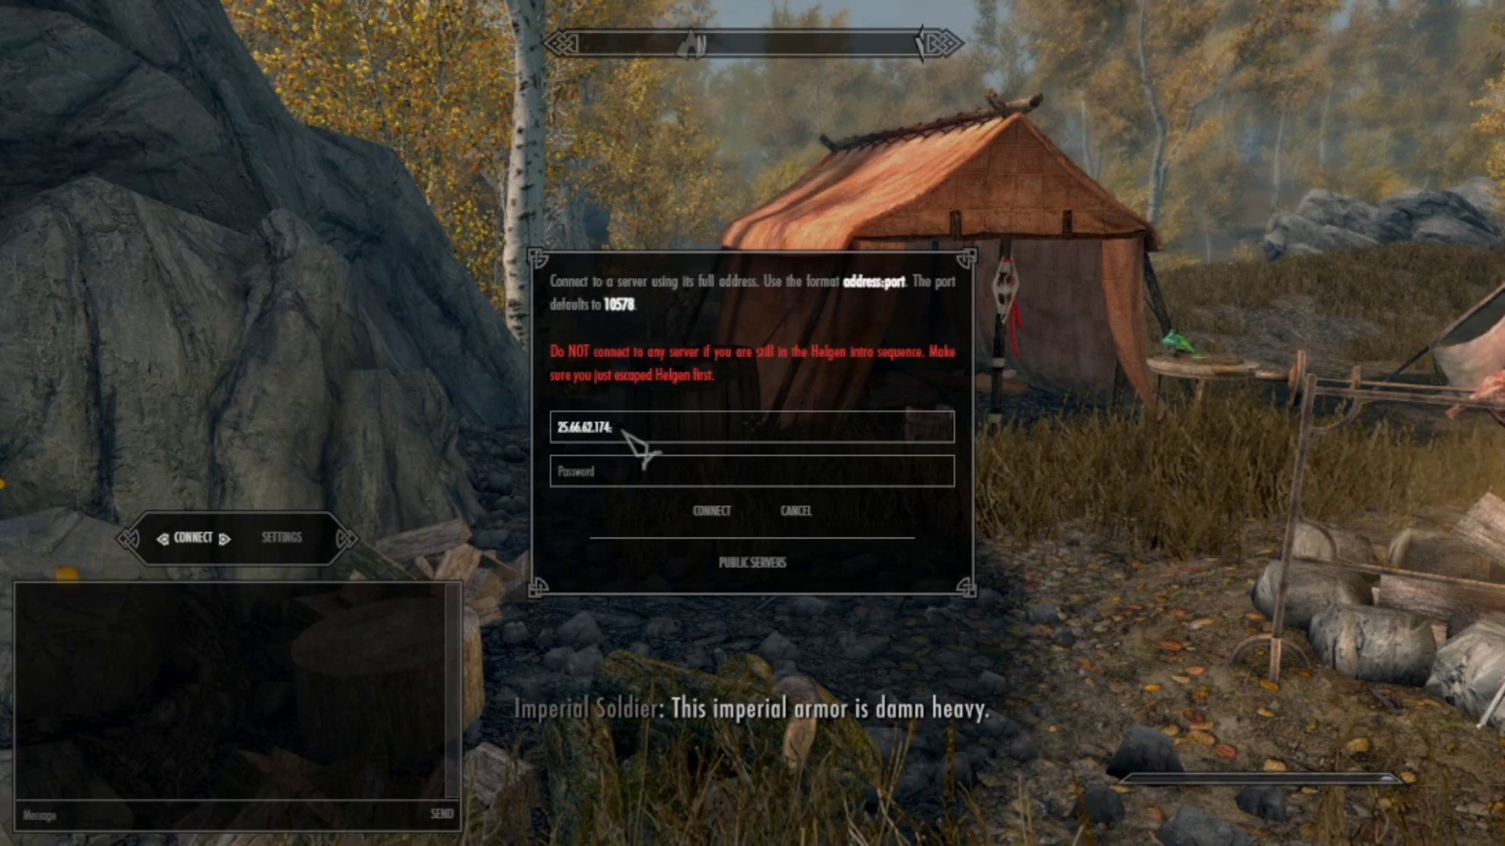
text(10578)
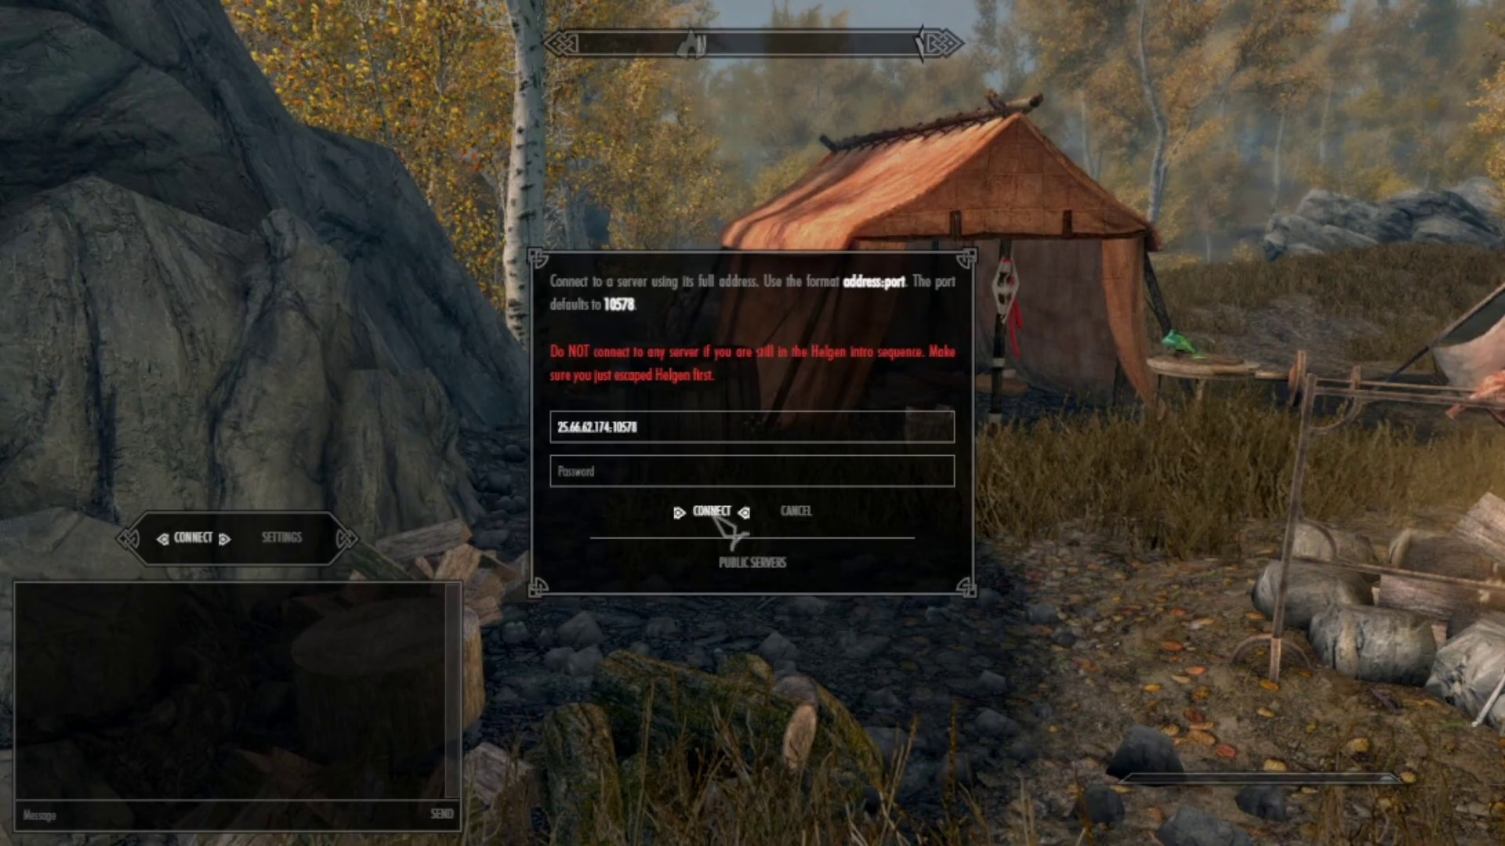
click(708, 511)
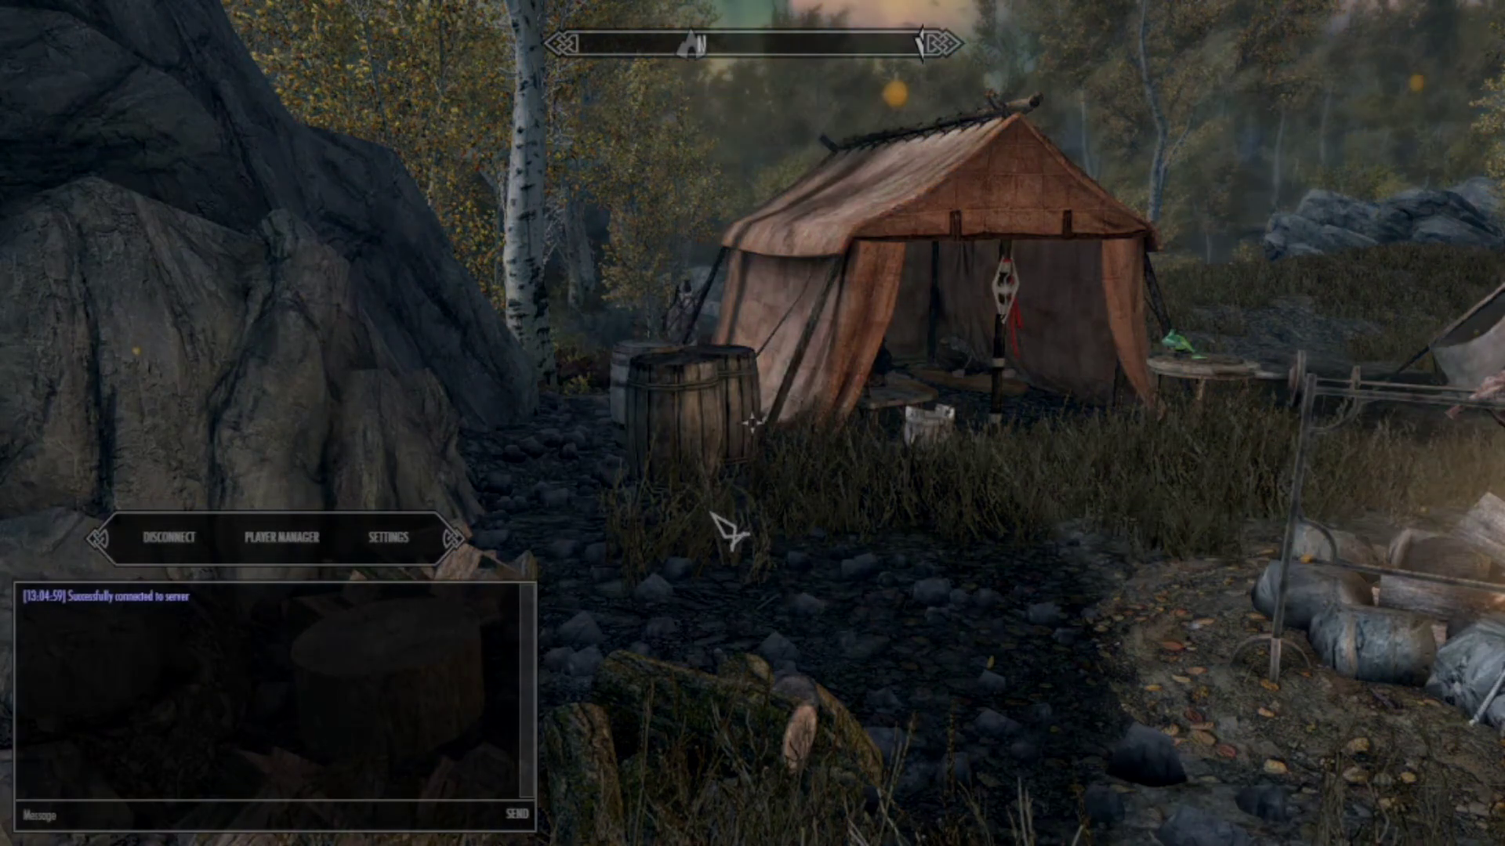